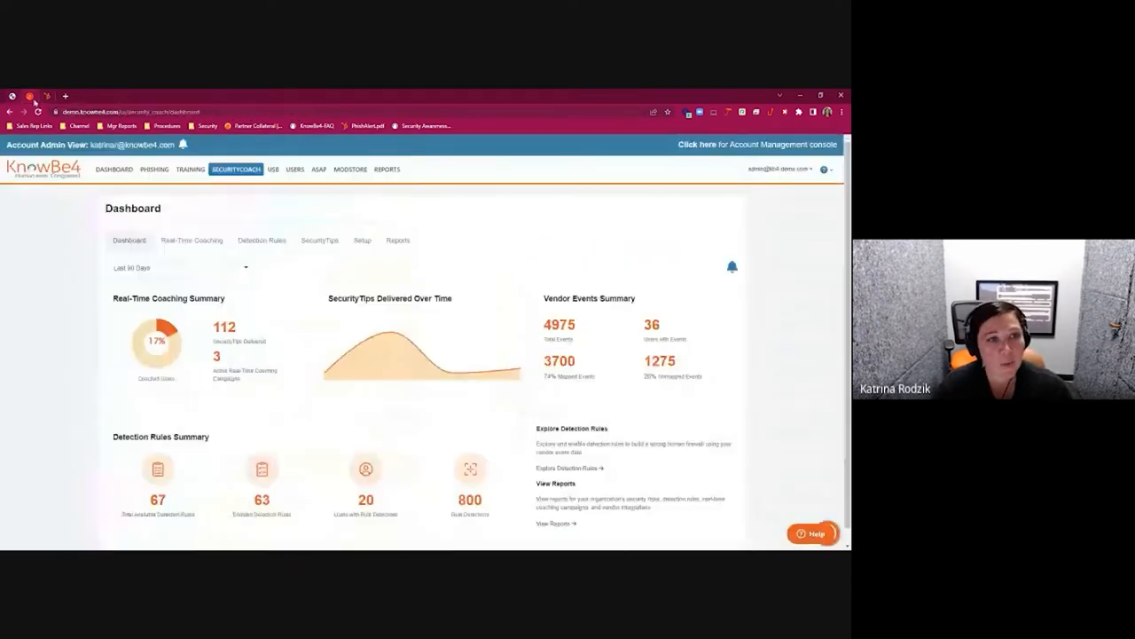
# - Return to the main account dashboard showing the organization's risk score of 10.7
pyautogui.click(113, 170)
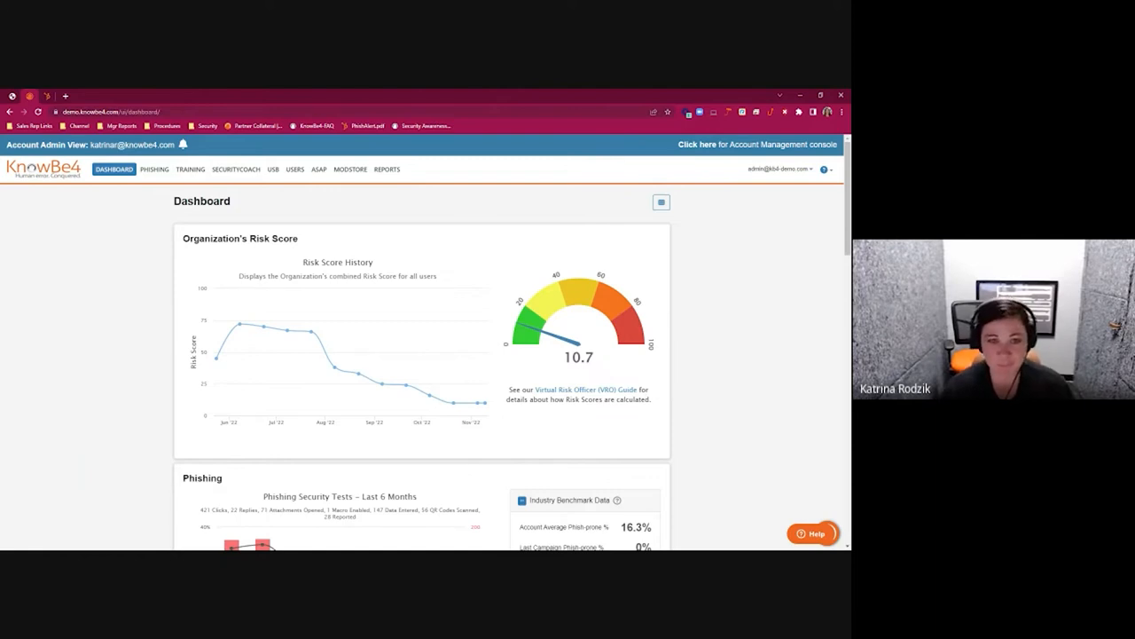
pyautogui.moveTo(81, 379)
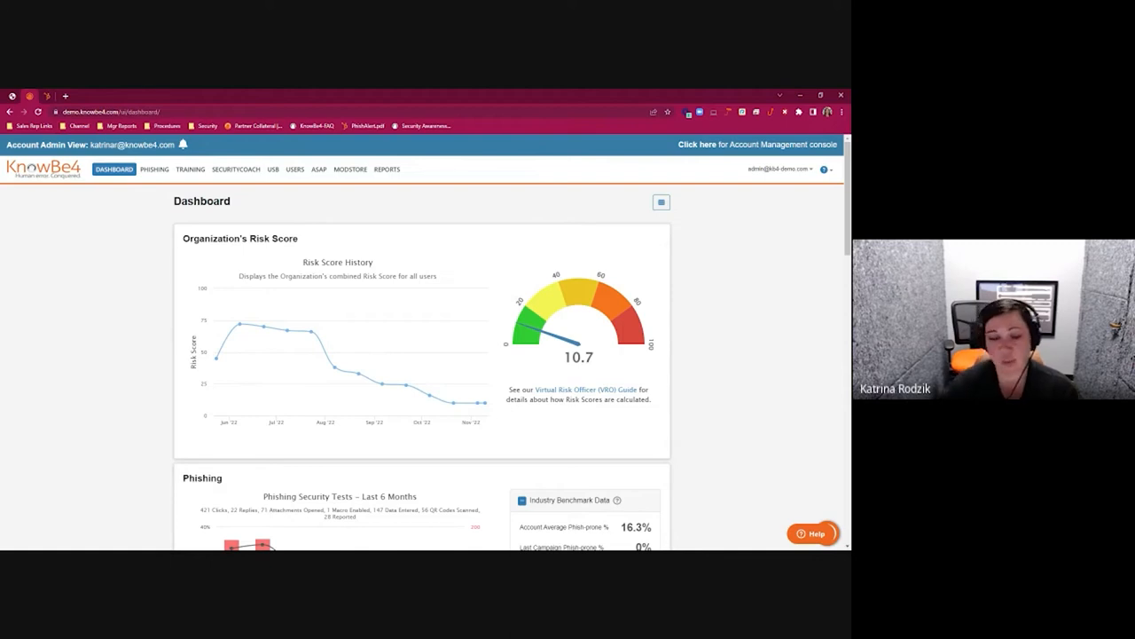
# - Change the industry benchmark's program maturity to Baseline so the industry phish-prone rate reads 29.5%
pyautogui.scroll(-3)
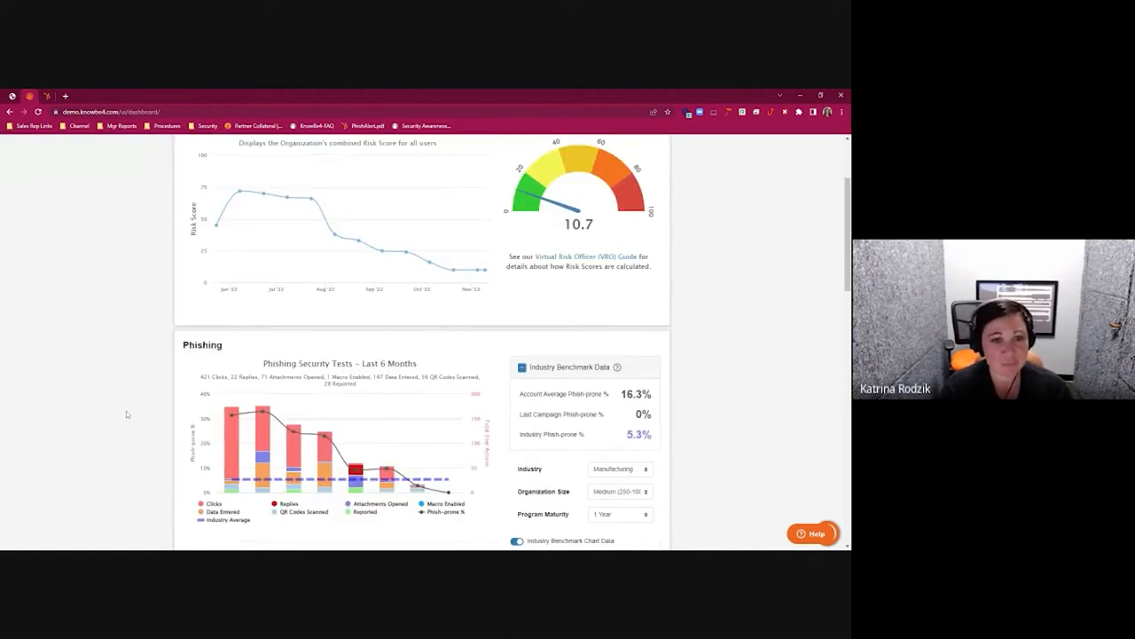
pyautogui.scroll(-3)
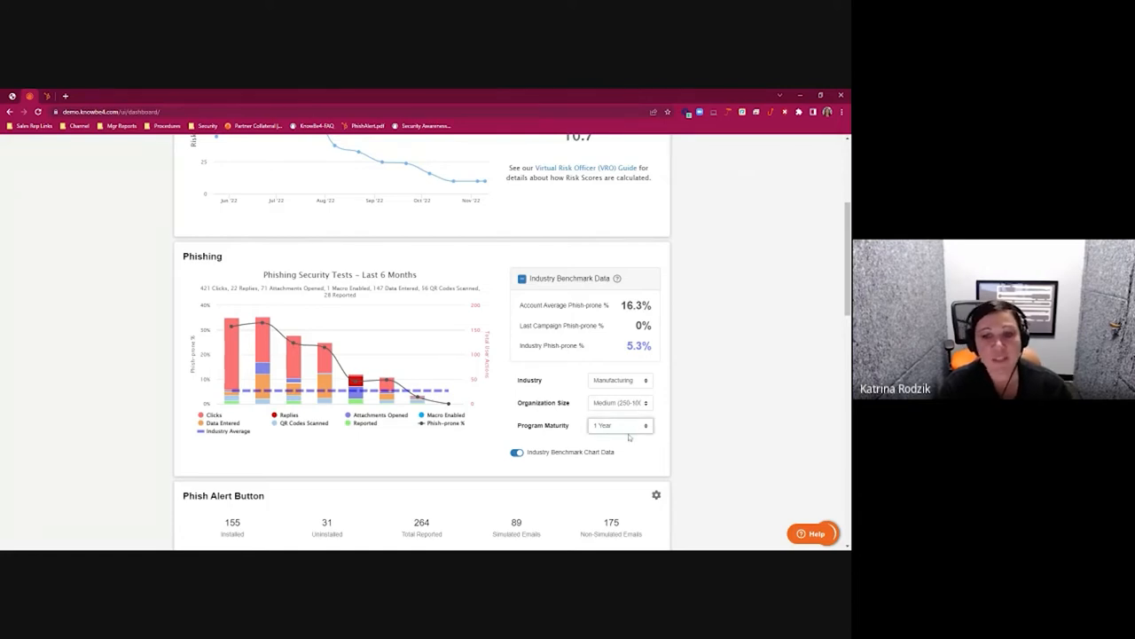
pyautogui.click(621, 426)
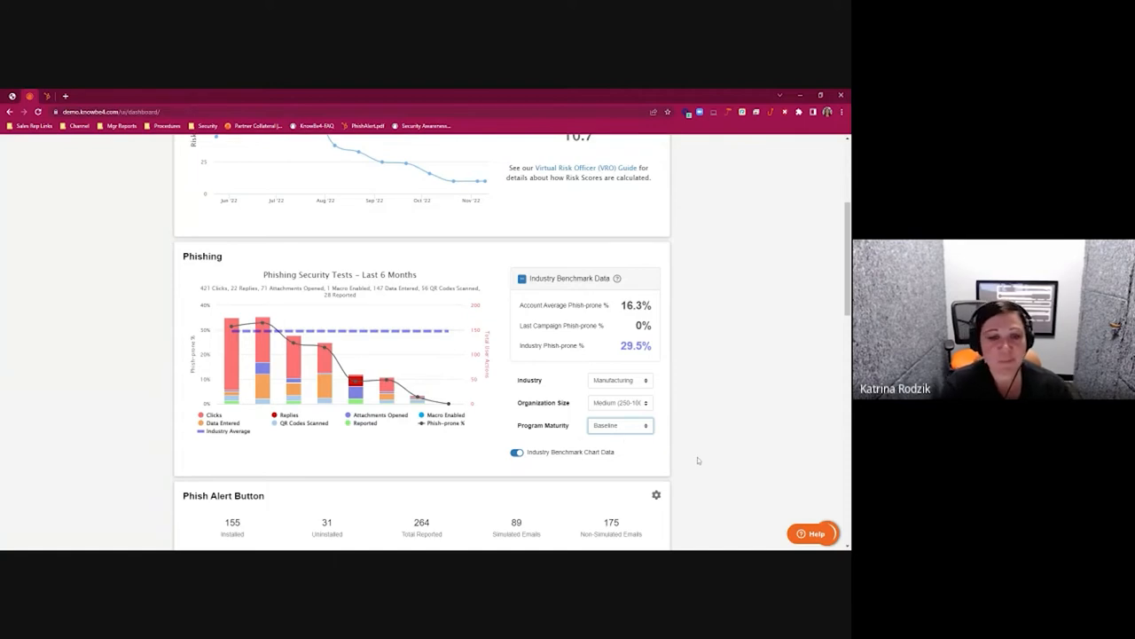
pyautogui.scroll(-3)
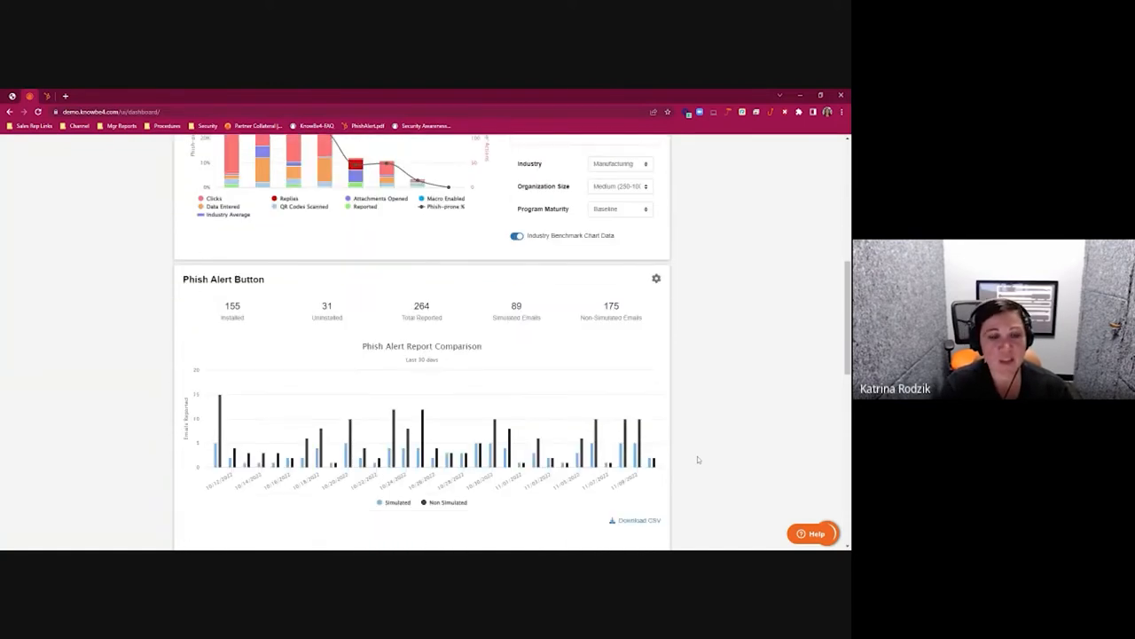
pyautogui.scroll(-3)
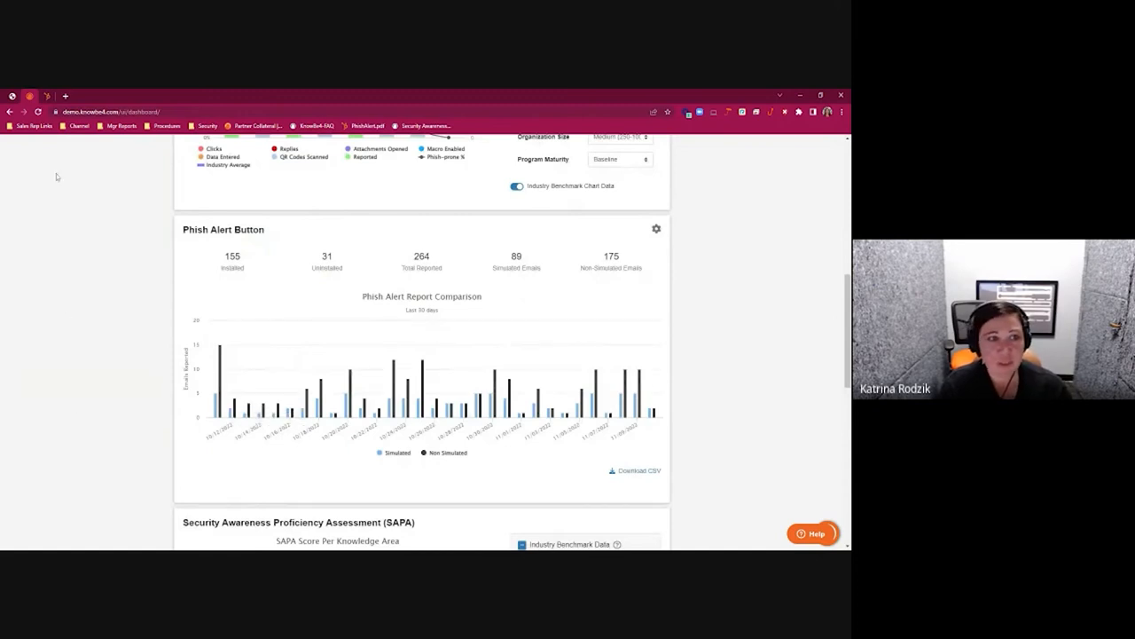
# - View the Phish Alert Button datasheet enlarged, showing Outlook, Microsoft 365, Gmail and mobile add-ins
pyautogui.click(366, 124)
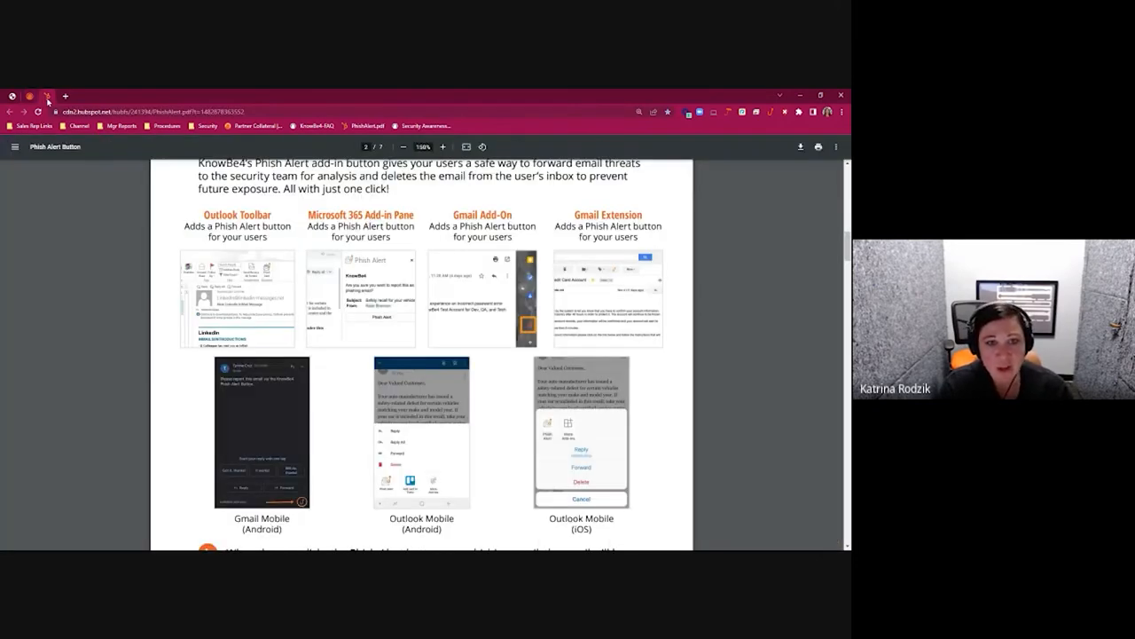
pyautogui.click(443, 146)
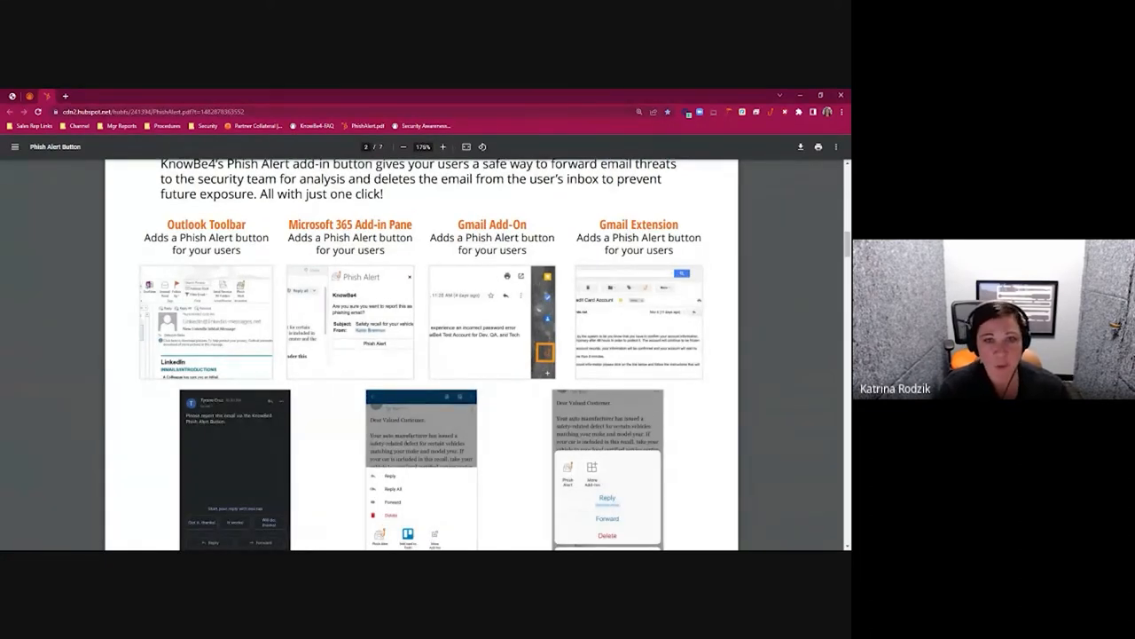
pyautogui.click(443, 145)
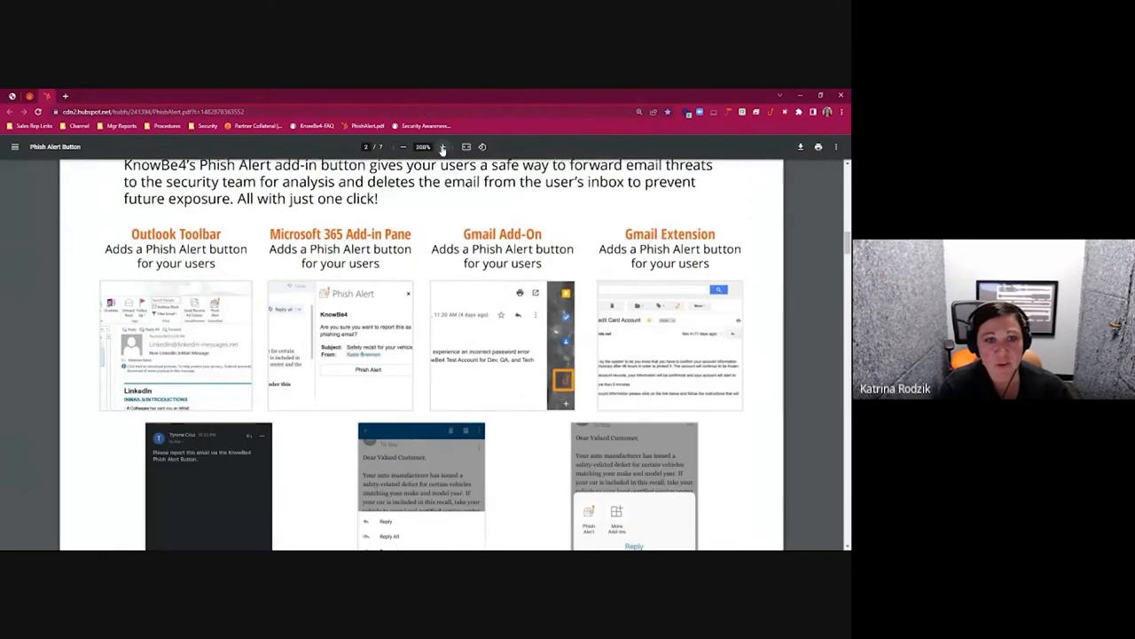
pyautogui.scroll(-3)
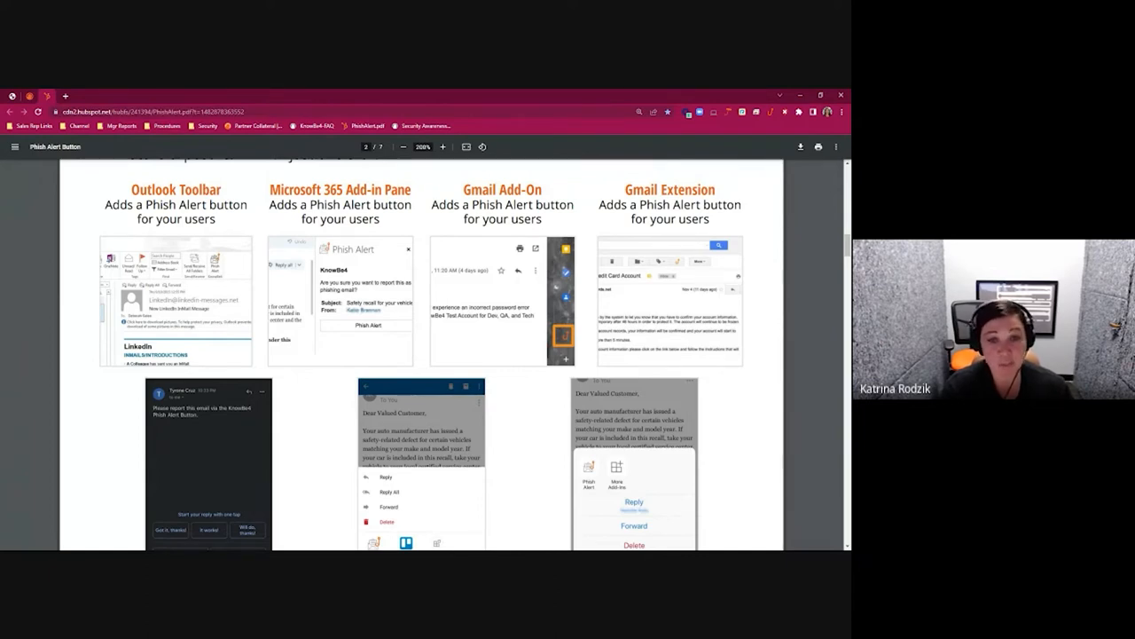
pyautogui.moveTo(78, 445)
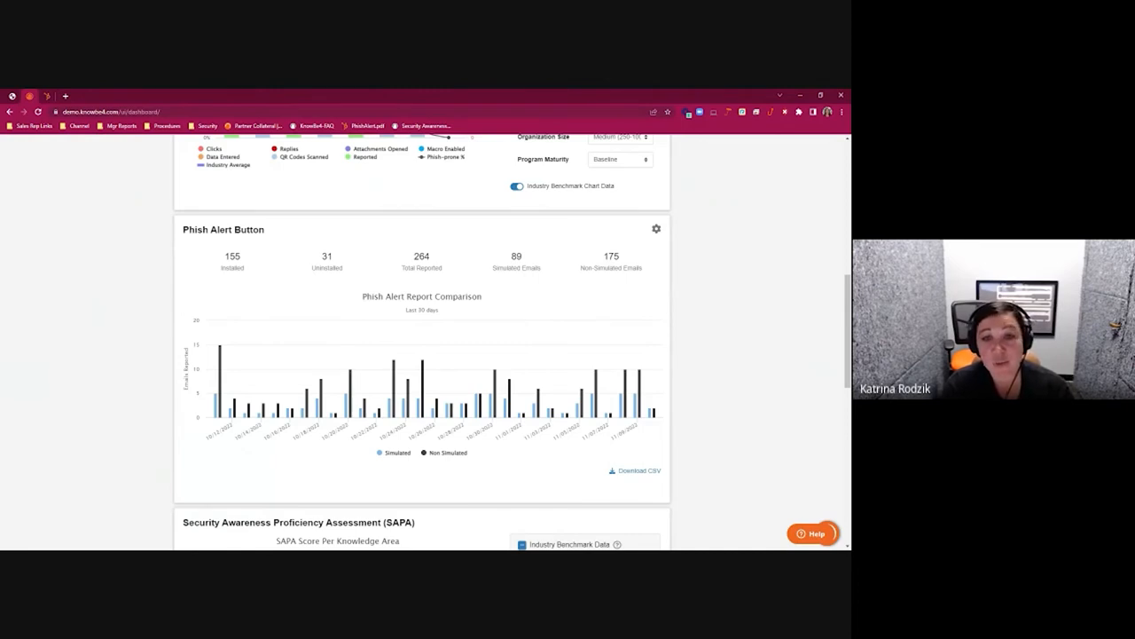
pyautogui.moveTo(731, 335)
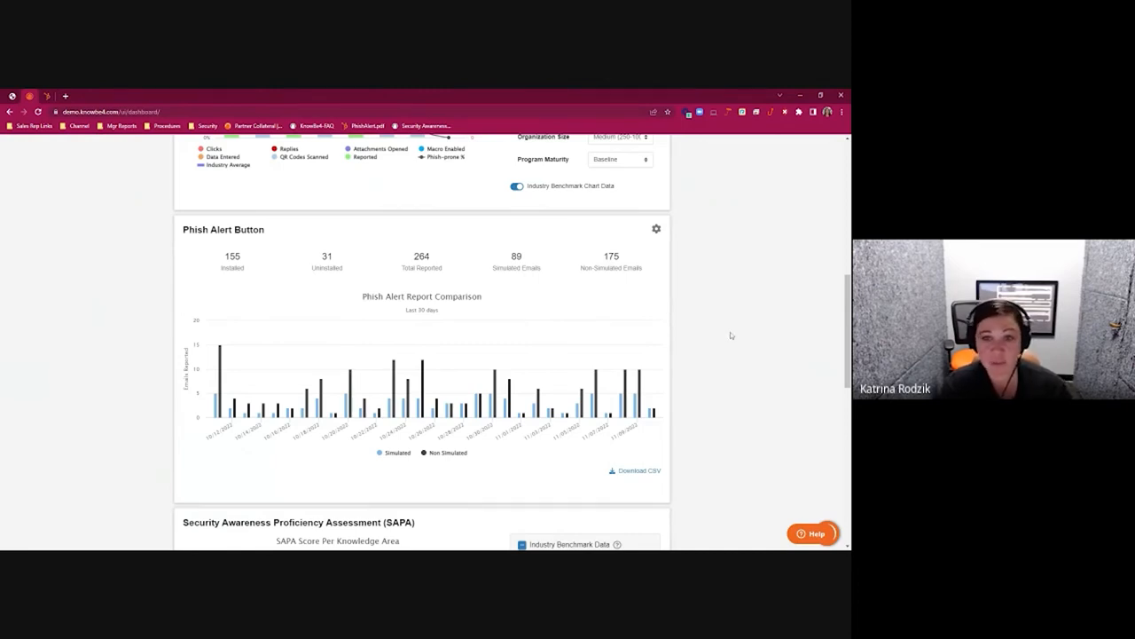
pyautogui.moveTo(708, 455)
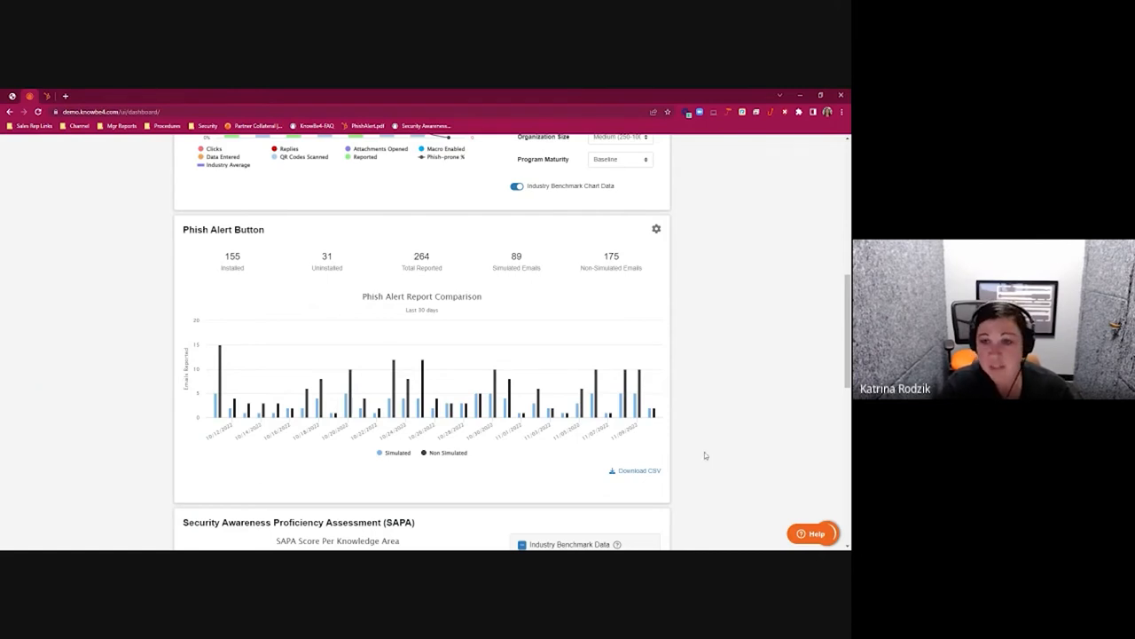
pyautogui.scroll(3)
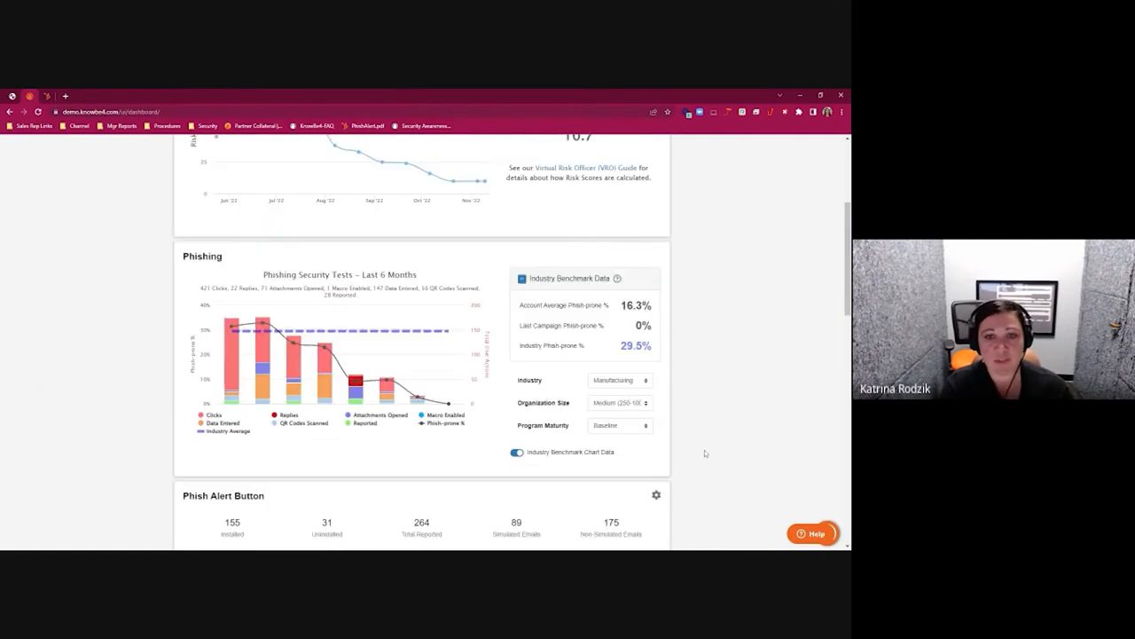
pyautogui.scroll(3)
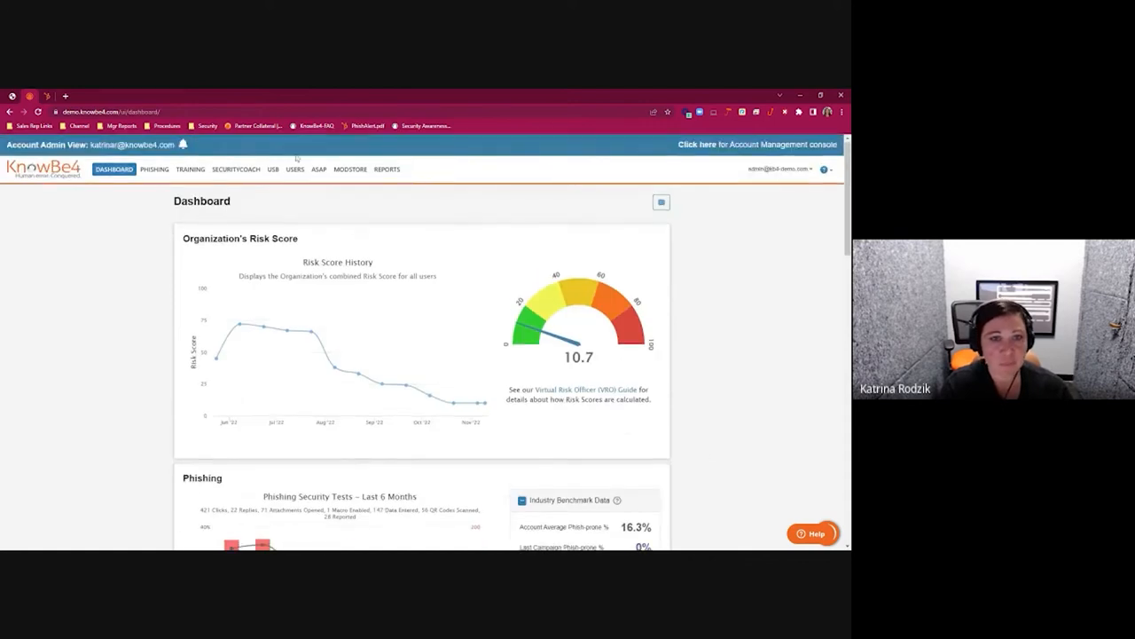
# - Show the Manage Groups list with groups like Accounting, their risk scores and member counts
pyautogui.click(294, 170)
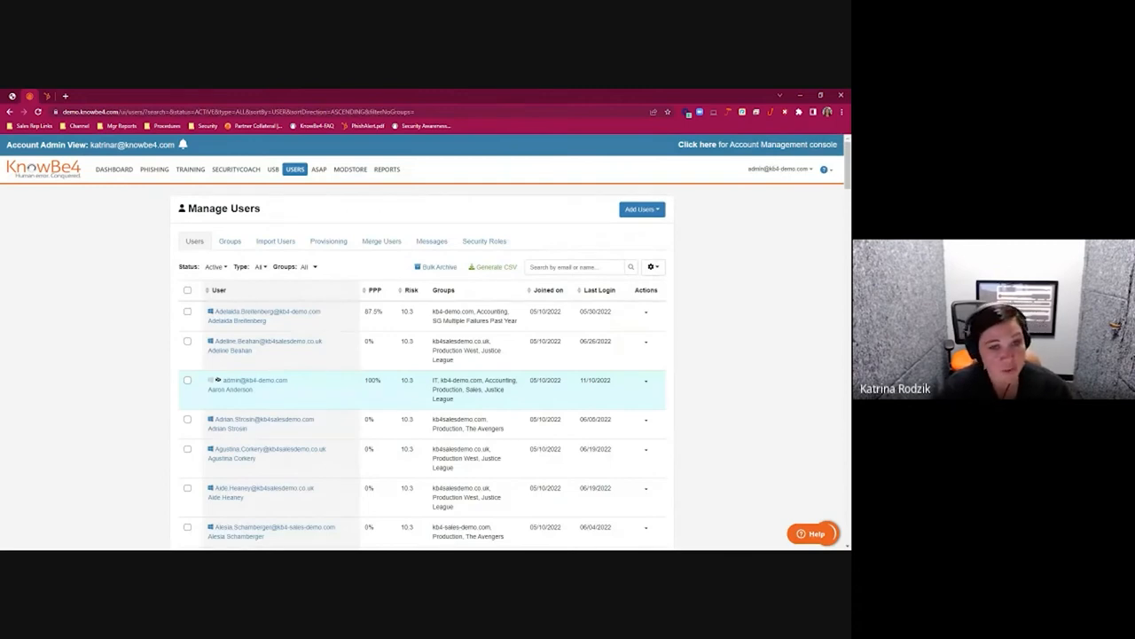
pyautogui.moveTo(82, 353)
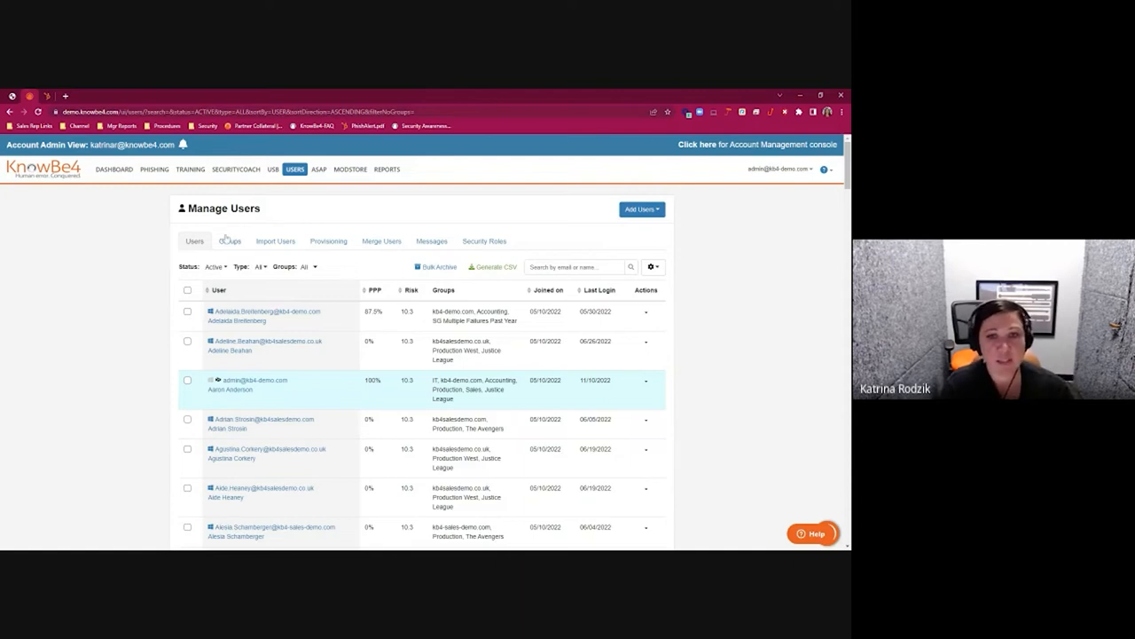
pyautogui.click(231, 241)
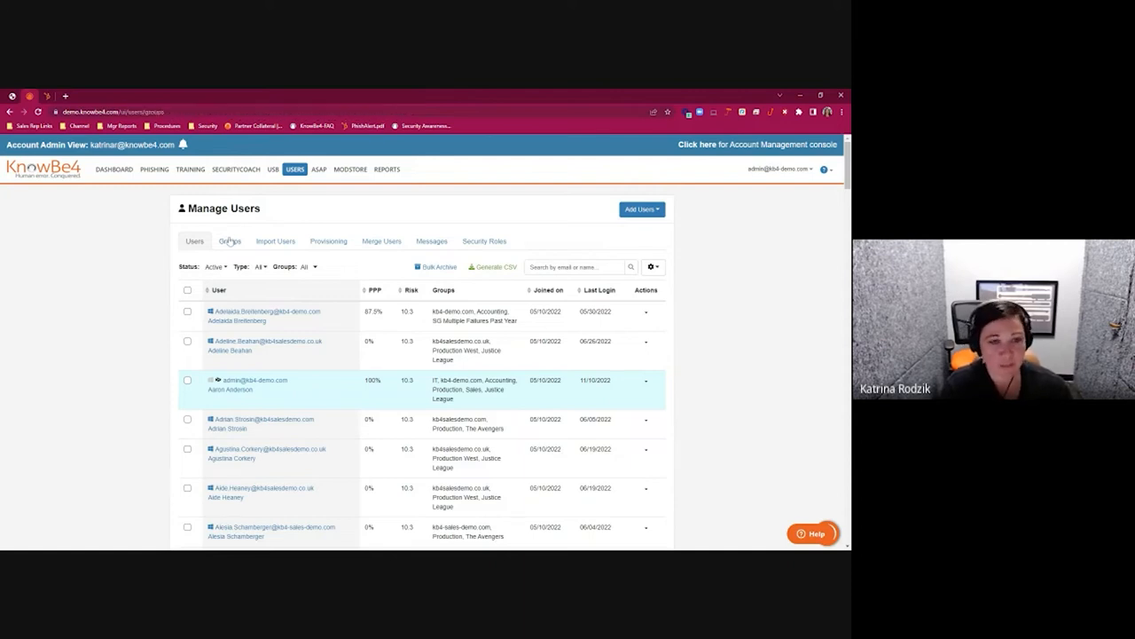
pyautogui.click(231, 242)
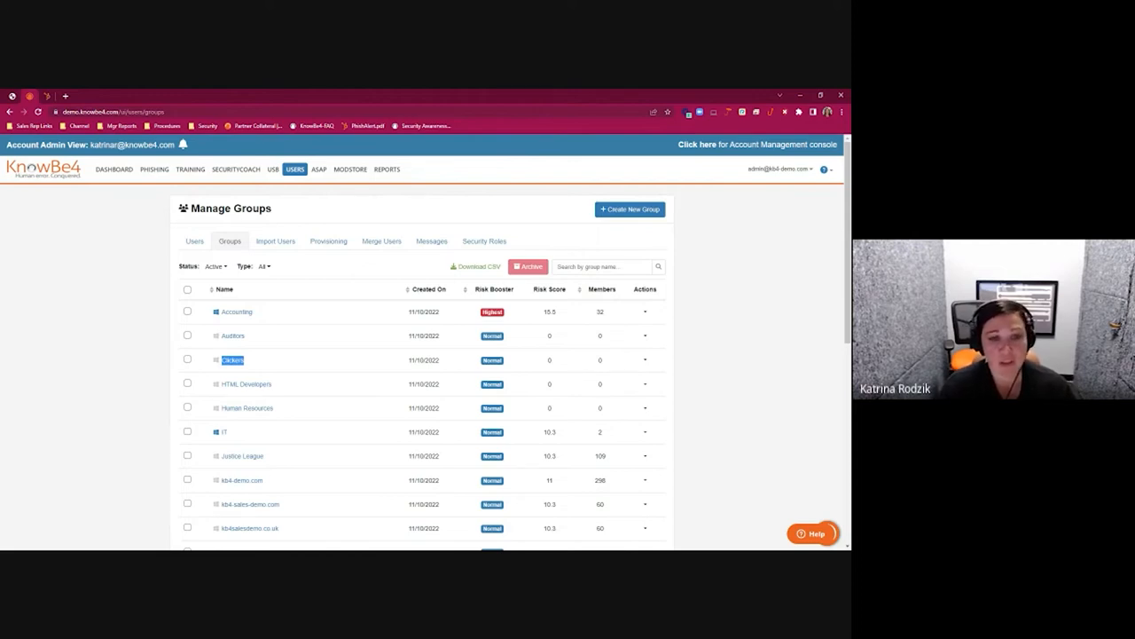
pyautogui.moveTo(206, 249)
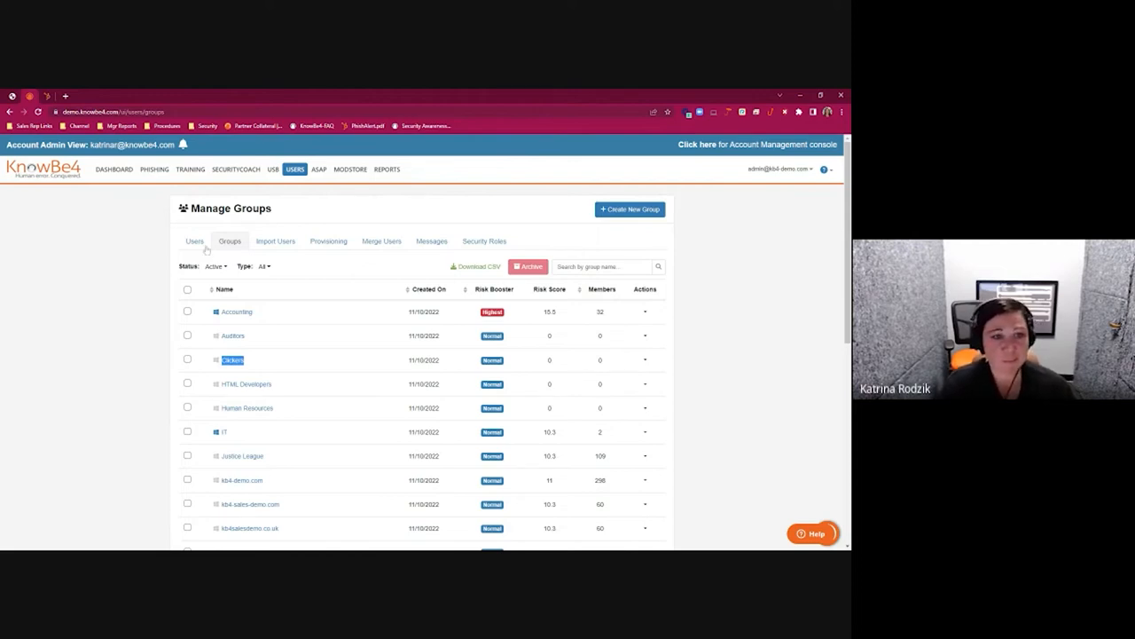
# - Review one user's details: 81.3% phish-prone, 76% training completion, 66.3 risk score
pyautogui.click(199, 241)
pyautogui.write('fritz')
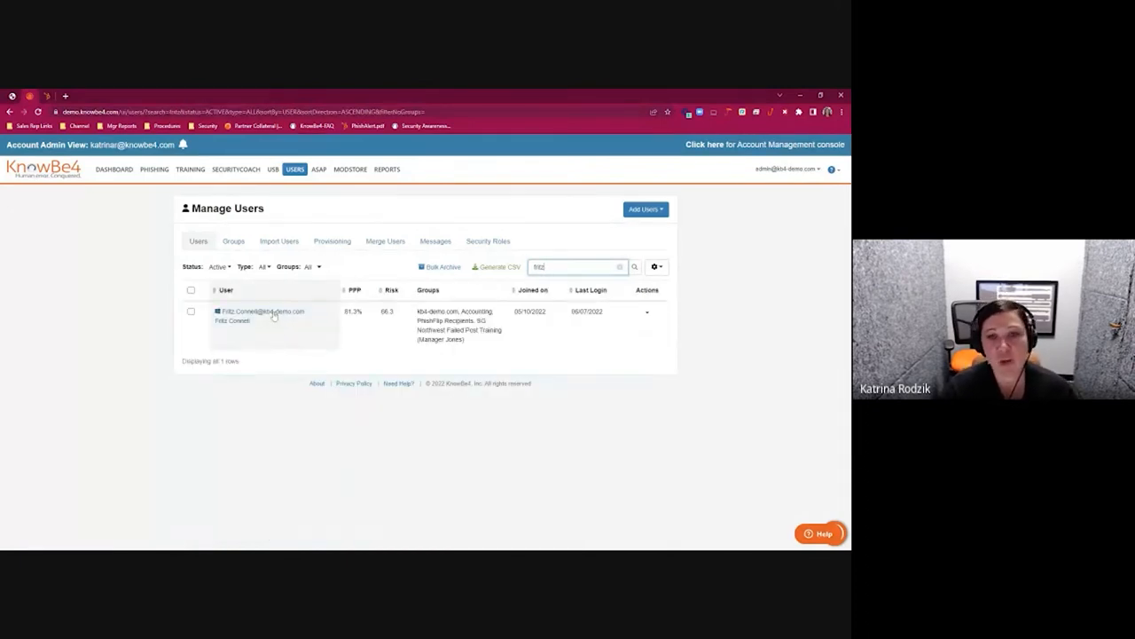
pyautogui.click(263, 312)
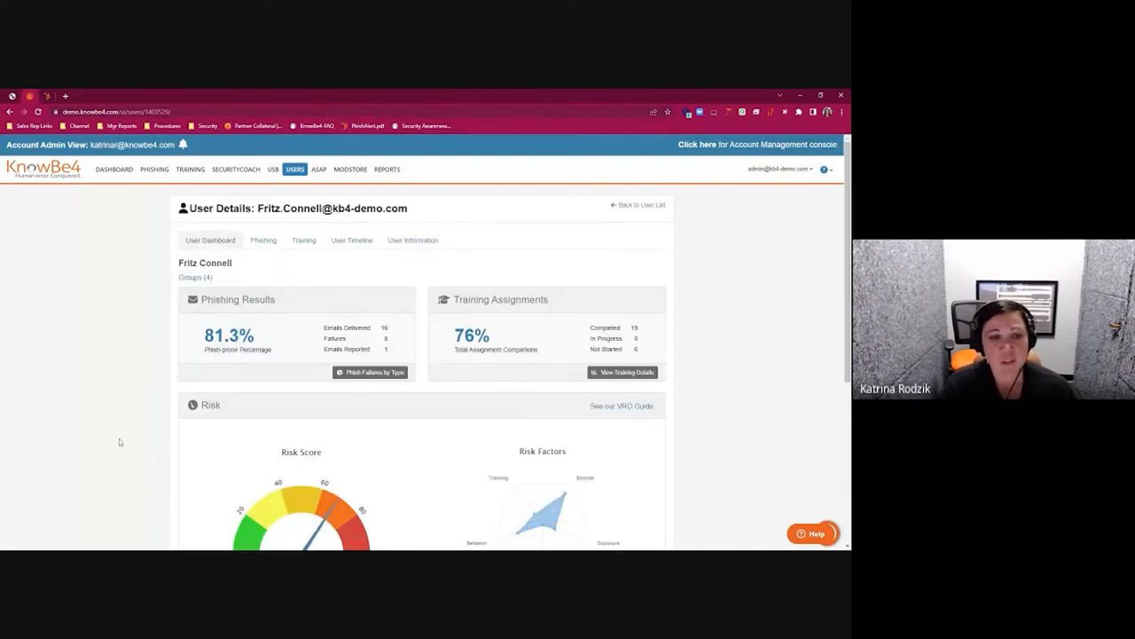
pyautogui.scroll(-3)
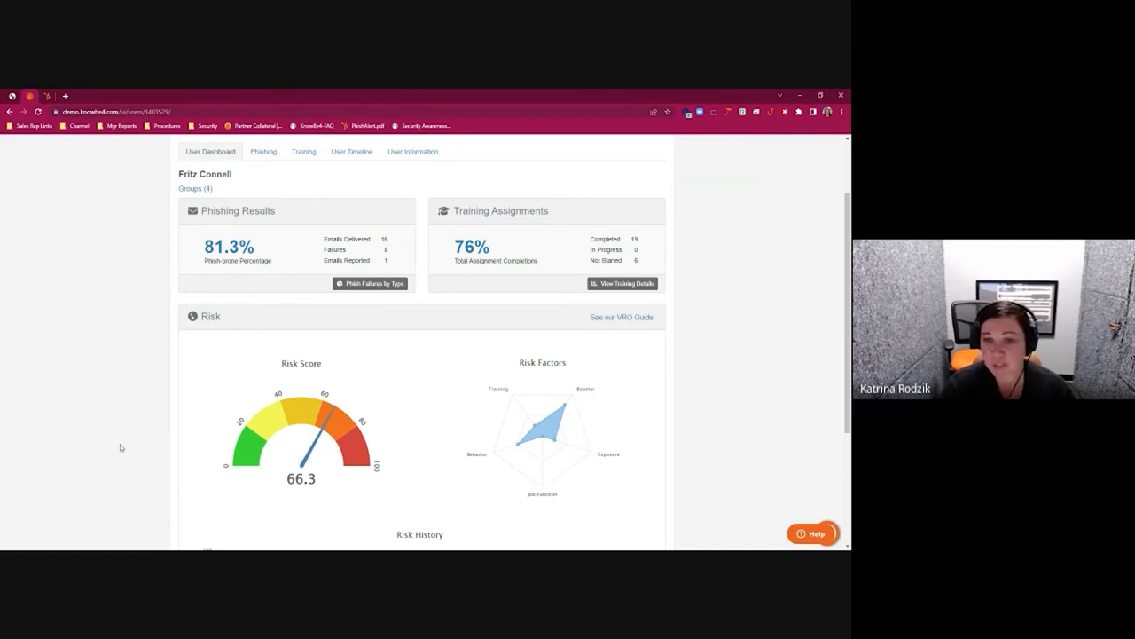
pyautogui.scroll(-3)
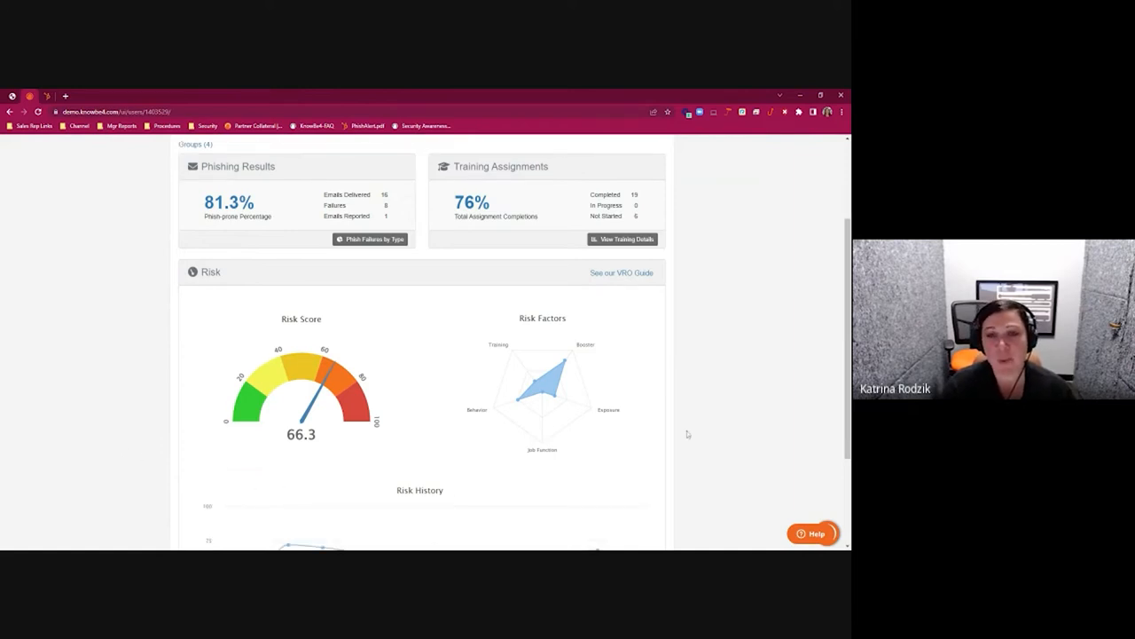
pyautogui.moveTo(710, 431)
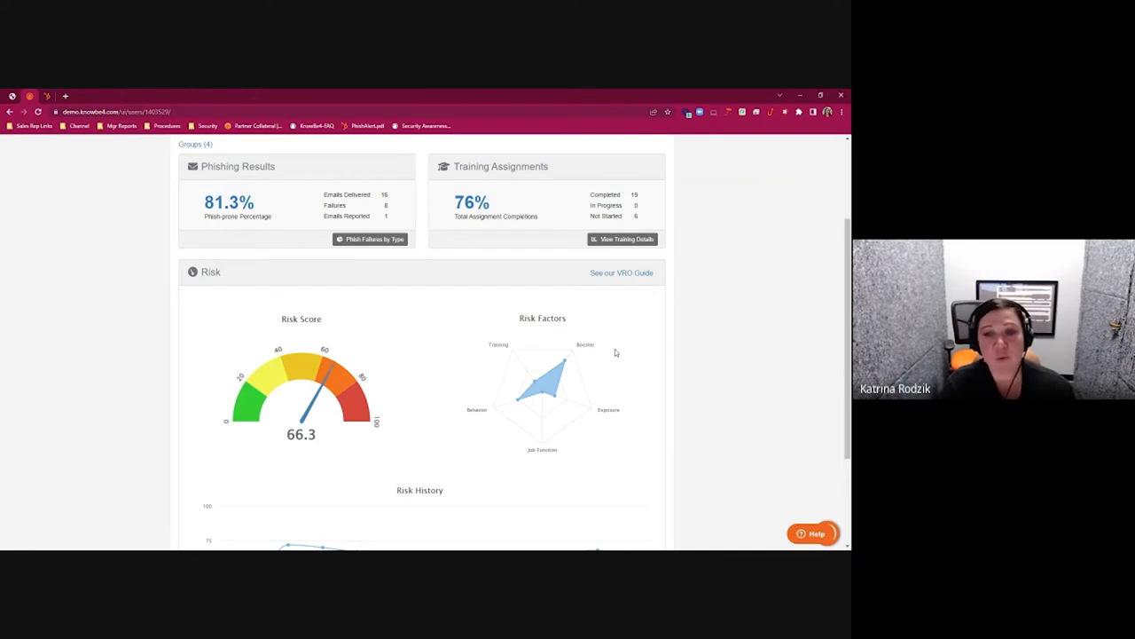
pyautogui.scroll(-3)
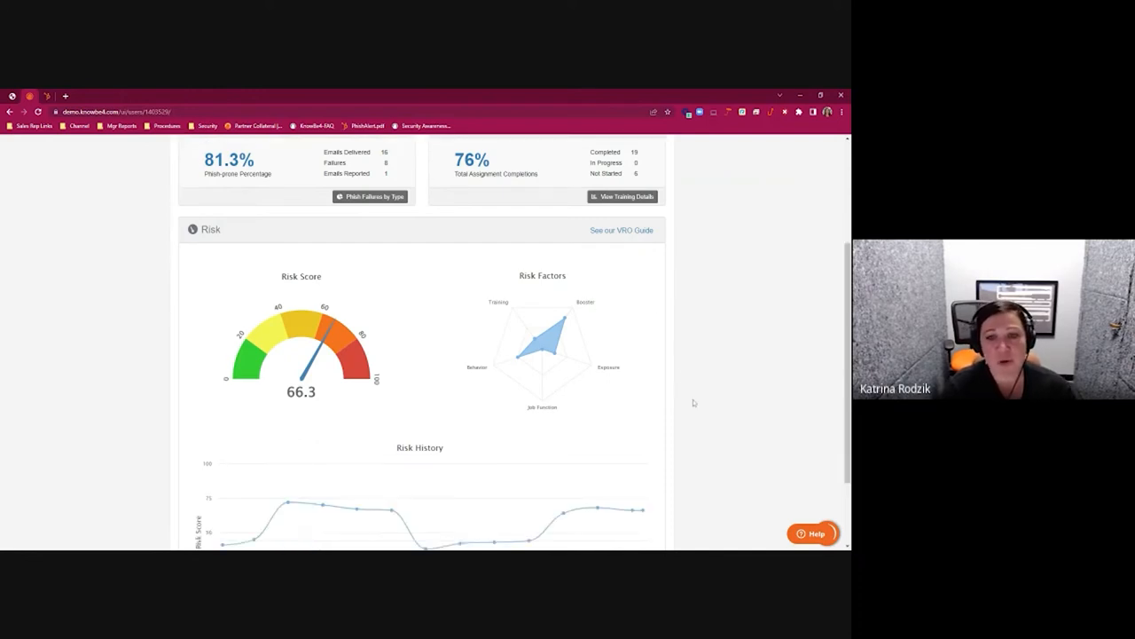
pyautogui.scroll(3)
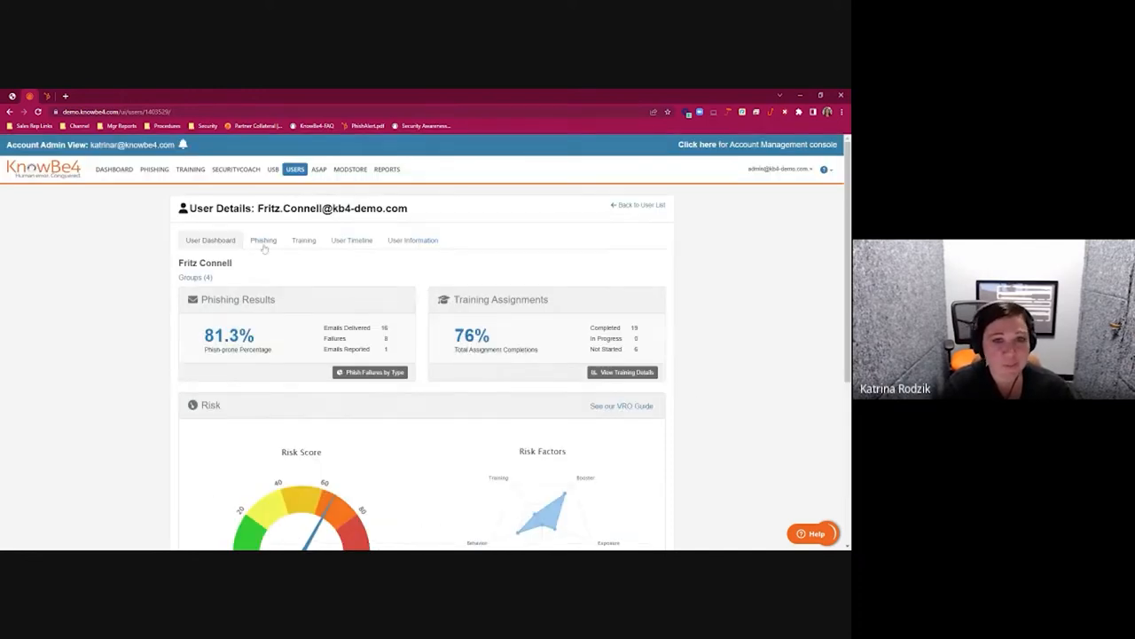
pyautogui.click(262, 241)
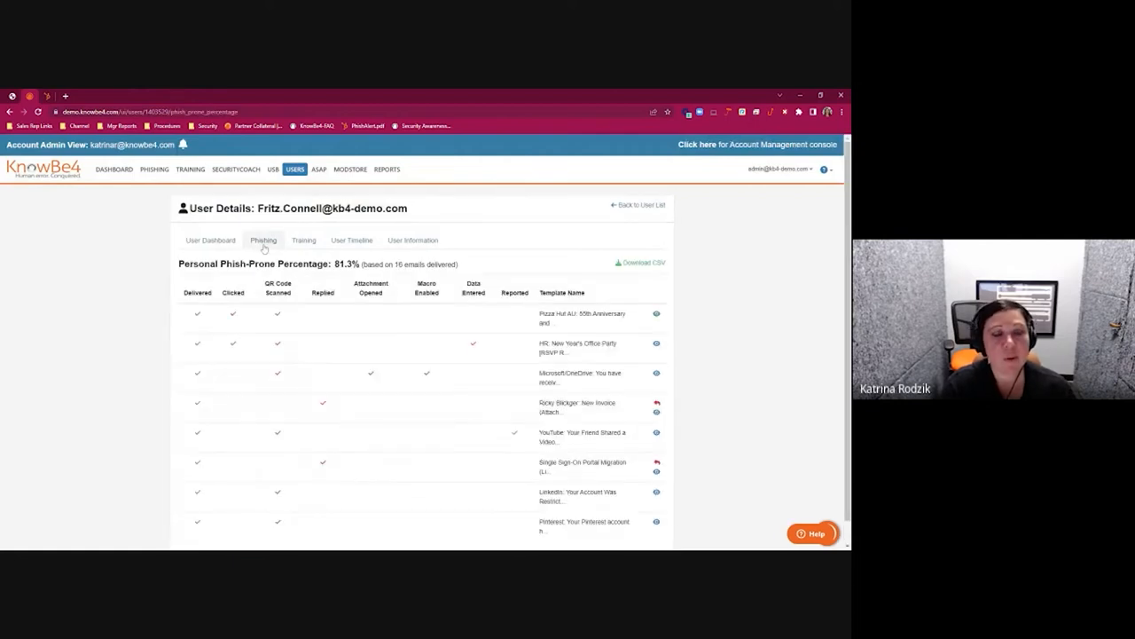
pyautogui.moveTo(106, 357)
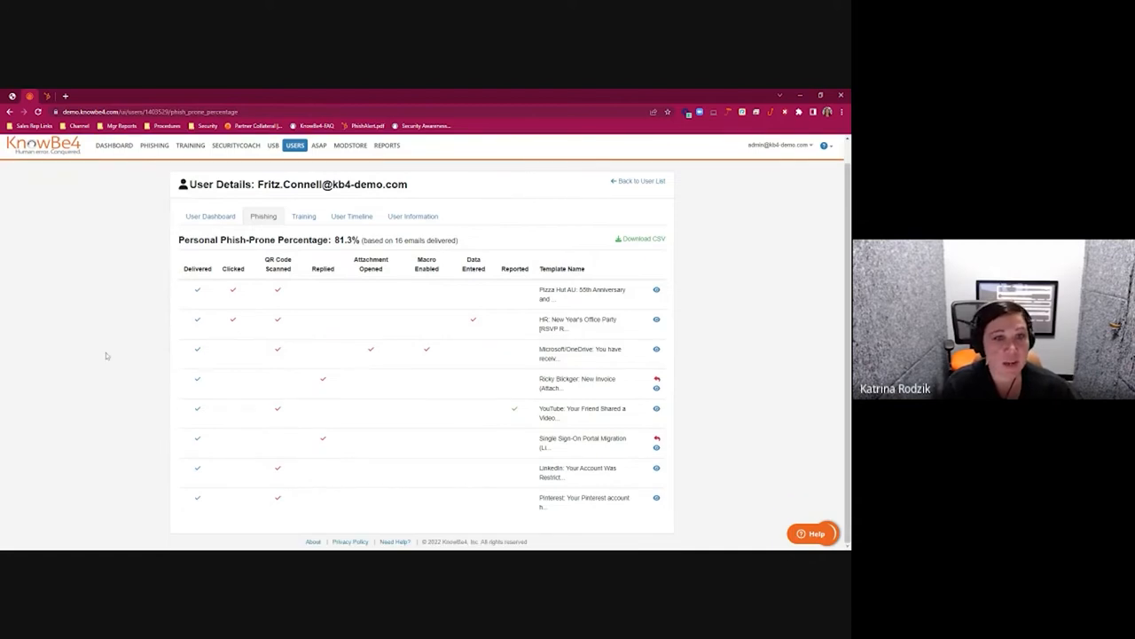
pyautogui.moveTo(156, 389)
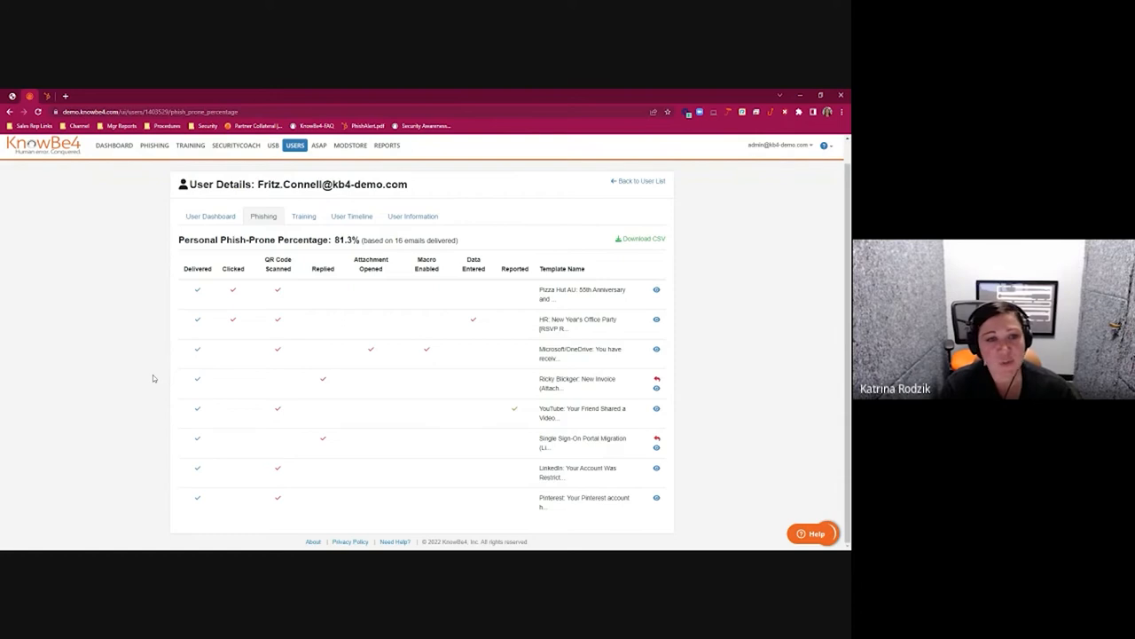
pyautogui.moveTo(333, 426)
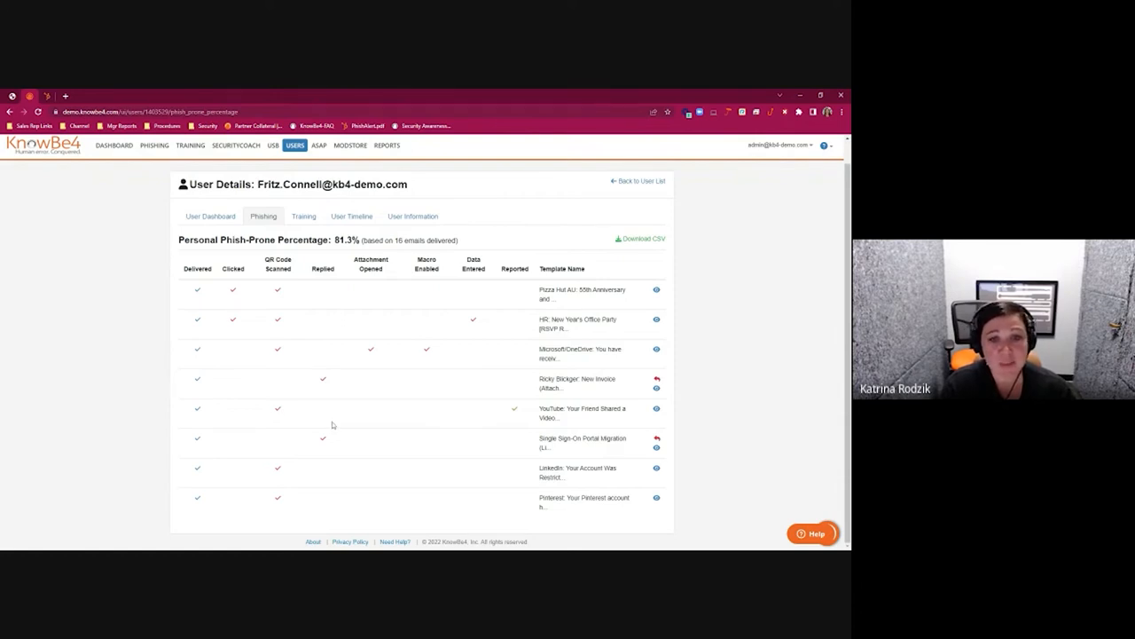
pyautogui.moveTo(430, 368)
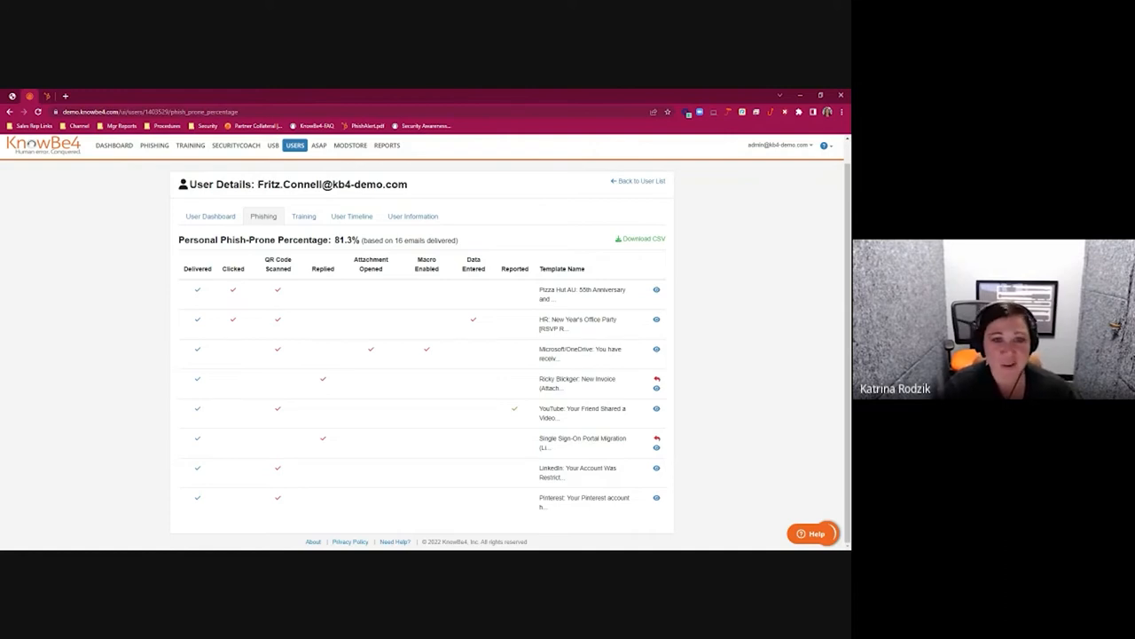
pyautogui.moveTo(677, 302)
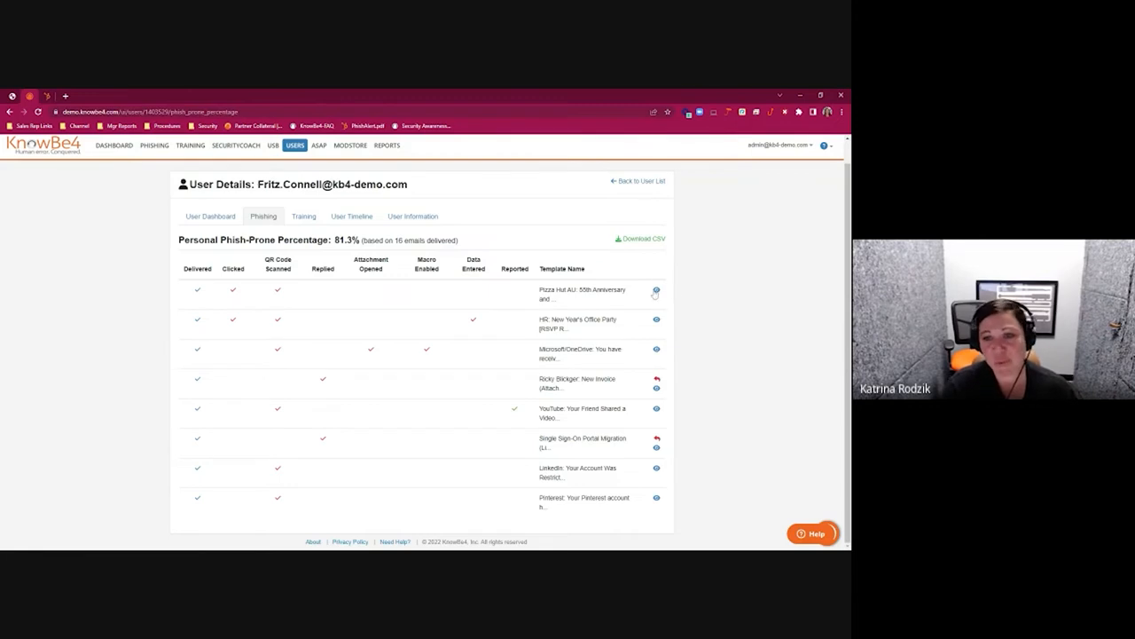
# - Preview the Pizza Hut 55th Anniversary free pan pizza phishing email and highlight its sender domain
pyautogui.click(657, 291)
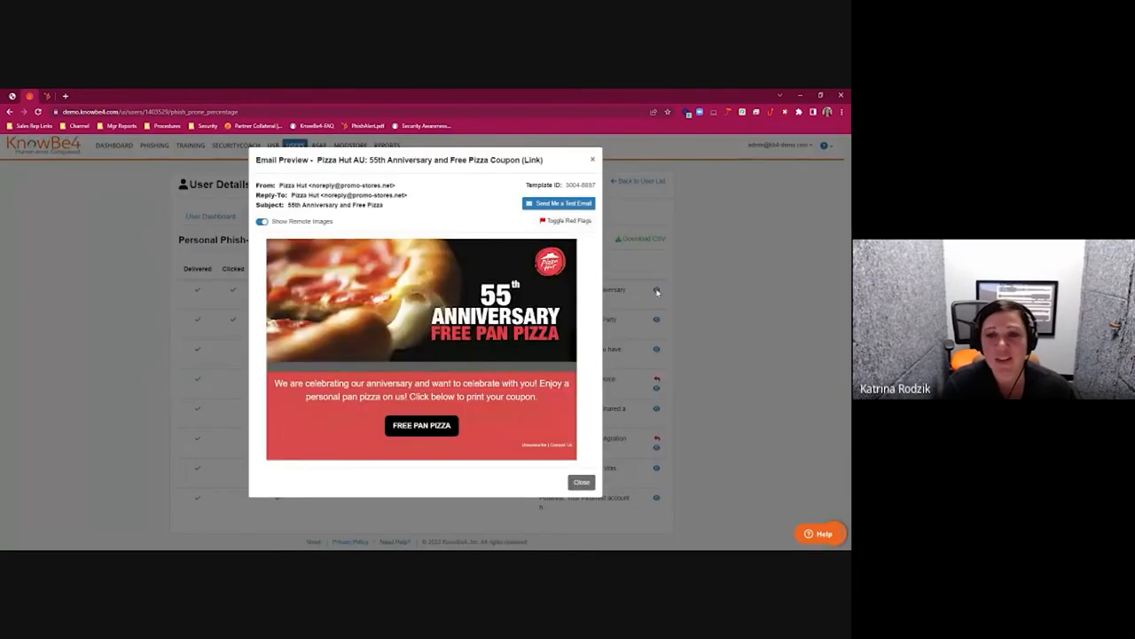
pyautogui.moveTo(589, 363)
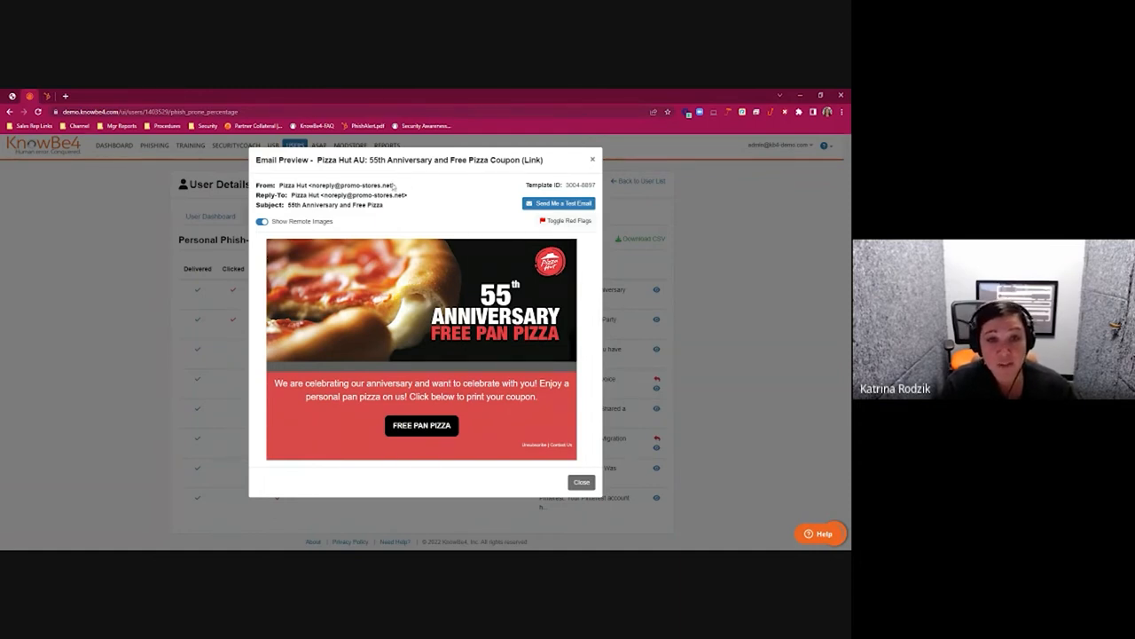
pyautogui.doubleClick(365, 185)
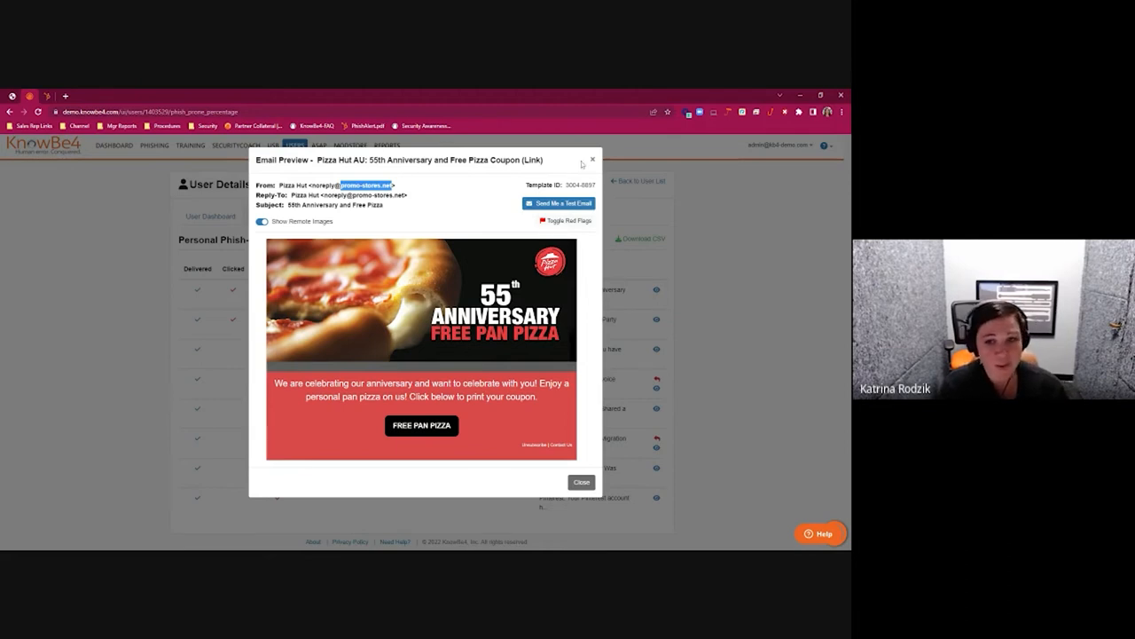
# - Close the preview, review the user's training enrolments, then go to the Training Campaigns list
pyautogui.click(582, 482)
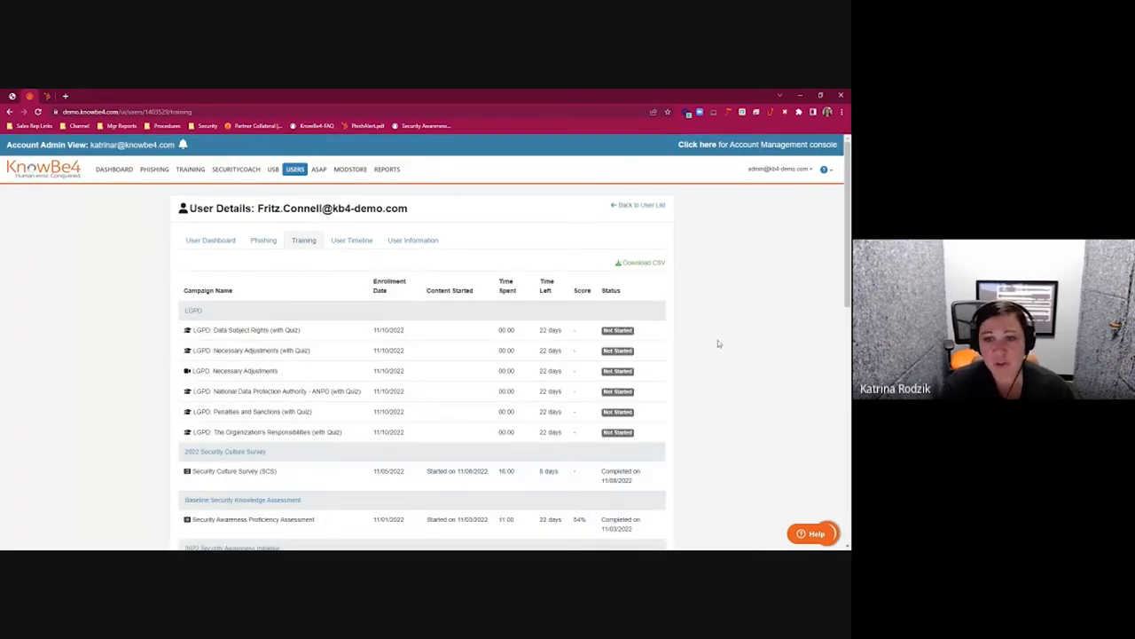
pyautogui.moveTo(715, 353)
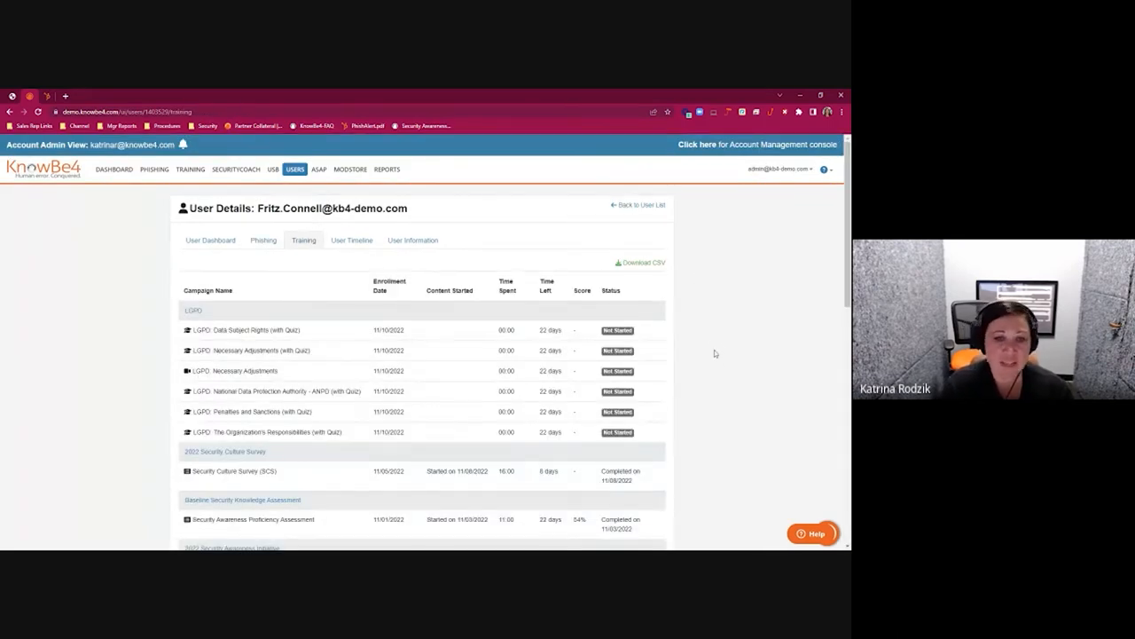
pyautogui.scroll(-3)
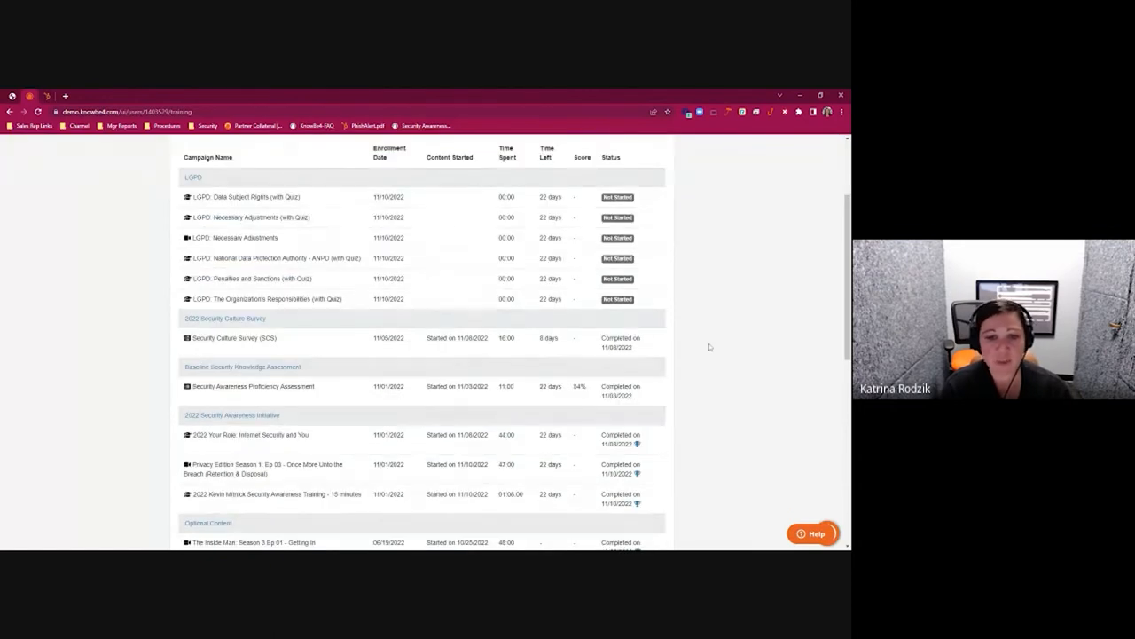
pyautogui.moveTo(636, 443)
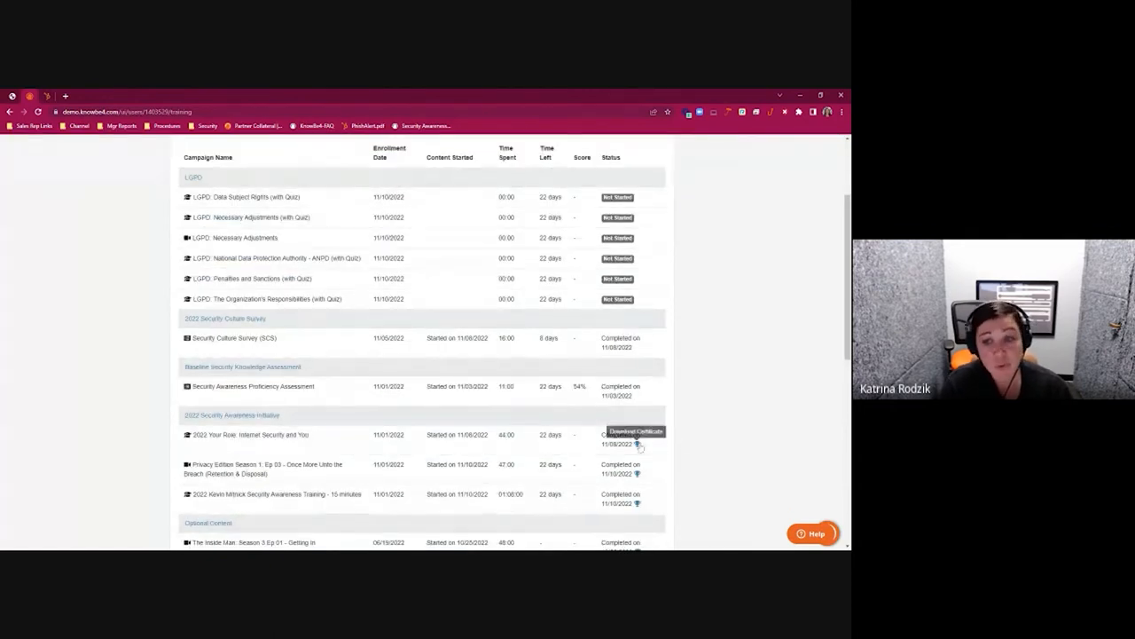
pyautogui.moveTo(639, 443)
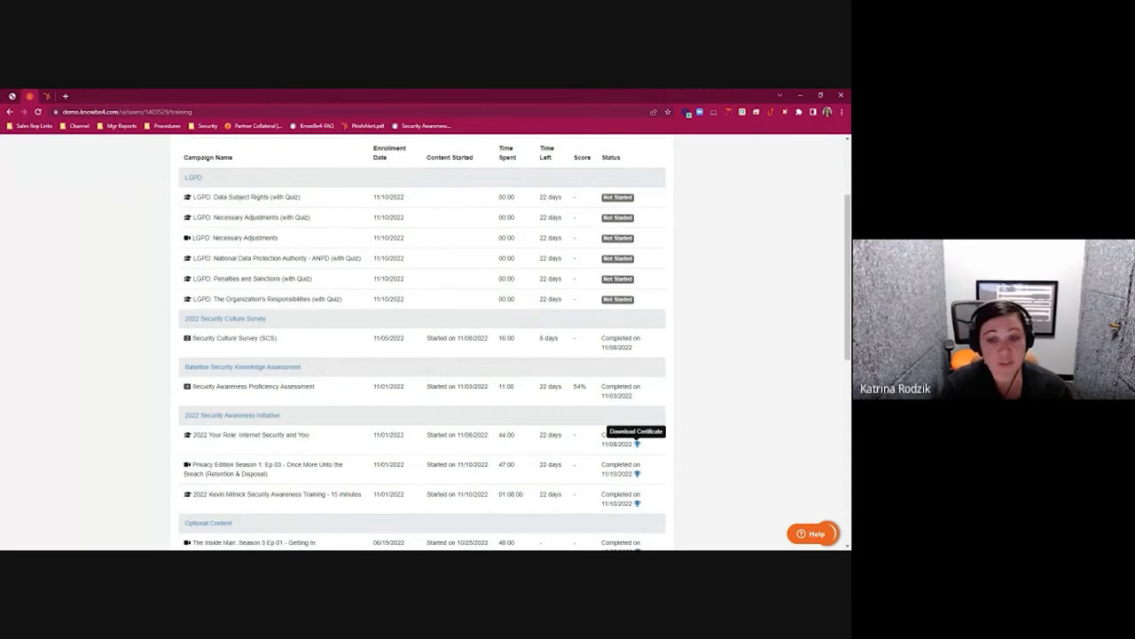
pyautogui.moveTo(678, 447)
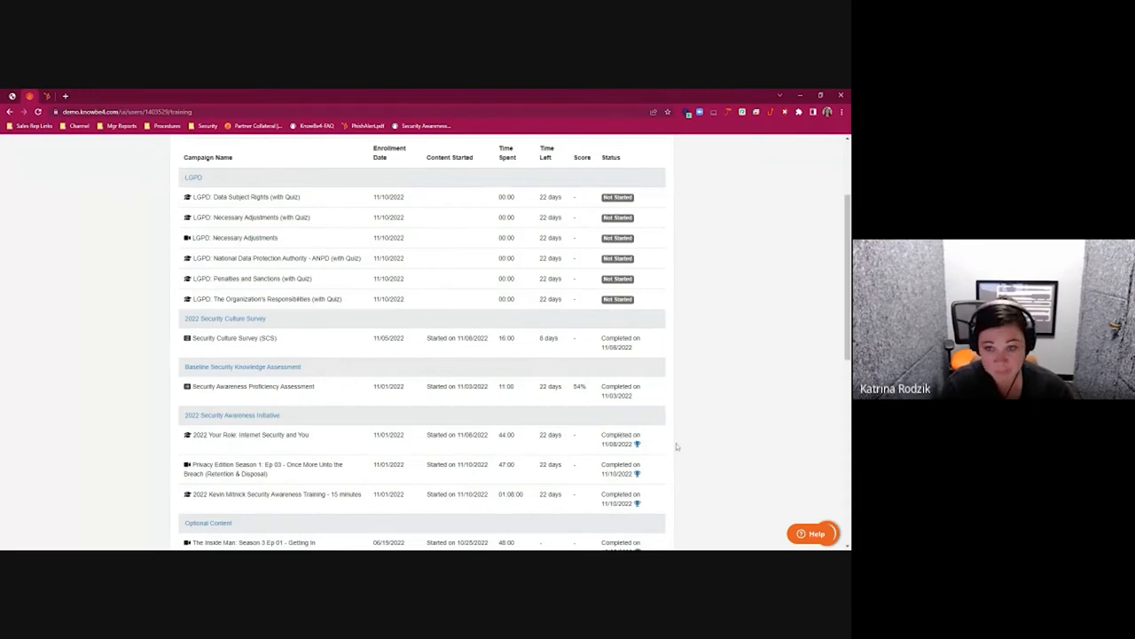
pyautogui.scroll(3)
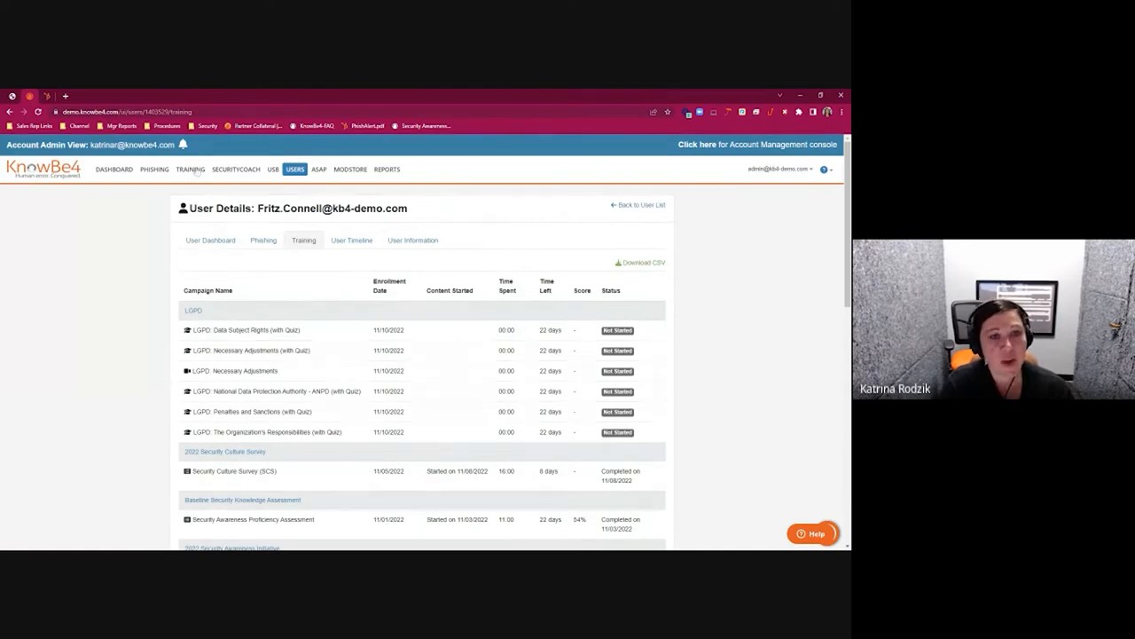
pyautogui.click(192, 170)
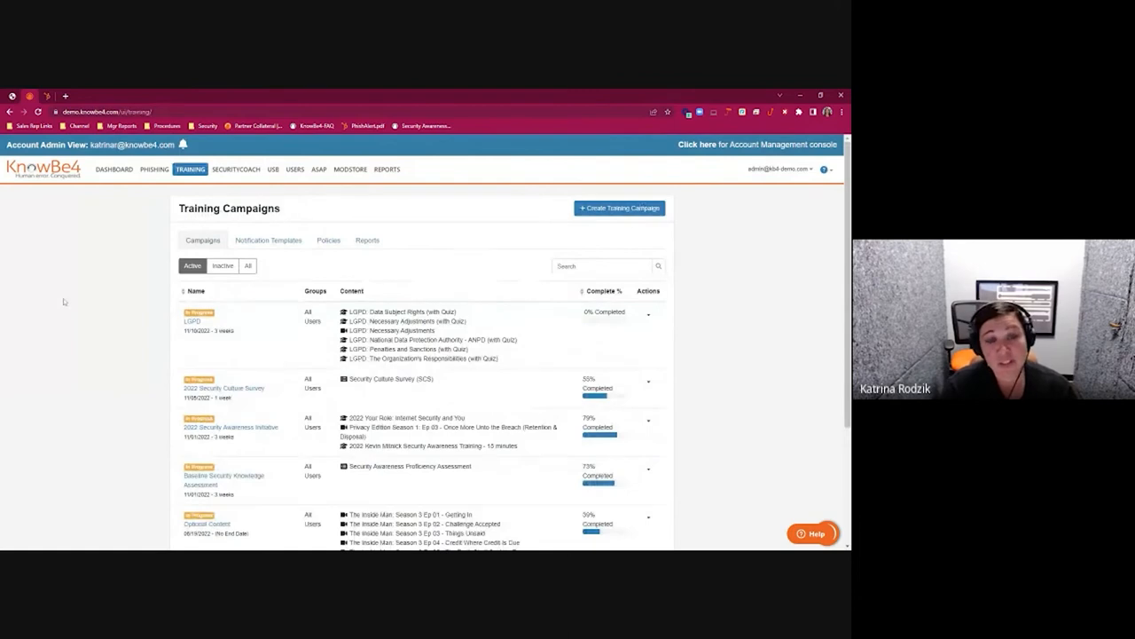
pyautogui.moveTo(696, 333)
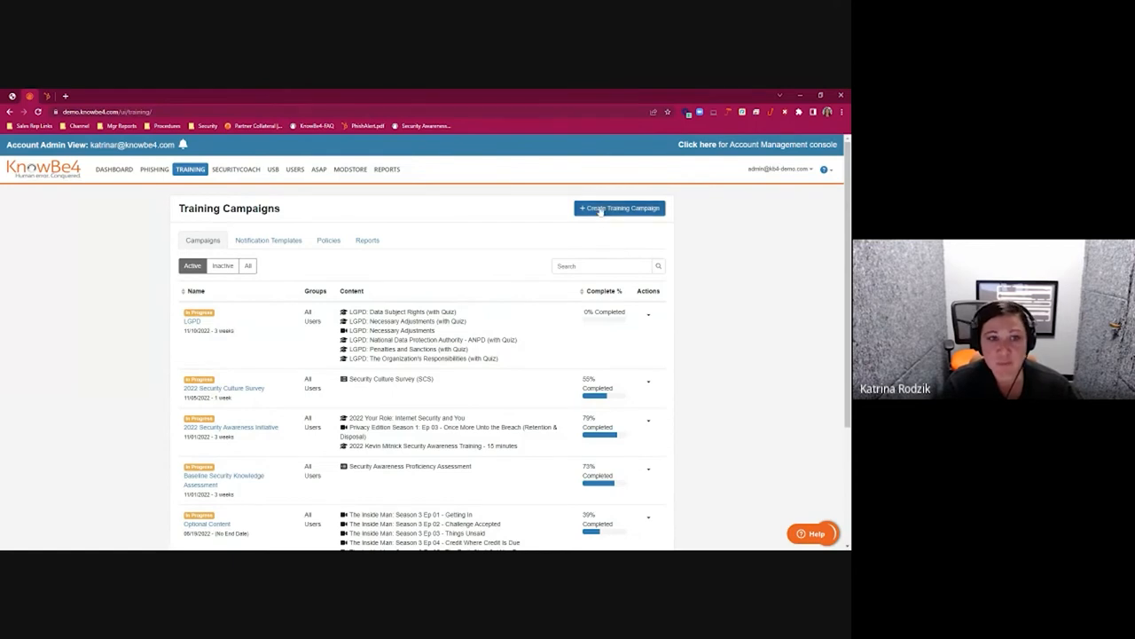
pyautogui.moveTo(606, 213)
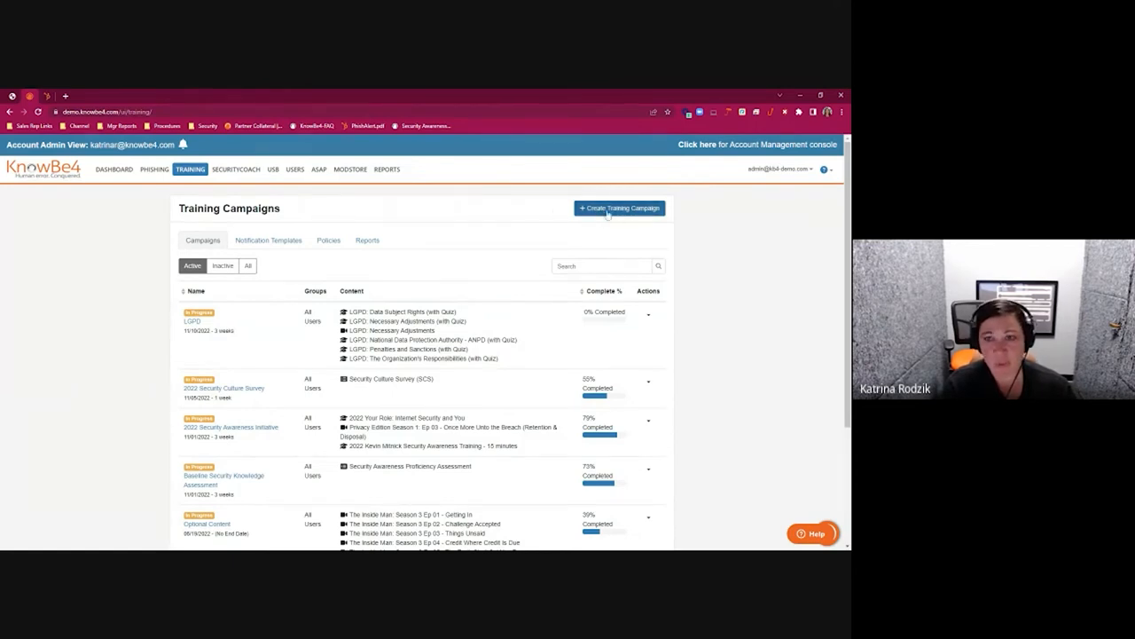
# - Start a new training campaign with the end date set to a relative enrolment duration
pyautogui.click(621, 207)
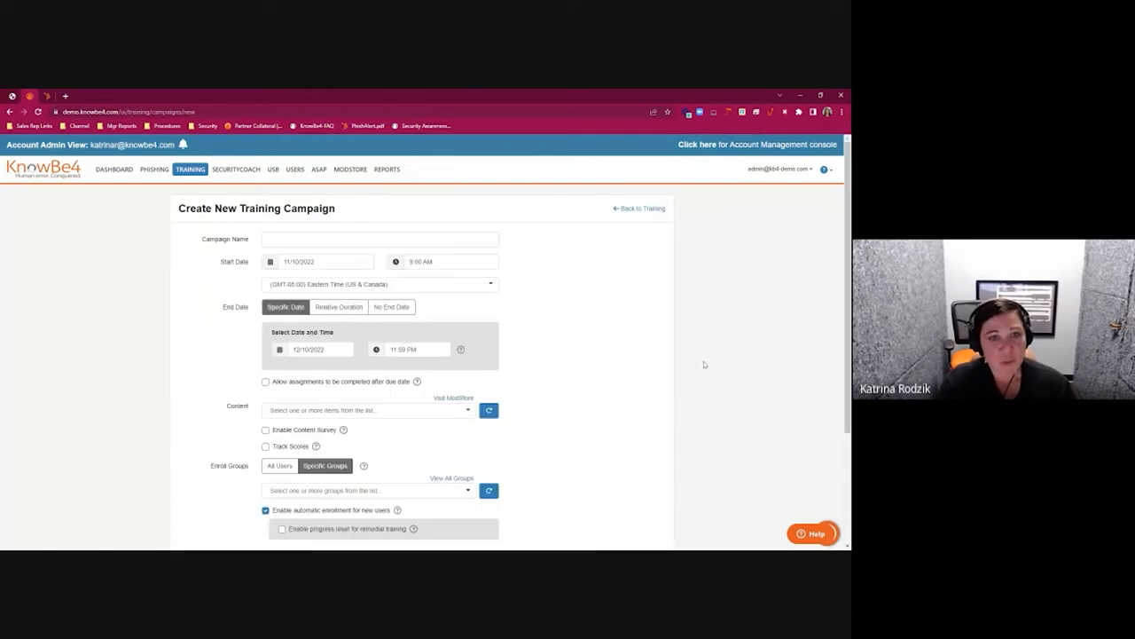
pyautogui.scroll(-3)
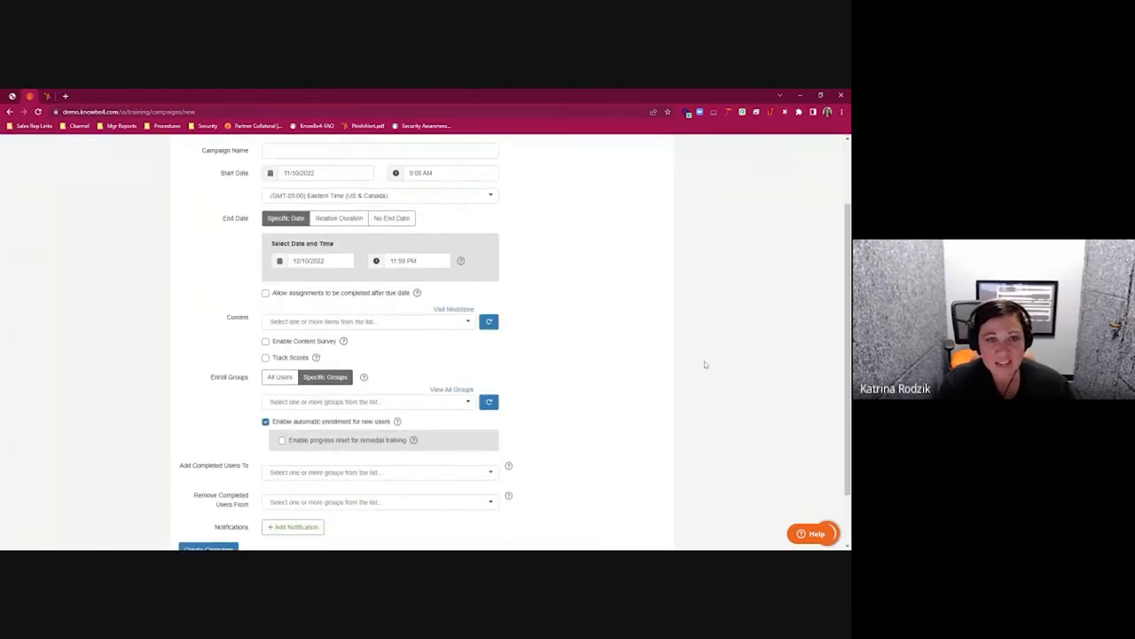
pyautogui.moveTo(571, 222)
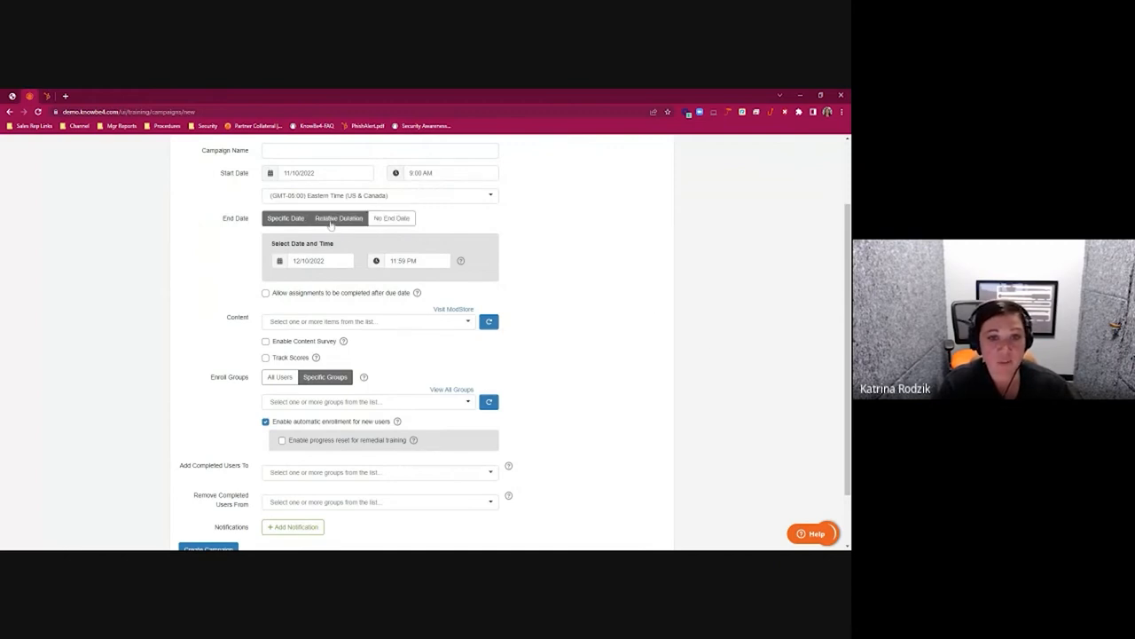
pyautogui.click(337, 218)
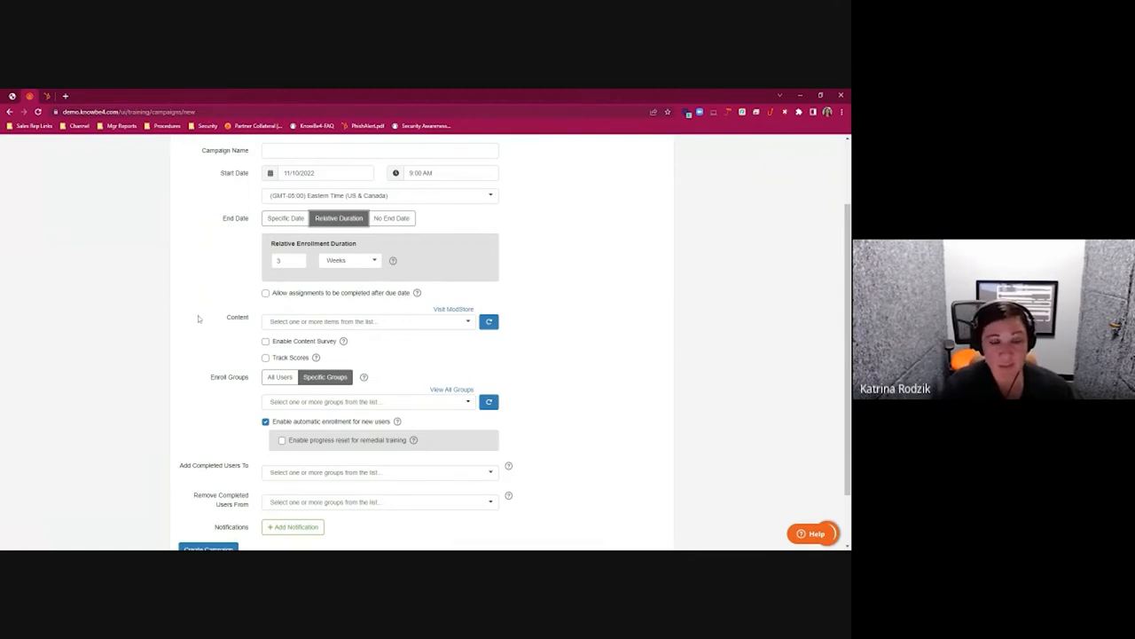
pyautogui.scroll(3)
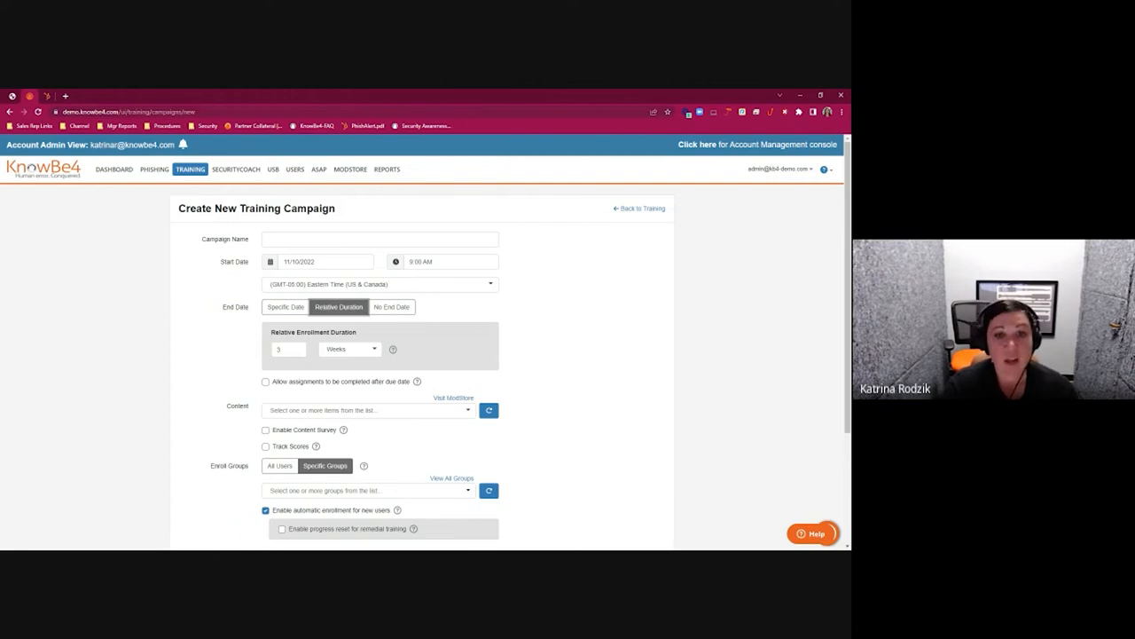
pyautogui.moveTo(339, 308)
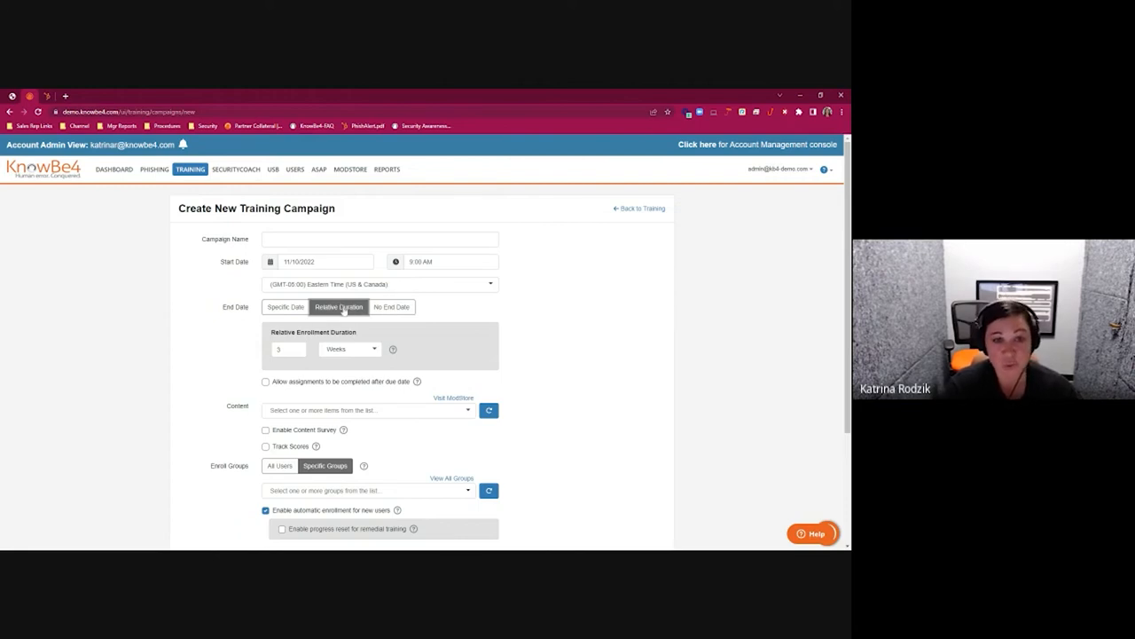
# - Name the campaign 'On boarding training' and set enrolment to specific groups rather than all users
pyautogui.click(379, 238)
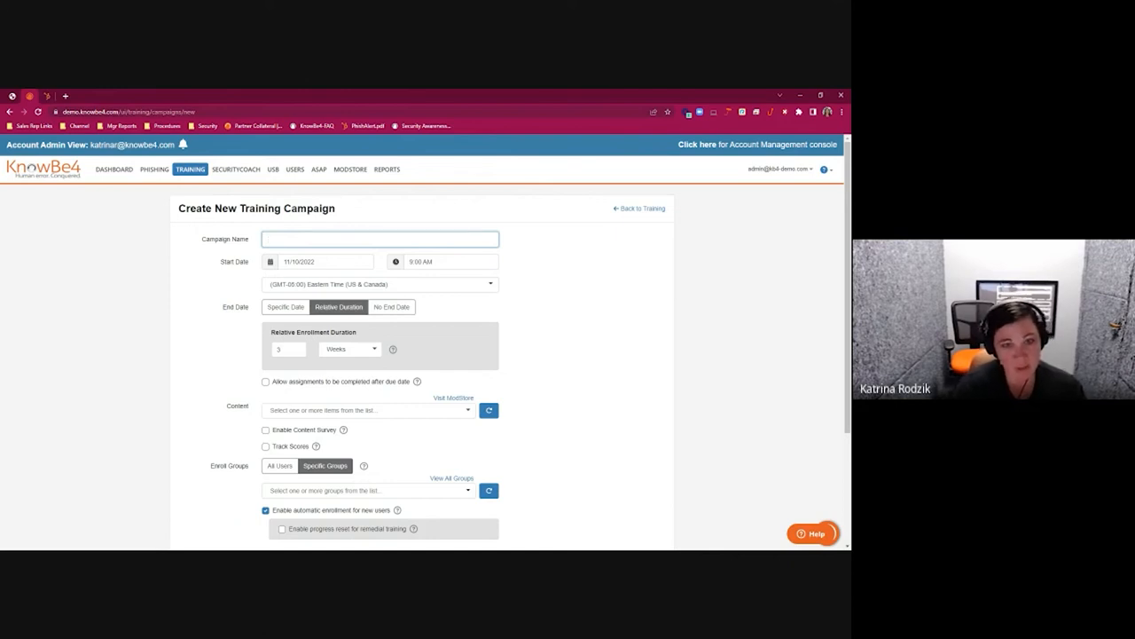
pyautogui.write('On boarding training')
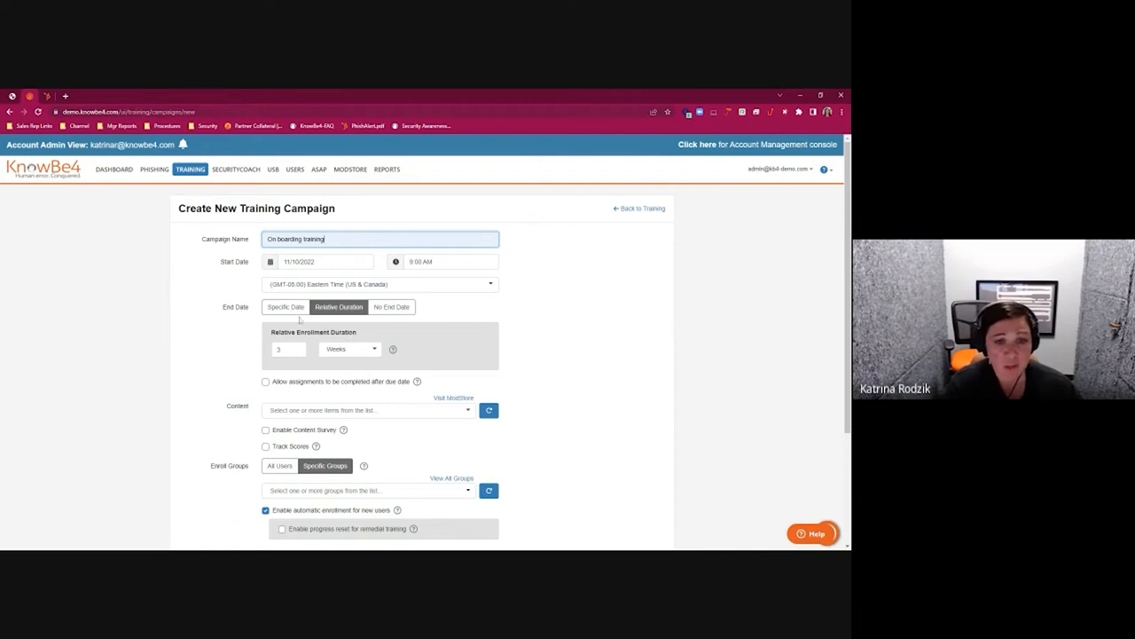
pyautogui.moveTo(536, 371)
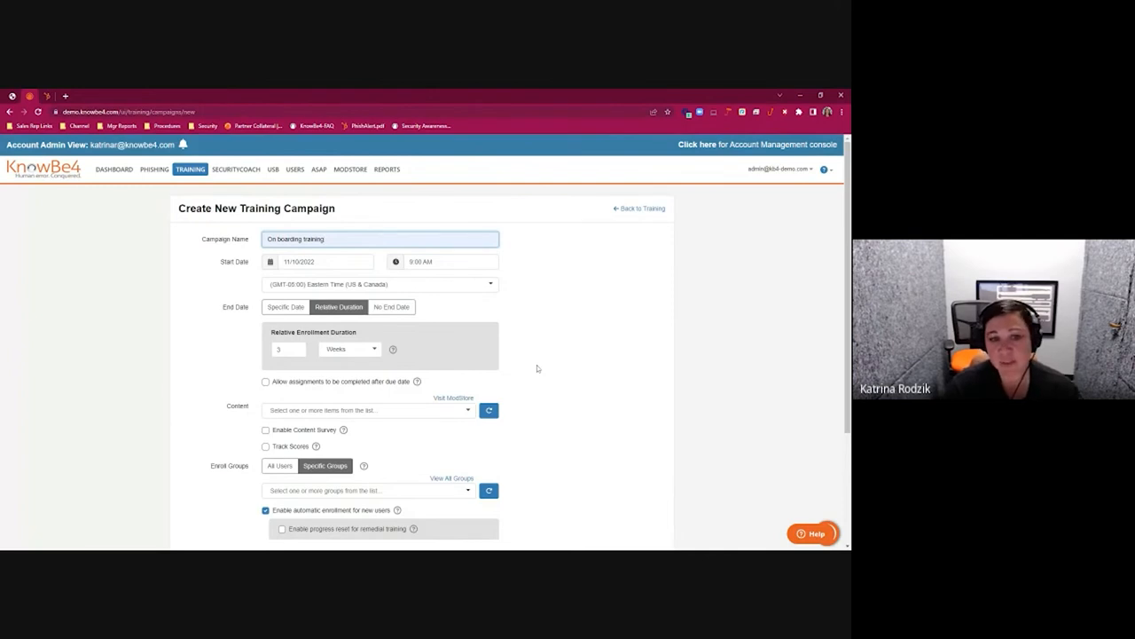
pyautogui.click(280, 464)
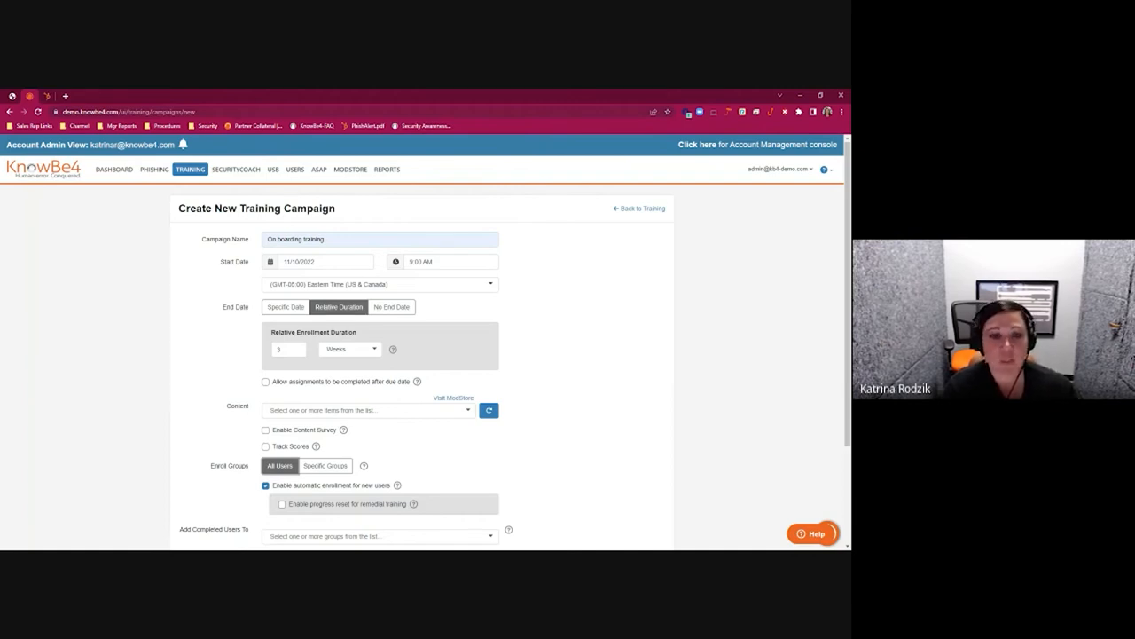
pyautogui.scroll(-3)
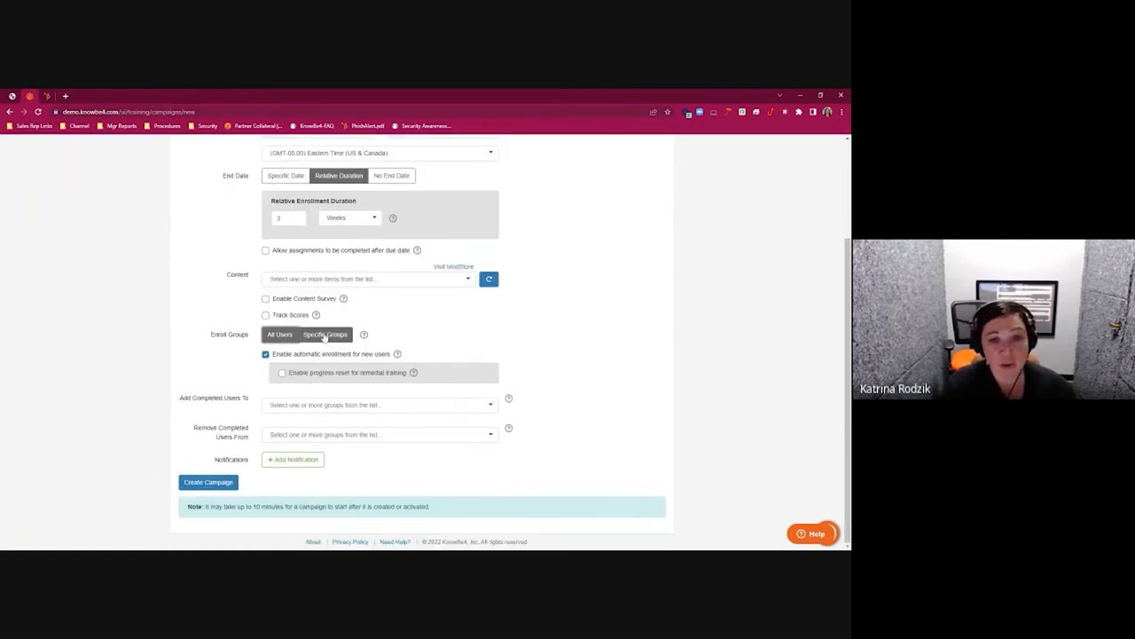
pyautogui.click(327, 334)
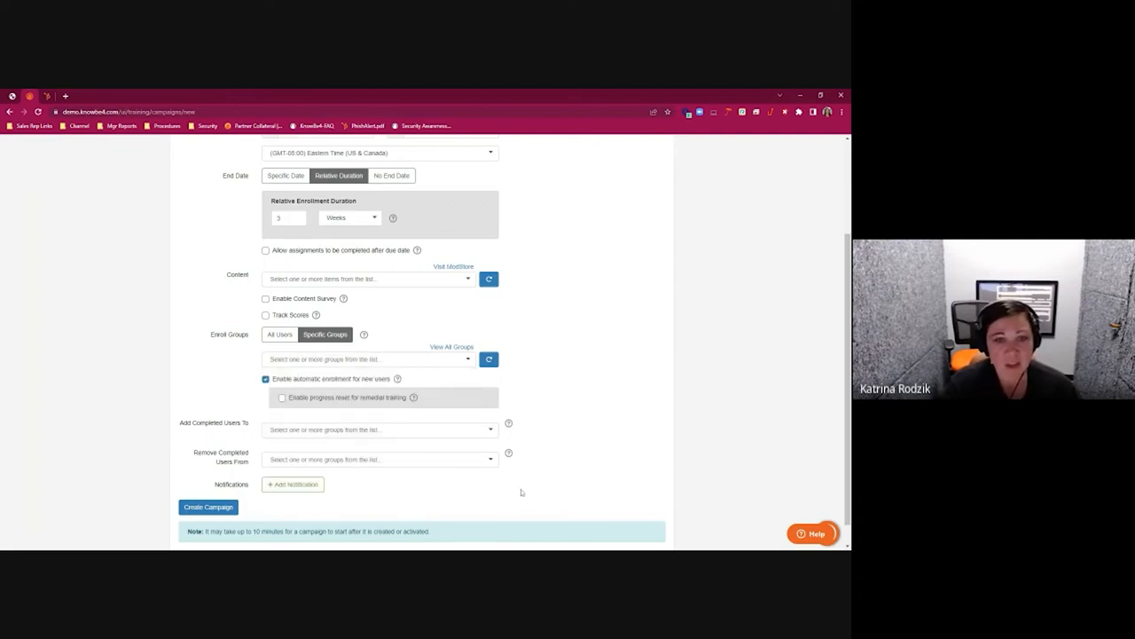
pyautogui.click(293, 484)
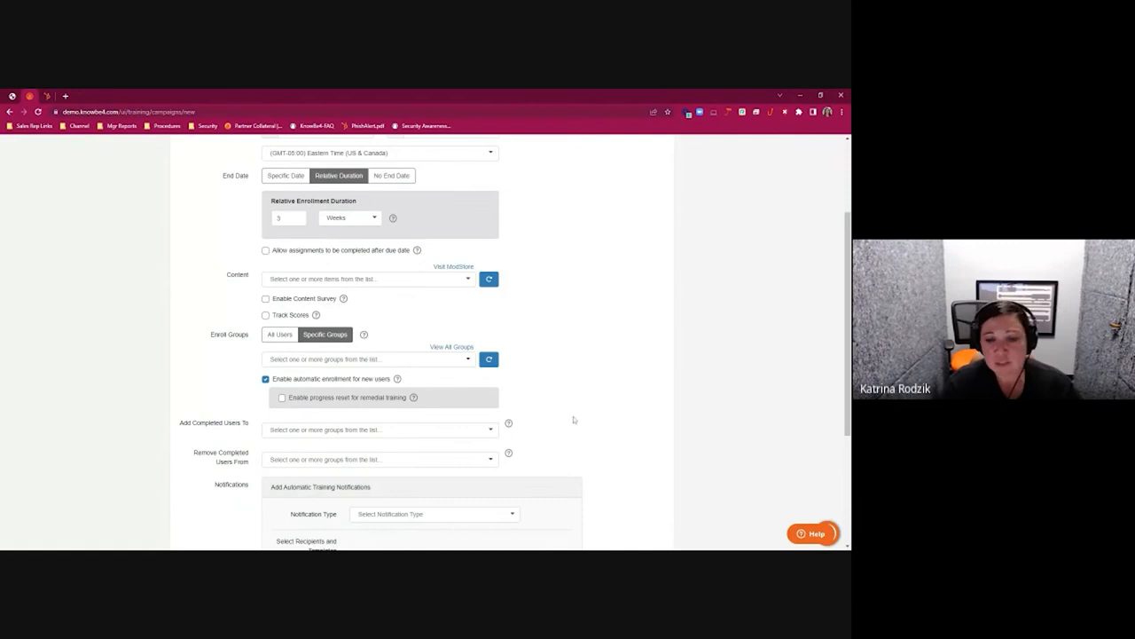
pyautogui.scroll(-3)
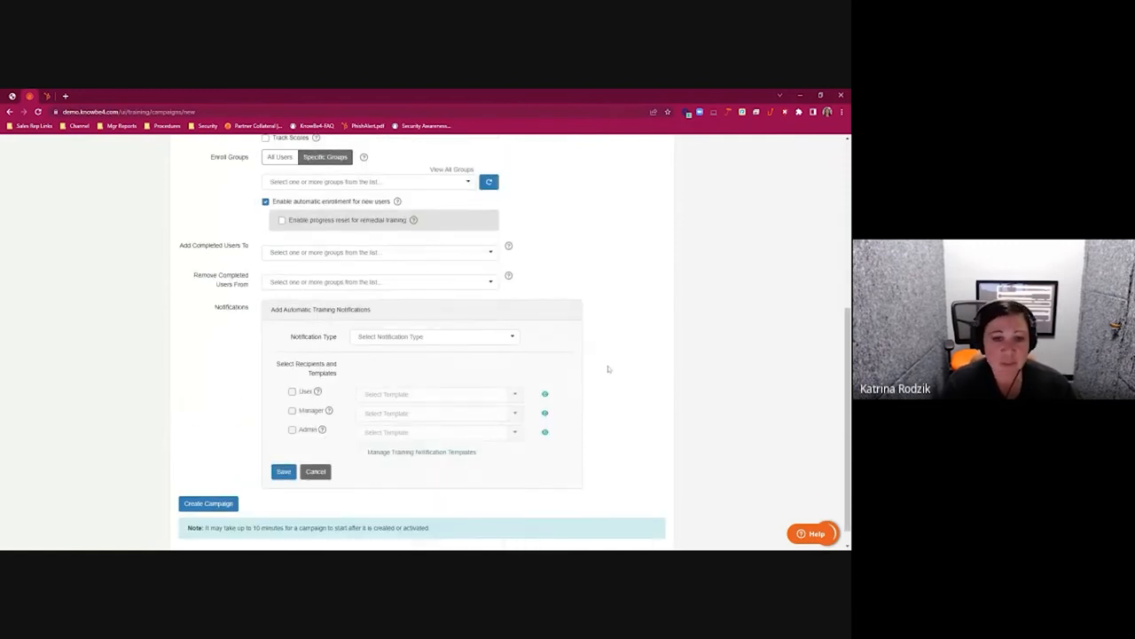
pyautogui.moveTo(617, 342)
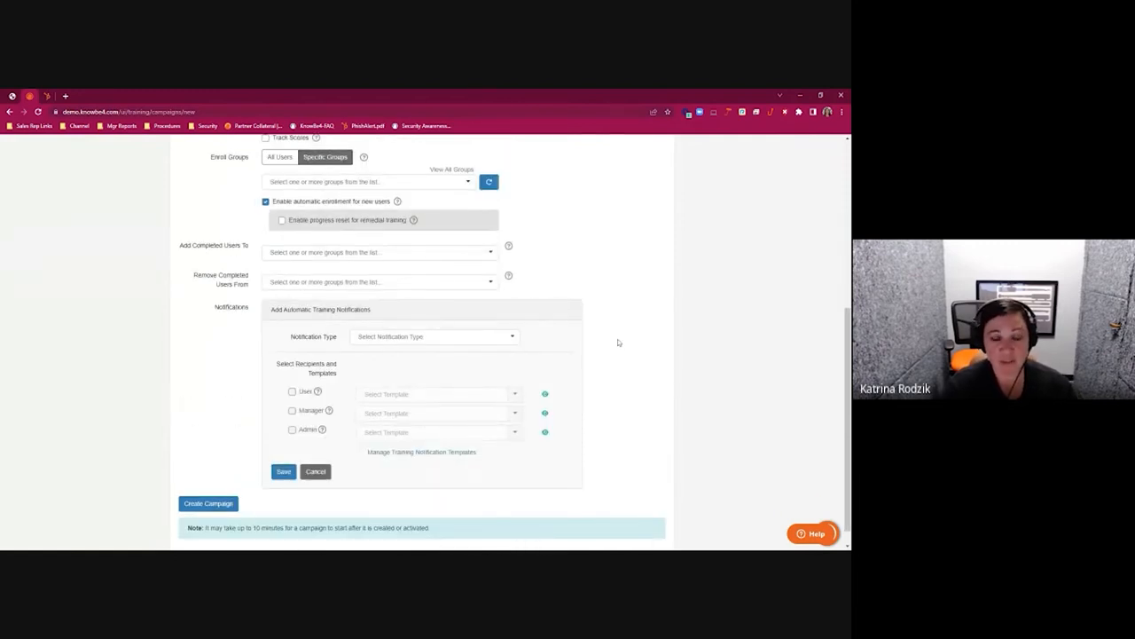
pyautogui.click(433, 337)
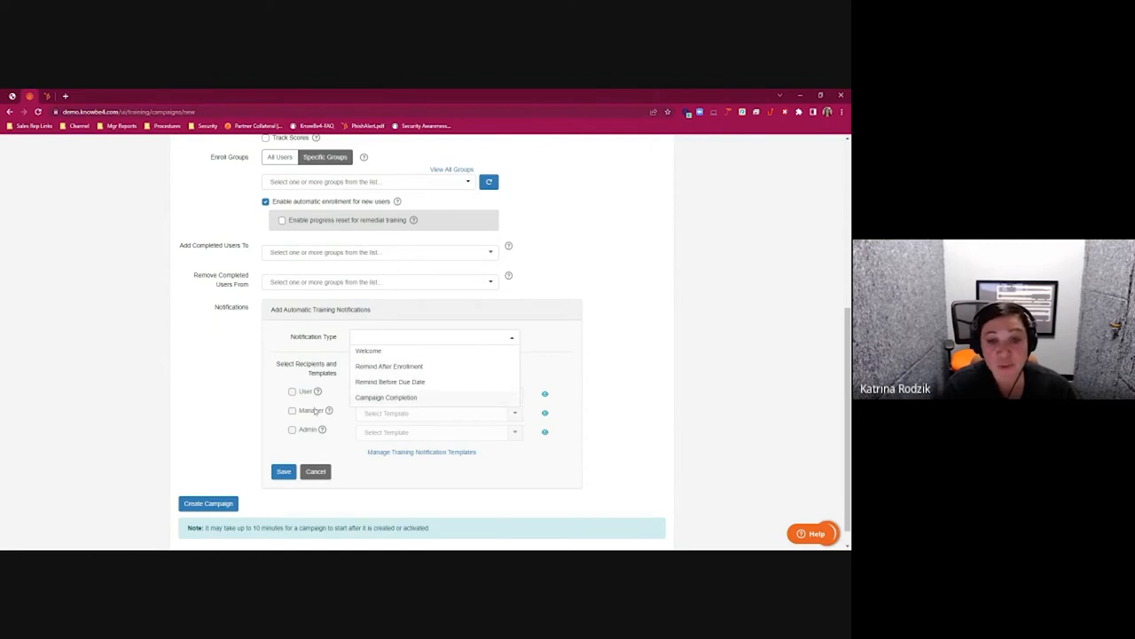
pyautogui.moveTo(599, 431)
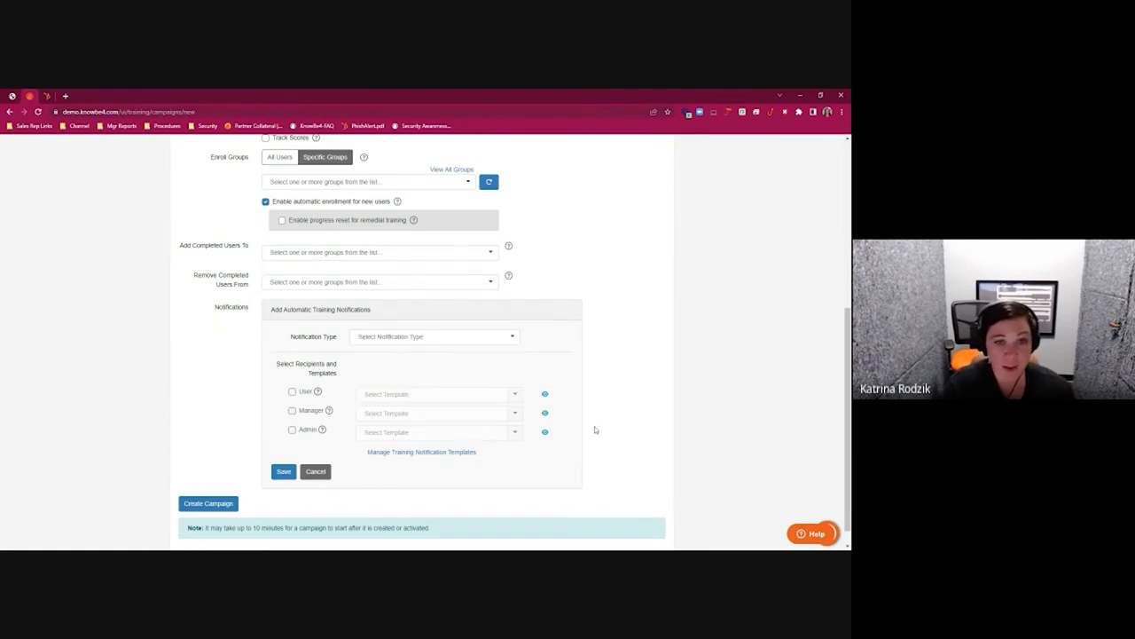
pyautogui.moveTo(589, 432)
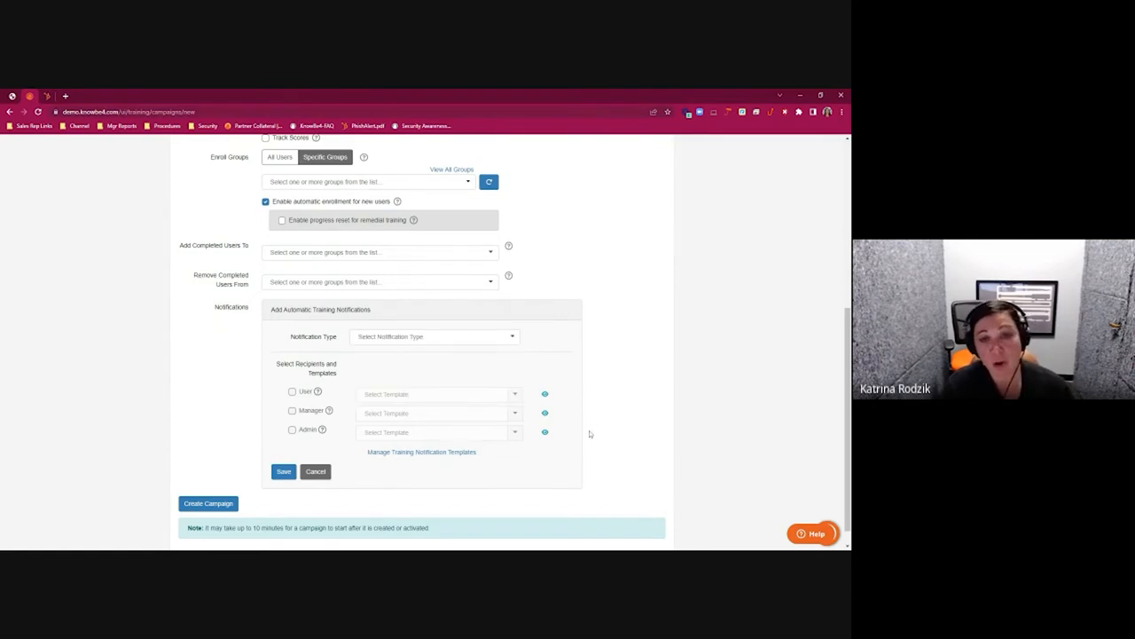
pyautogui.scroll(3)
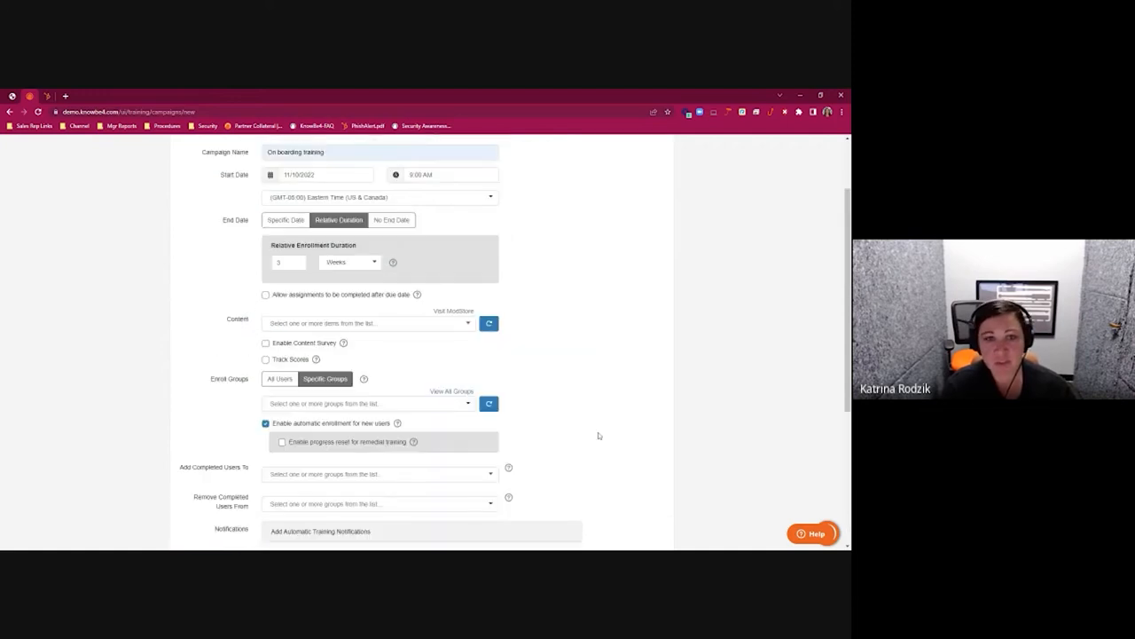
pyautogui.scroll(3)
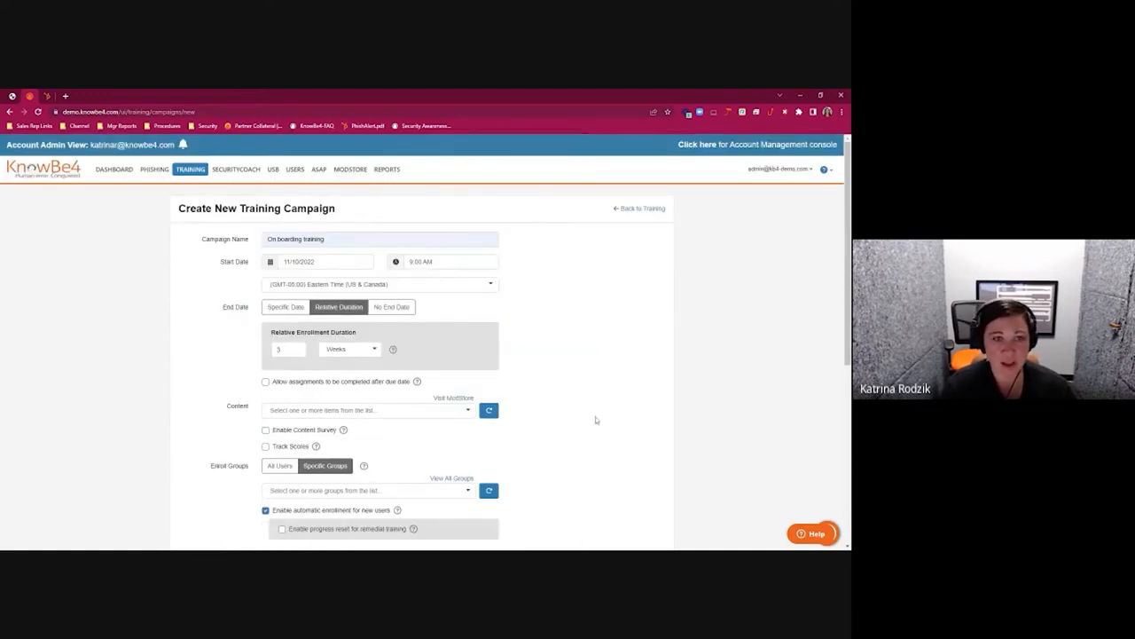
# - Switch to the learner's own dashboard showing 0 of 11 assignments completed and a 10.3 risk score
pyautogui.click(638, 207)
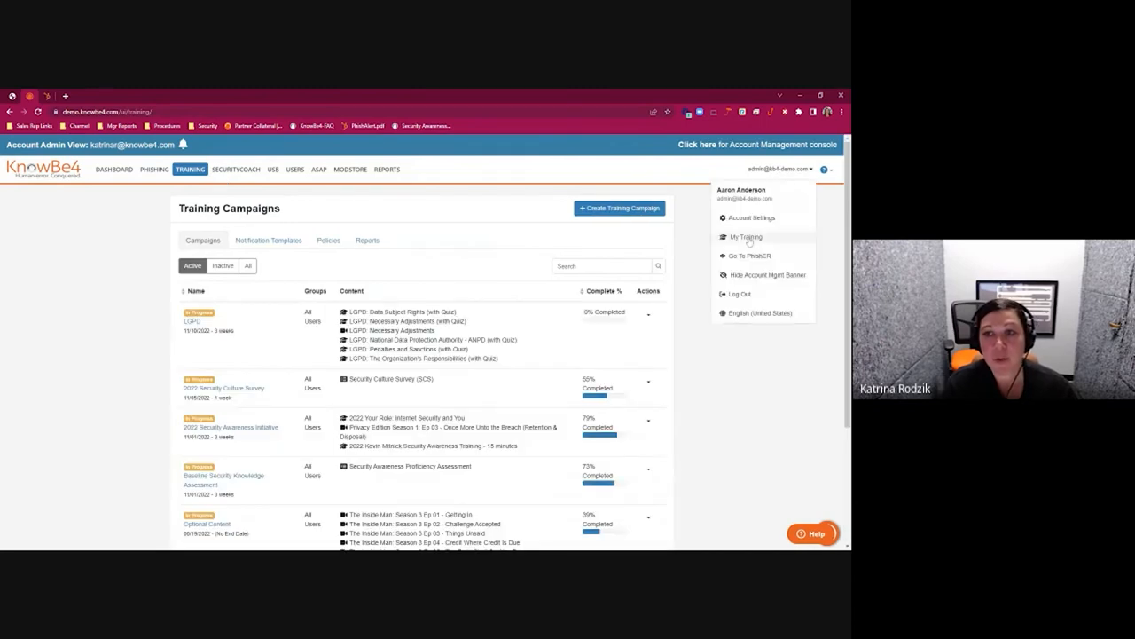
pyautogui.click(745, 238)
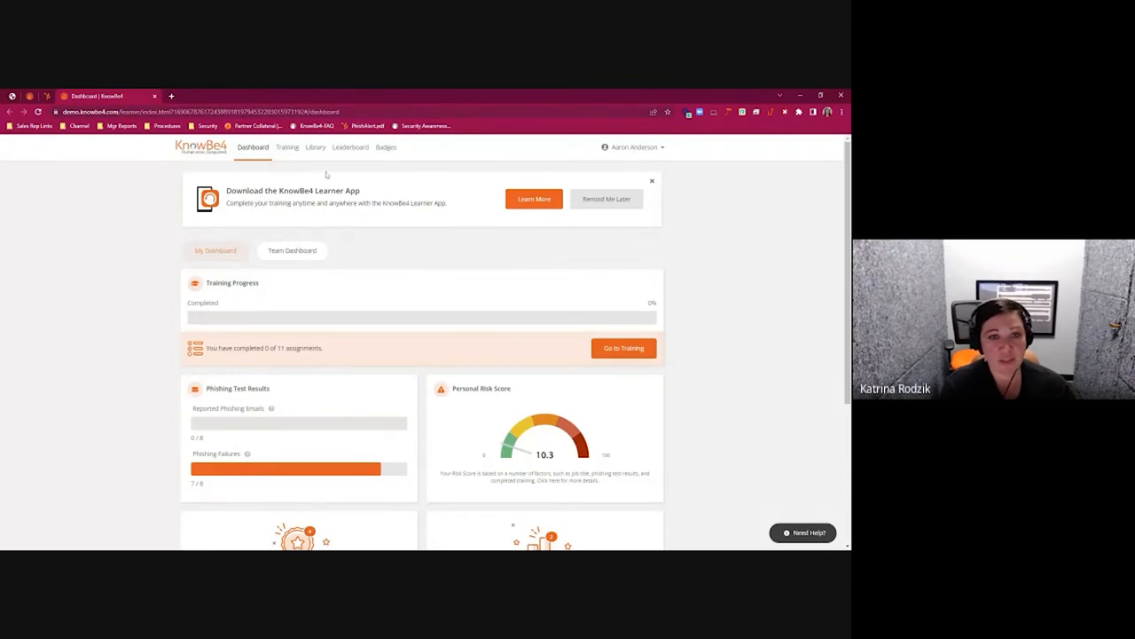
pyautogui.moveTo(672, 189)
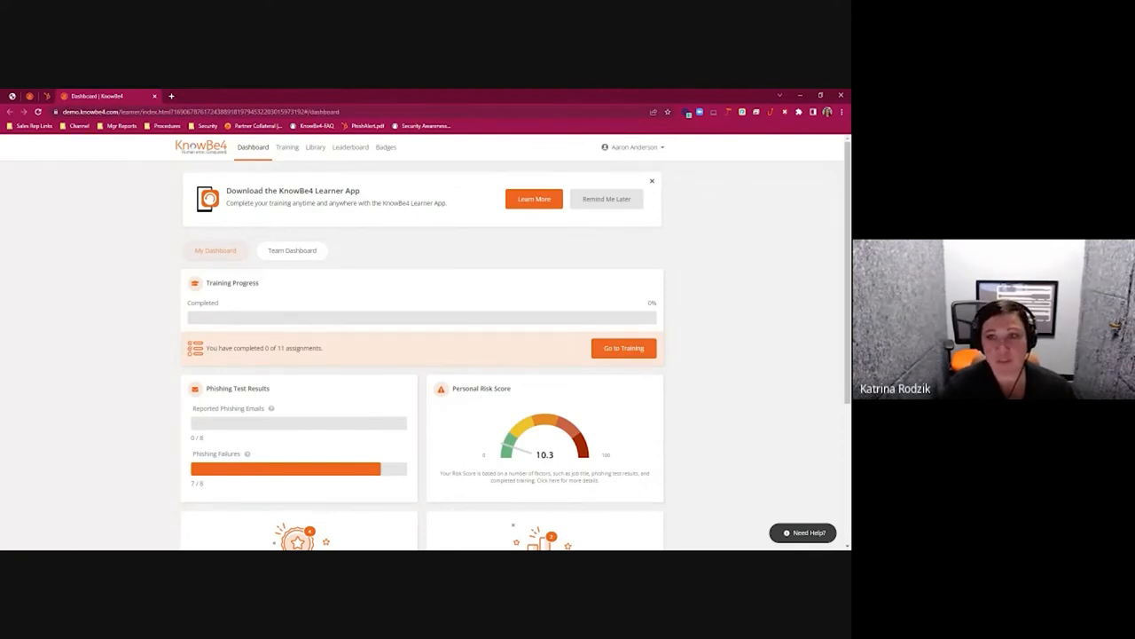
pyautogui.click(653, 181)
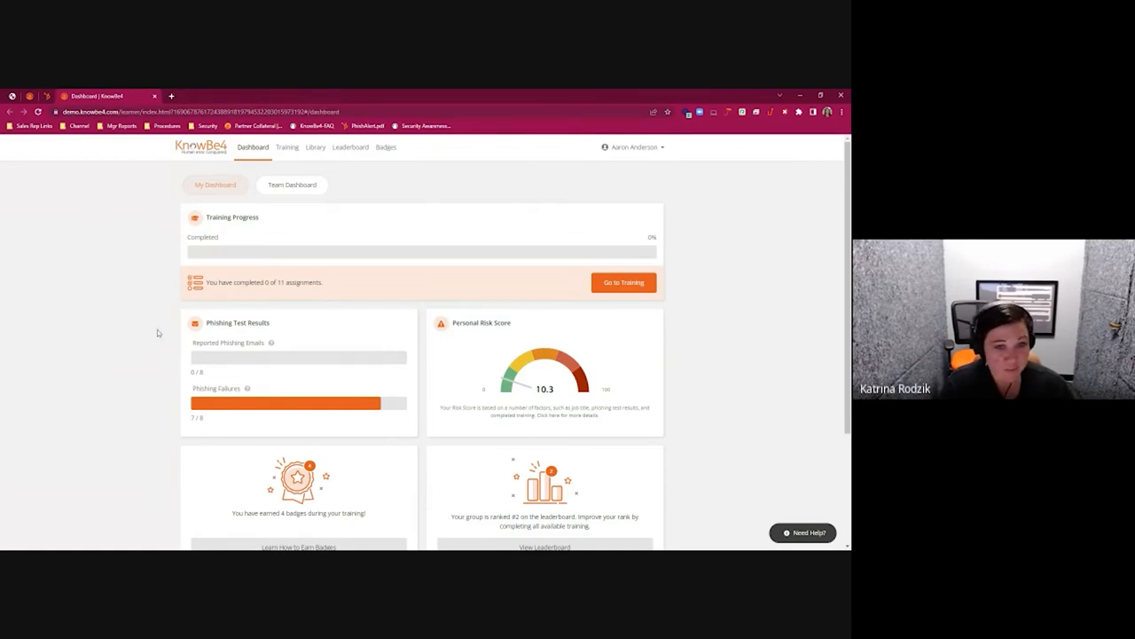
pyautogui.moveTo(110, 351)
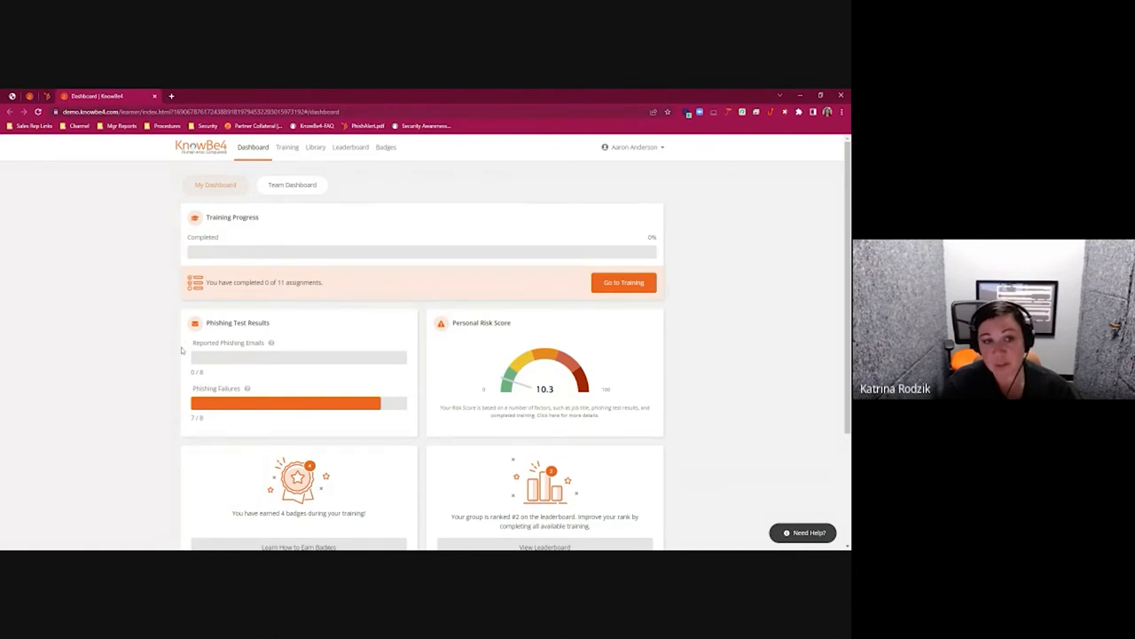
pyautogui.moveTo(138, 401)
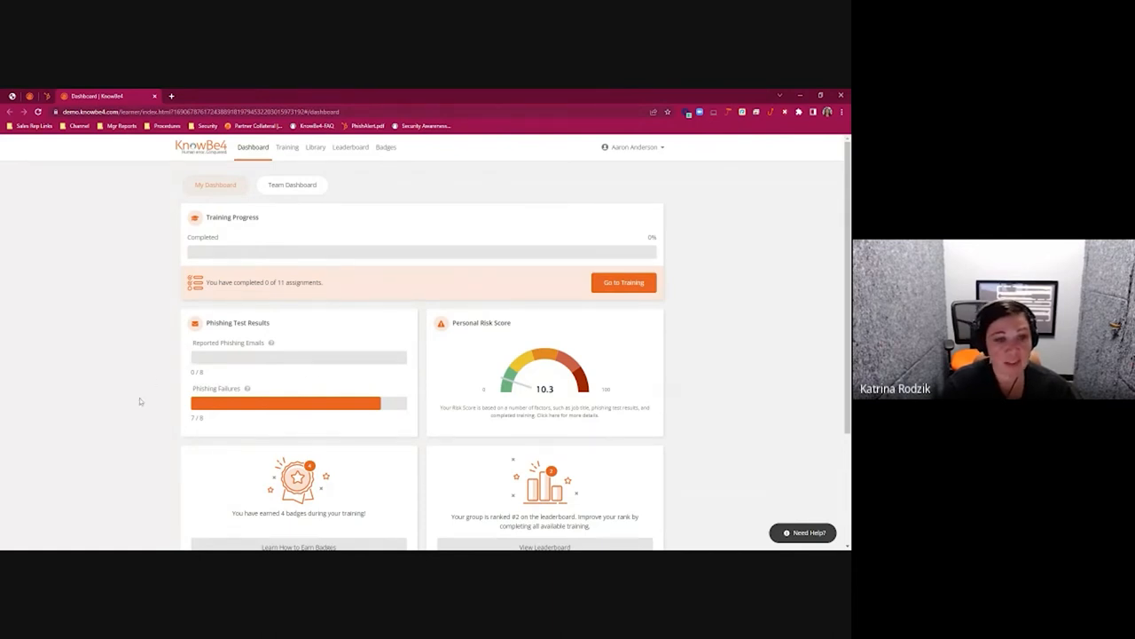
pyautogui.moveTo(195, 415)
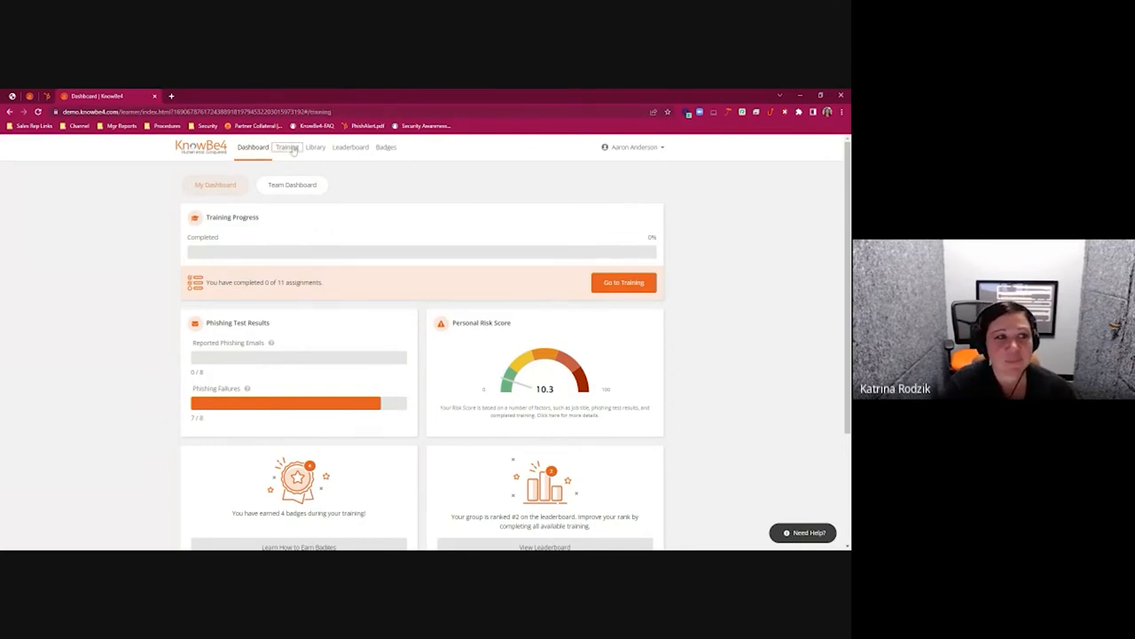
# - View the learner's assigned courses such as Security Culture Survey and Security Awareness Proficiency Assessment
pyautogui.click(287, 145)
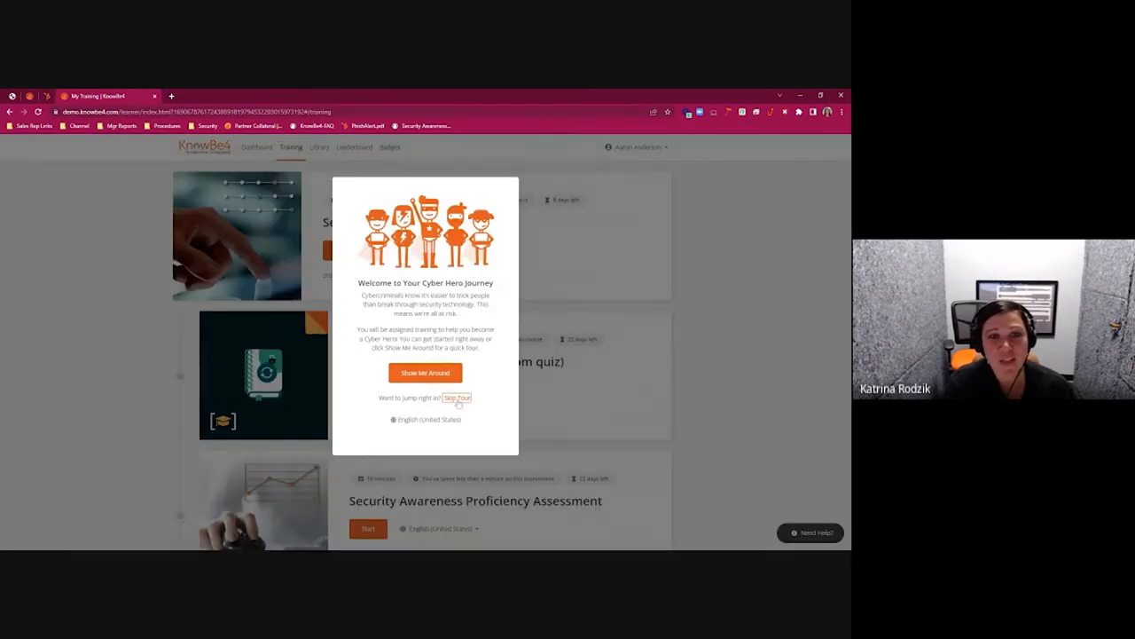
pyautogui.click(455, 398)
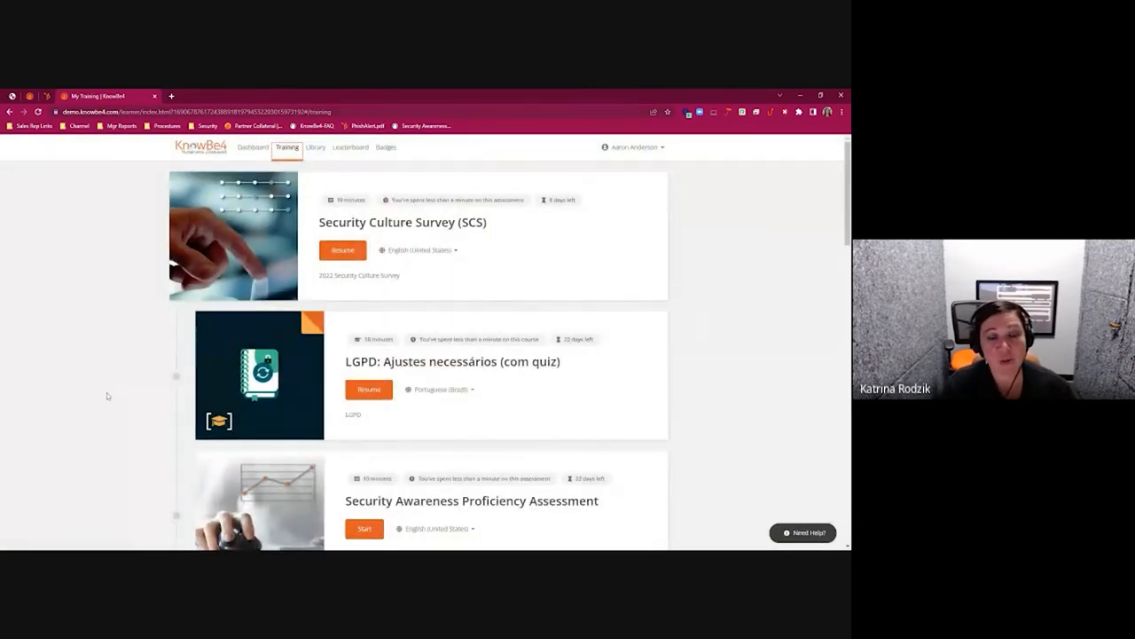
pyautogui.moveTo(486, 447)
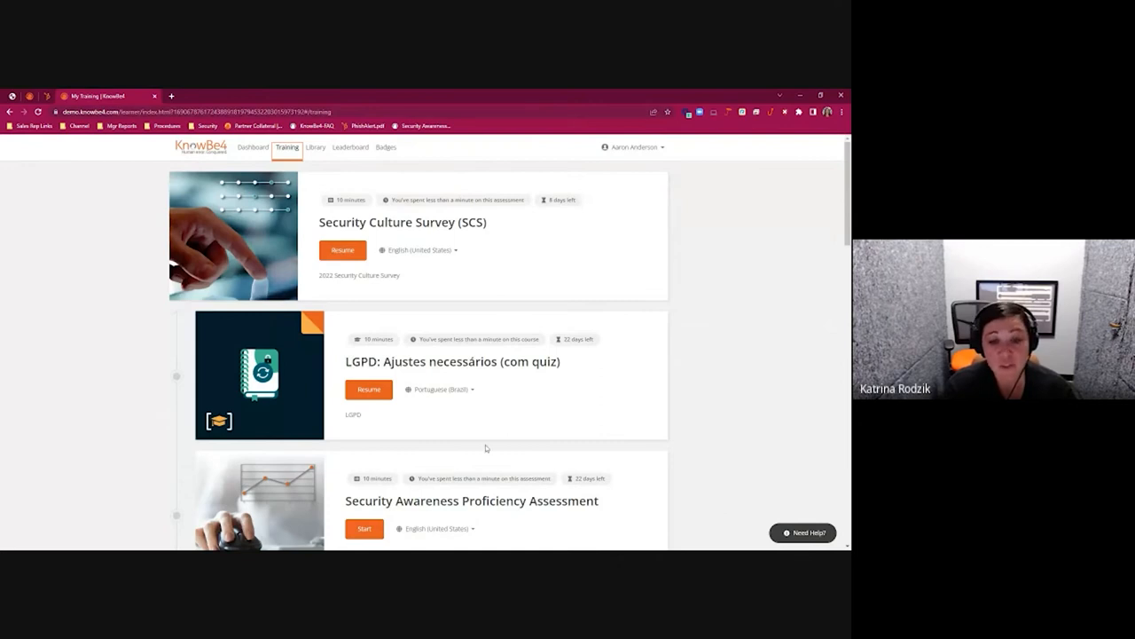
pyautogui.moveTo(408, 532)
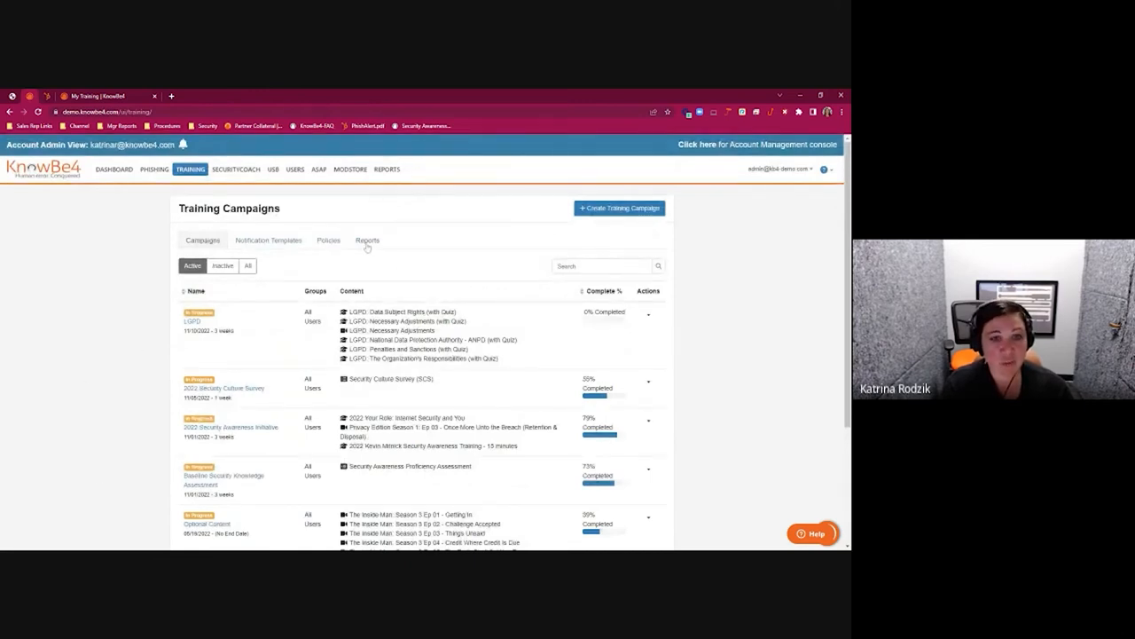
# - List the content reports for the 2022 Kevin Mitnick Security Awareness Training - 15 minutes course
pyautogui.click(368, 240)
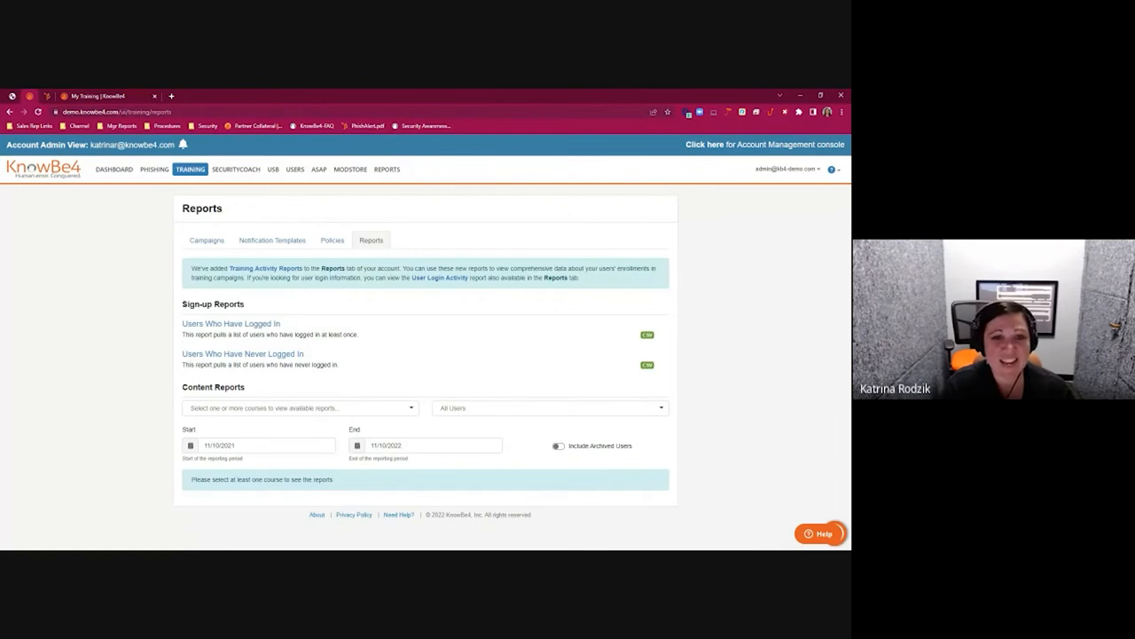
pyautogui.moveTo(121, 429)
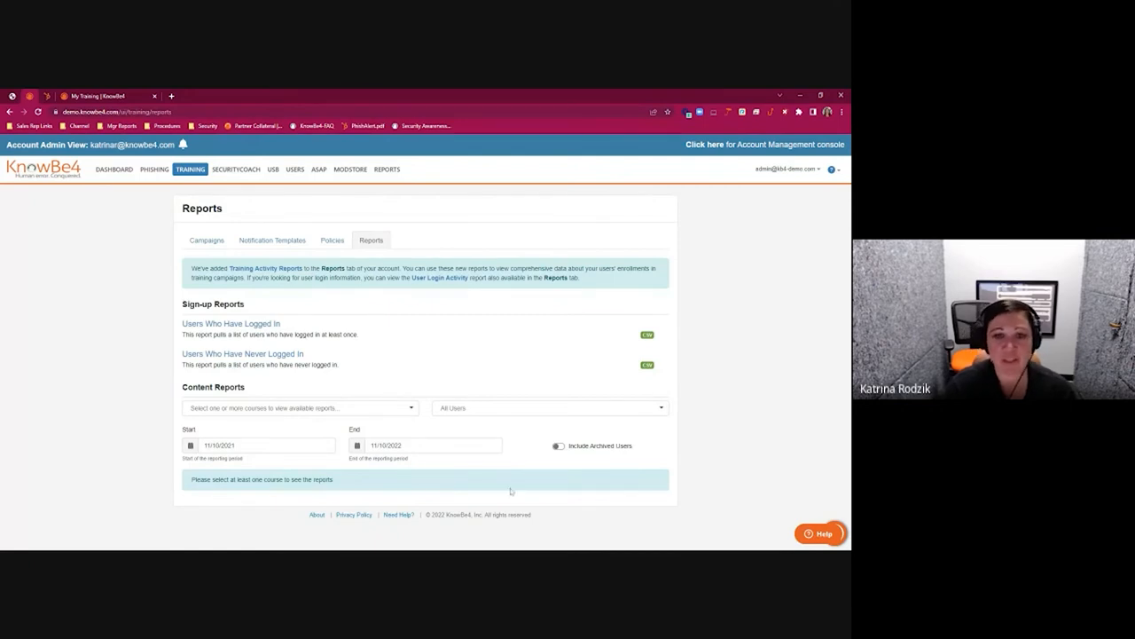
pyautogui.click(299, 406)
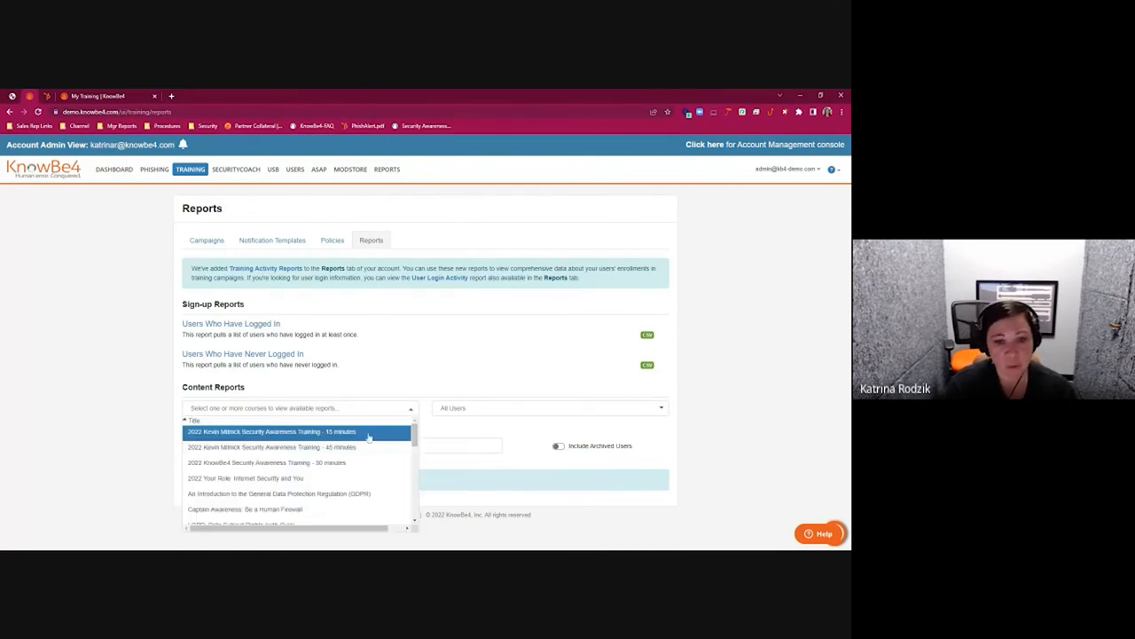
pyautogui.click(270, 431)
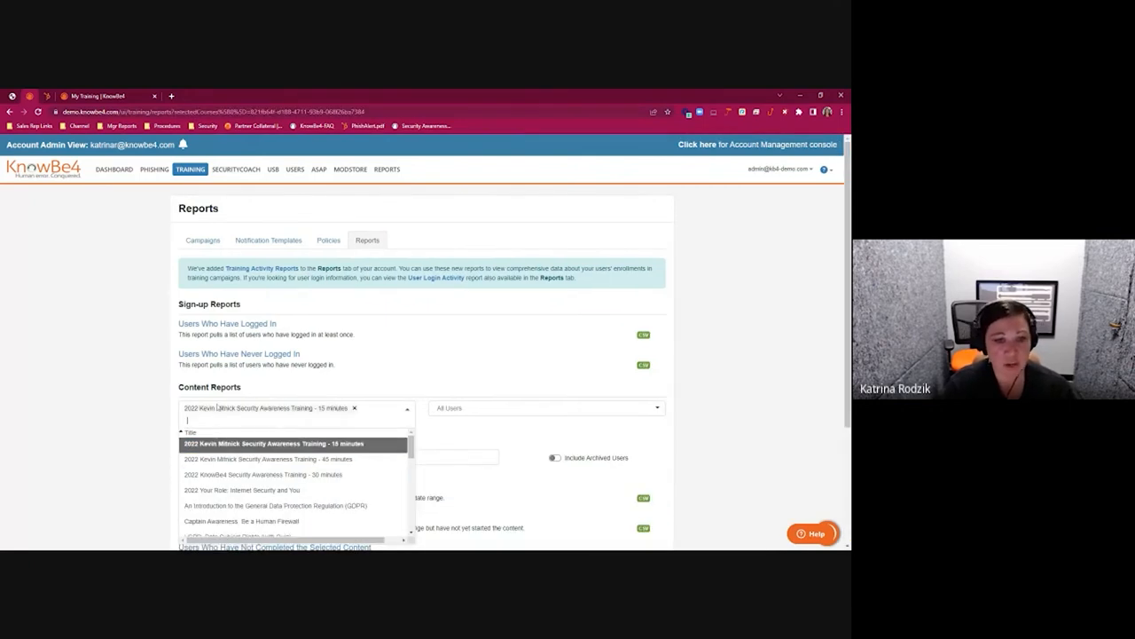
pyautogui.click(273, 443)
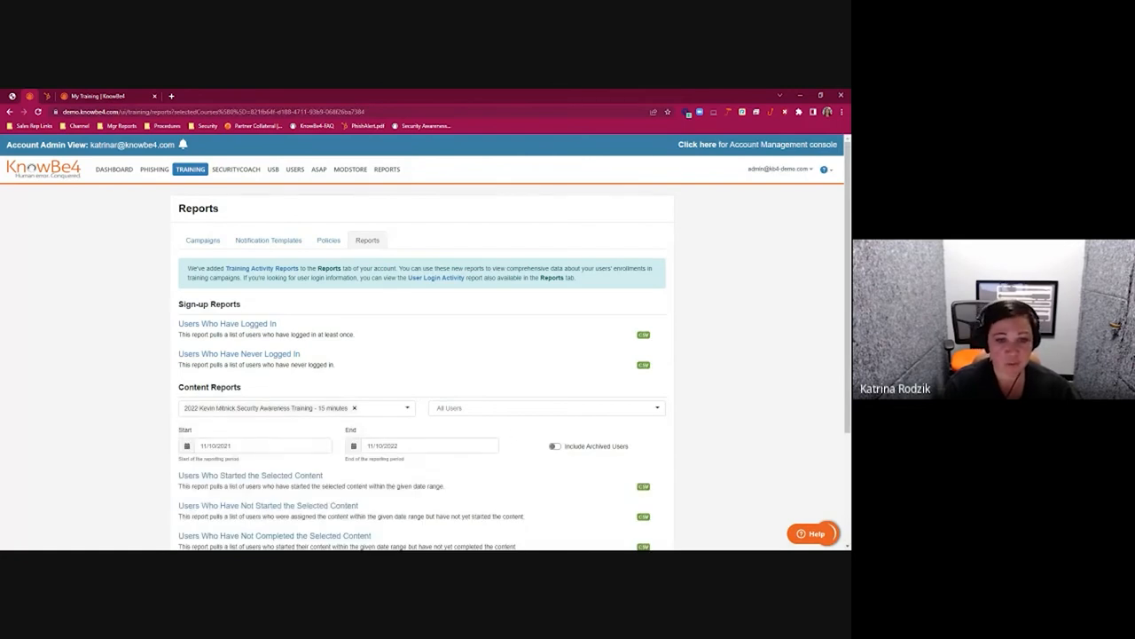
pyautogui.scroll(-3)
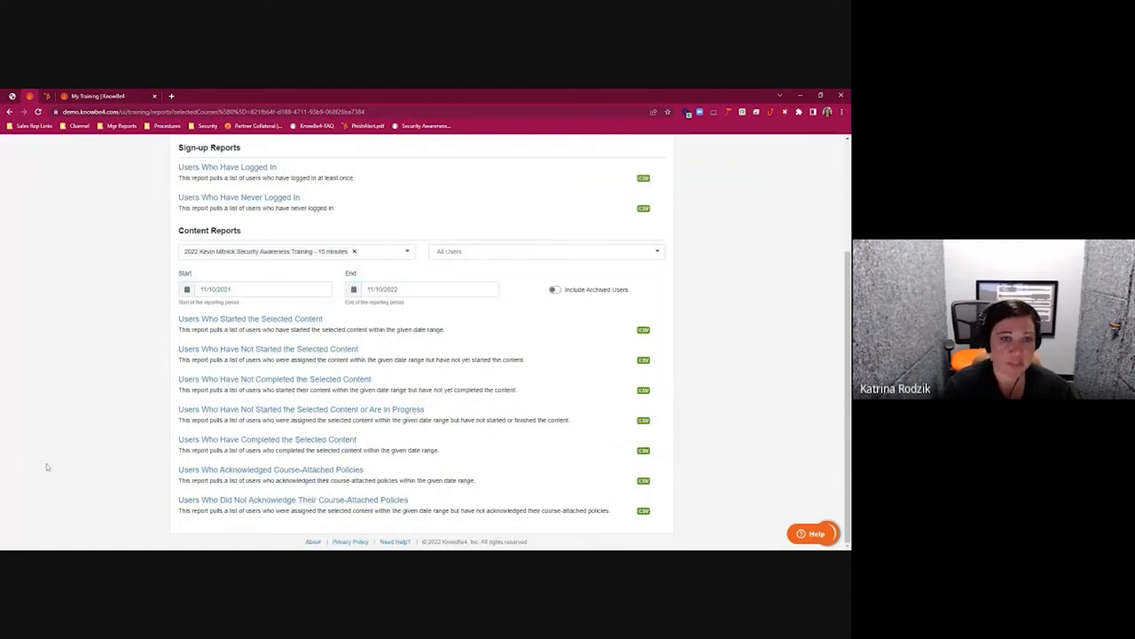
pyautogui.scroll(3)
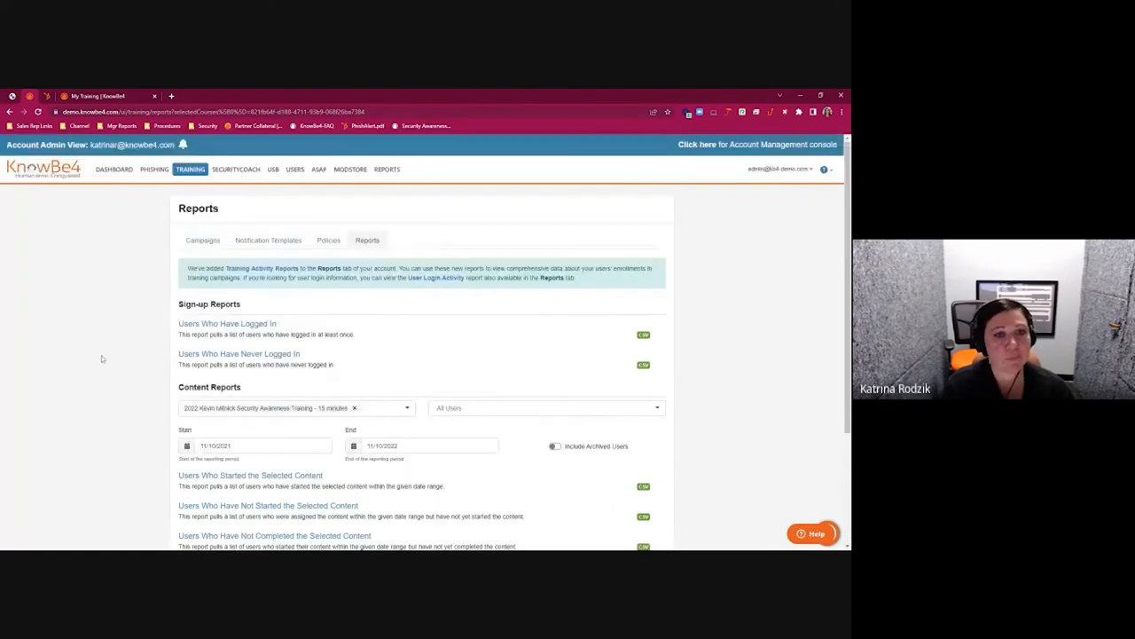
pyautogui.click(202, 241)
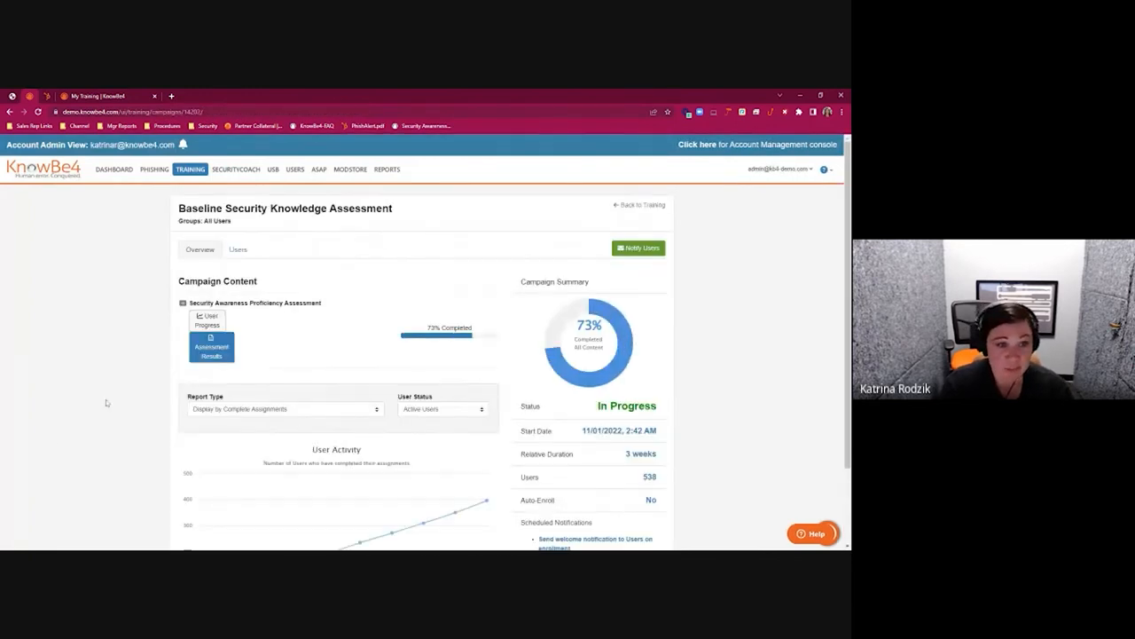
pyautogui.click(211, 346)
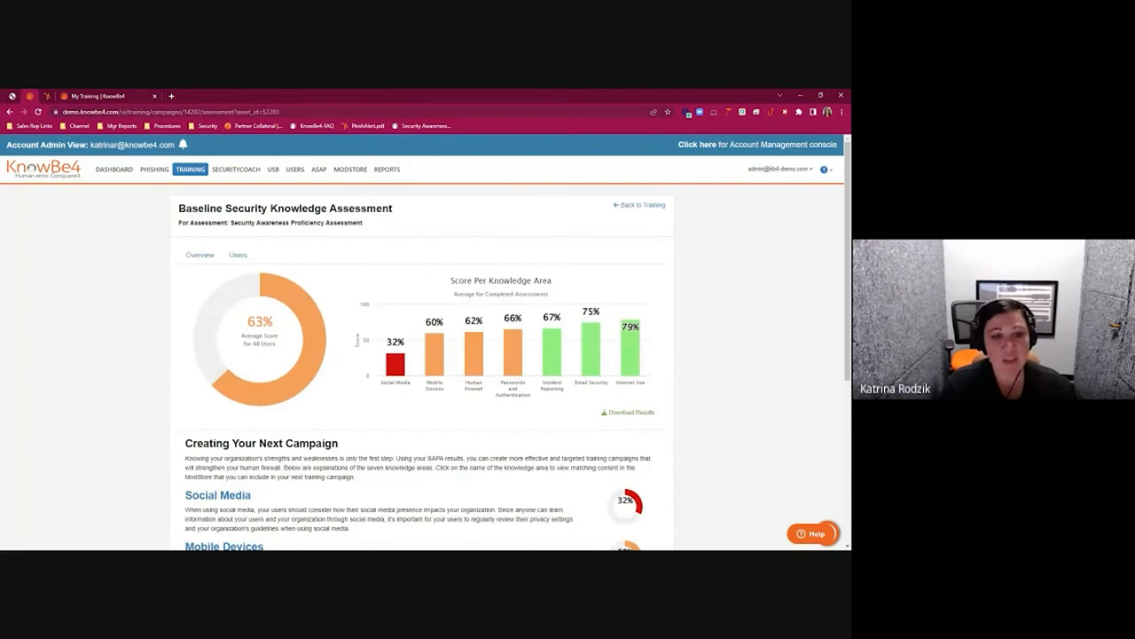
pyautogui.scroll(-3)
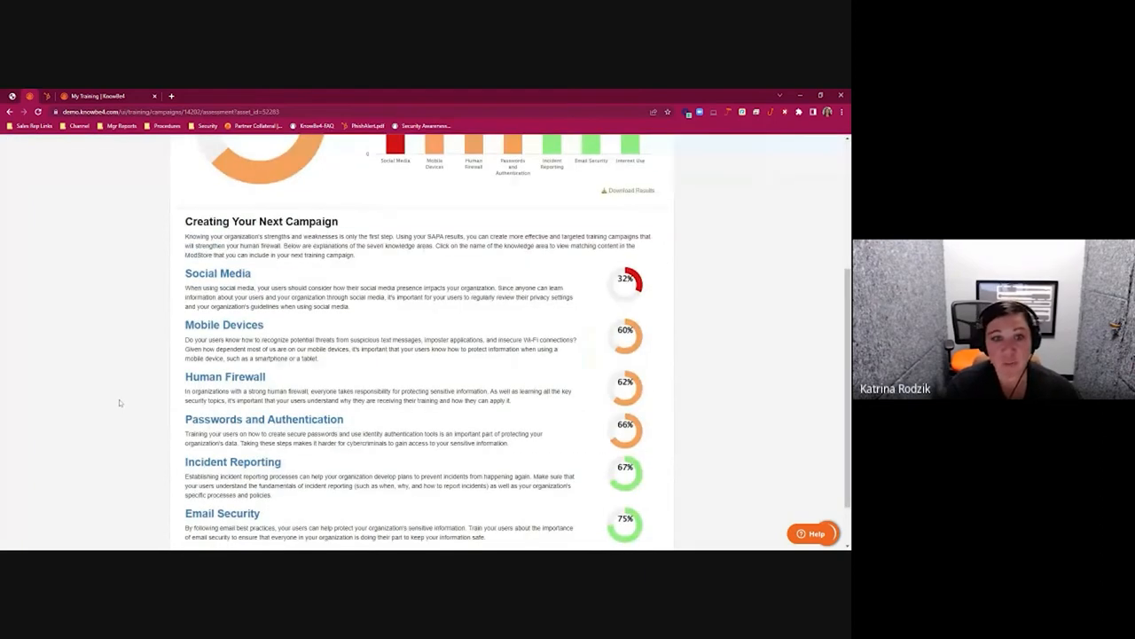
pyautogui.scroll(-3)
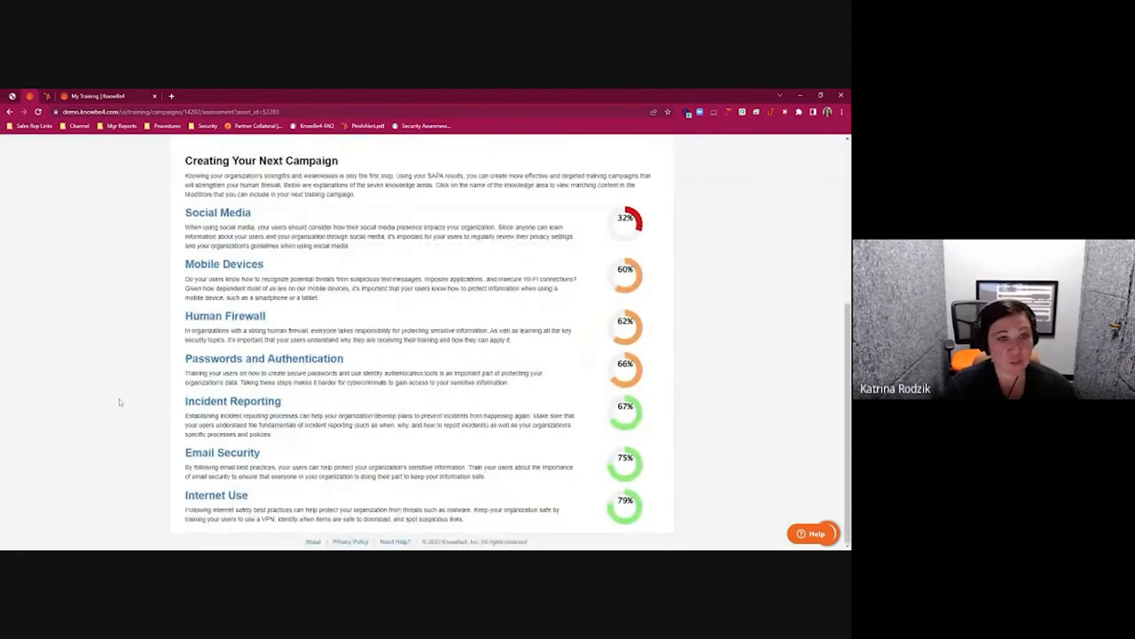
pyautogui.moveTo(103, 453)
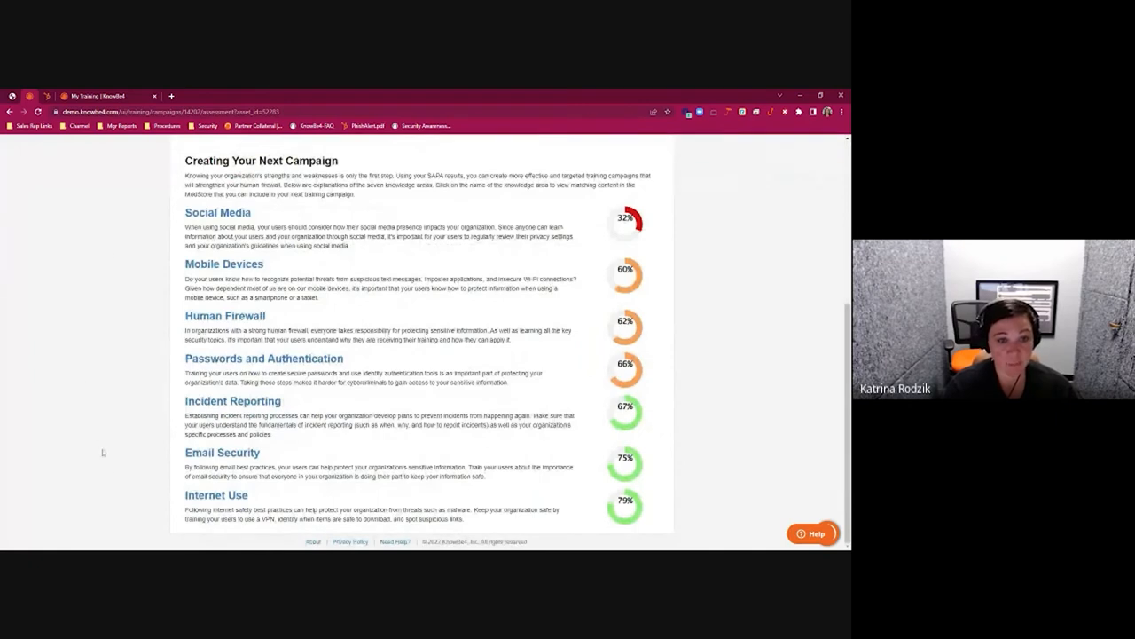
pyautogui.scroll(3)
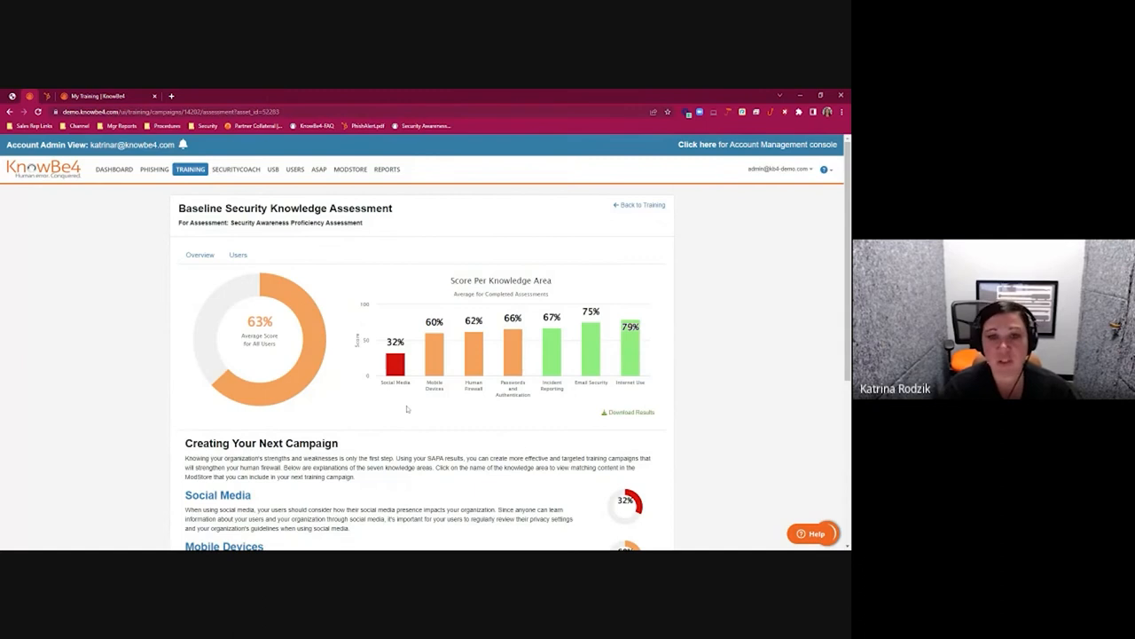
pyautogui.scroll(-3)
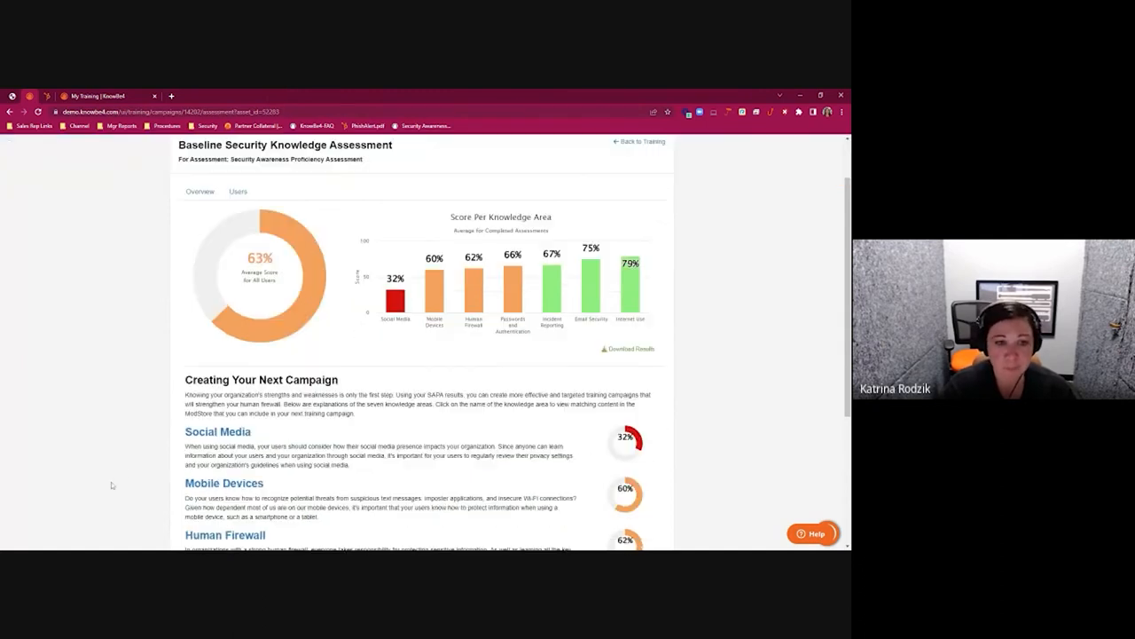
pyautogui.scroll(-3)
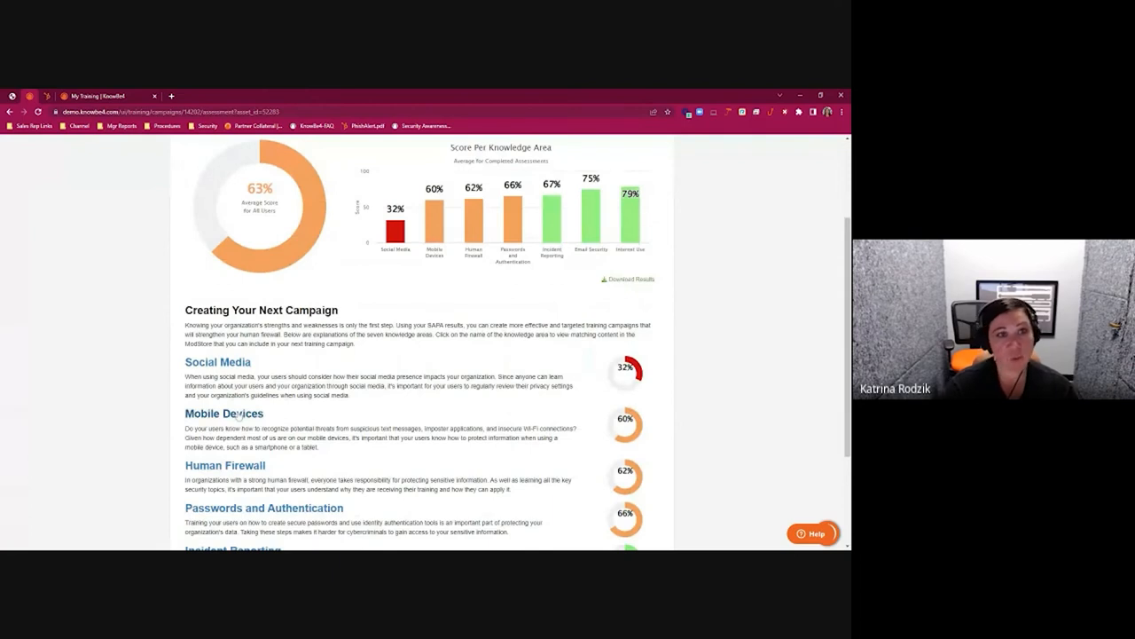
# - Browse ModStore content for the Mobile Devices topic (147 results) and expand the Content Types list
pyautogui.click(223, 413)
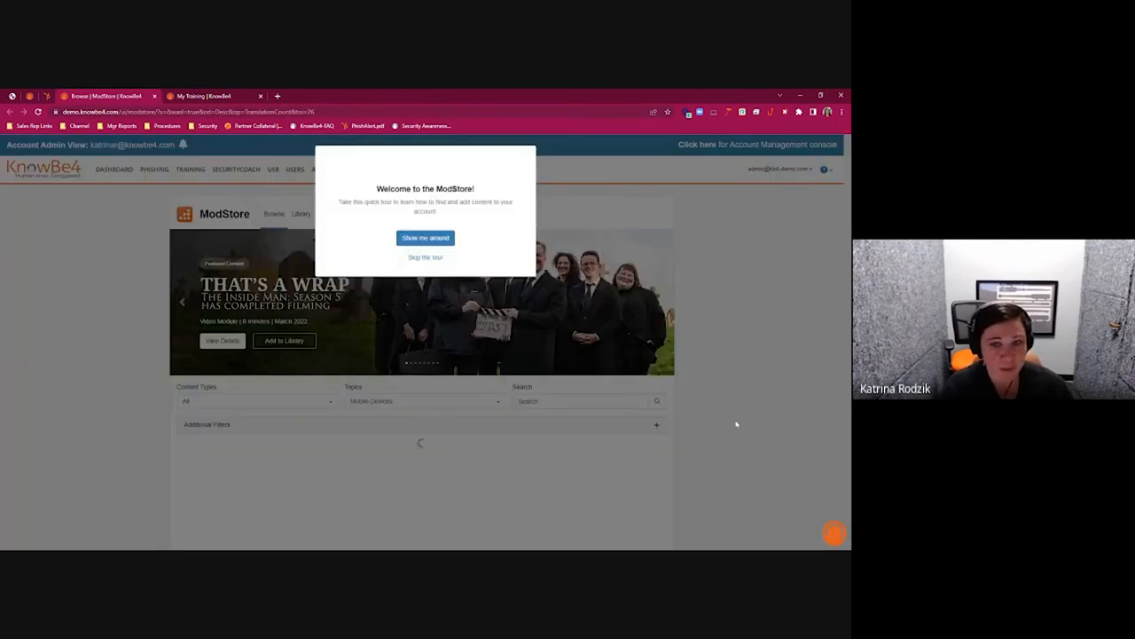
pyautogui.click(426, 258)
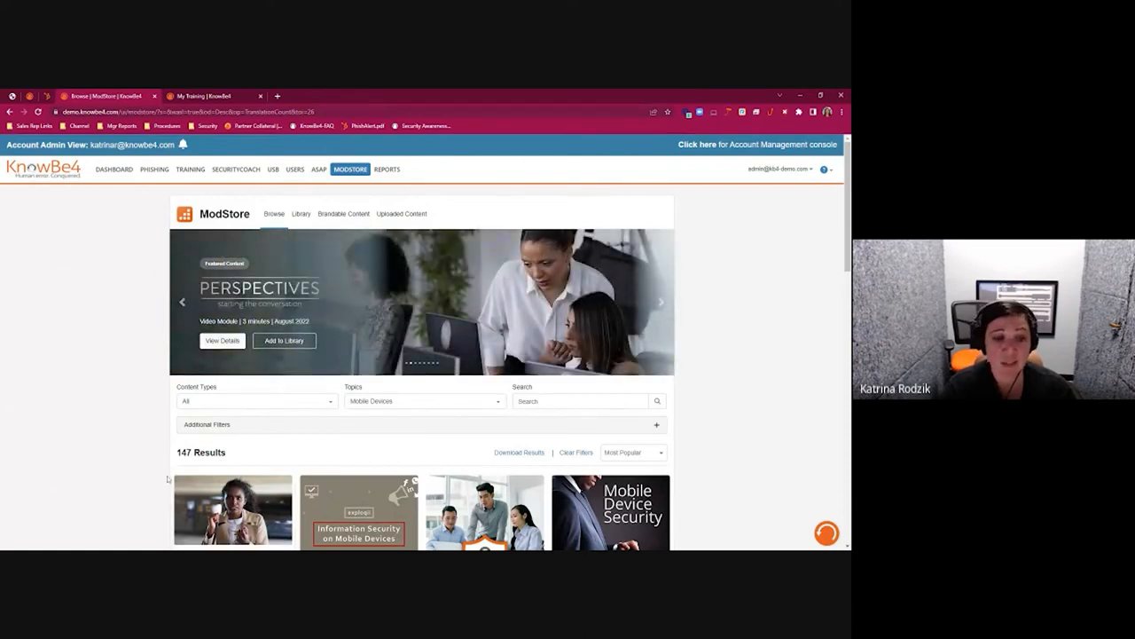
pyautogui.click(255, 401)
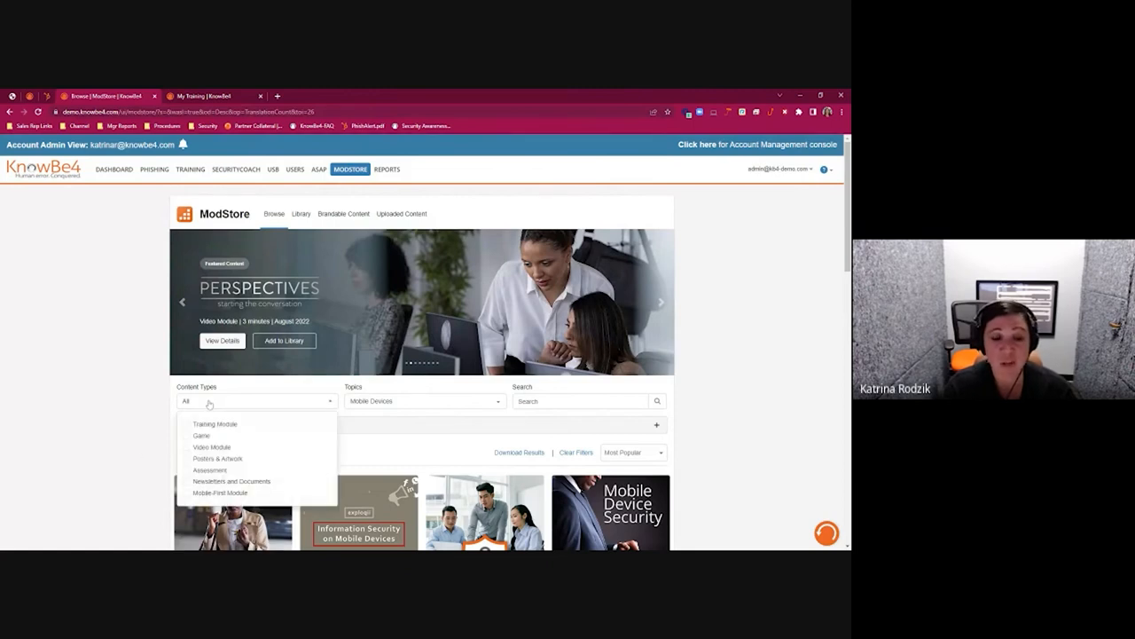
pyautogui.moveTo(210, 404)
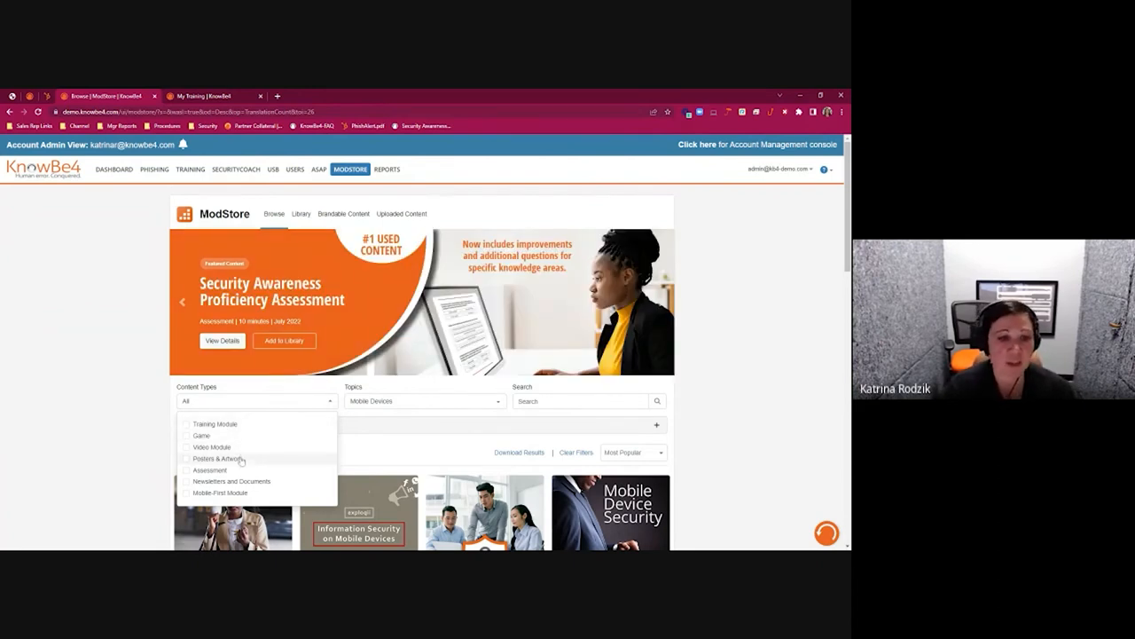
pyautogui.moveTo(700, 487)
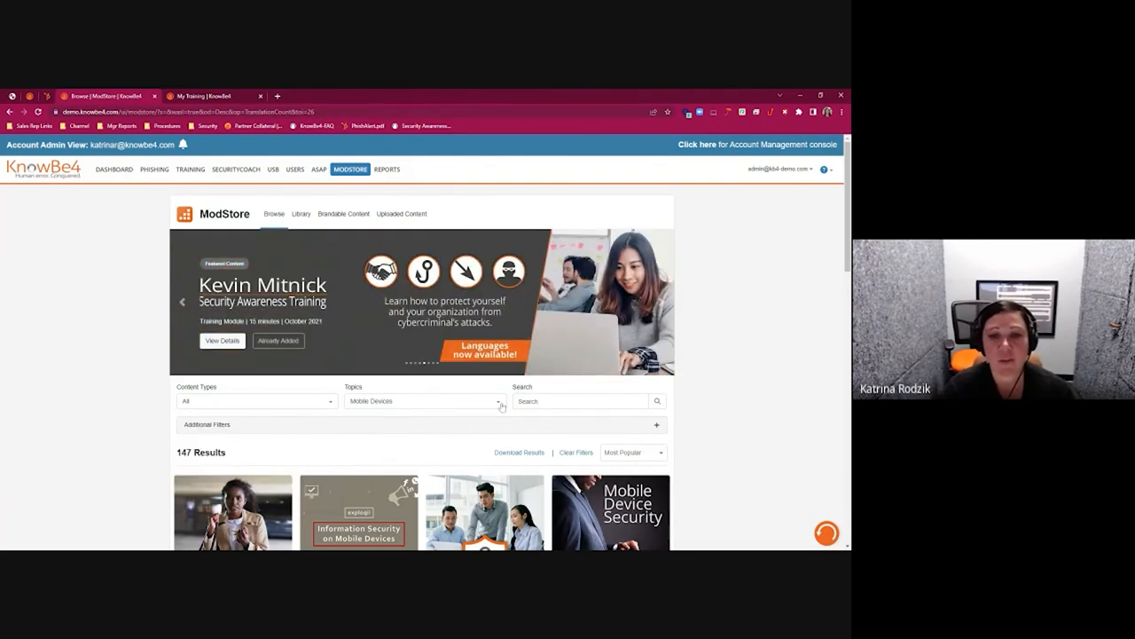
# - Review the Topics filter list and leave it unchanged
pyautogui.click(497, 401)
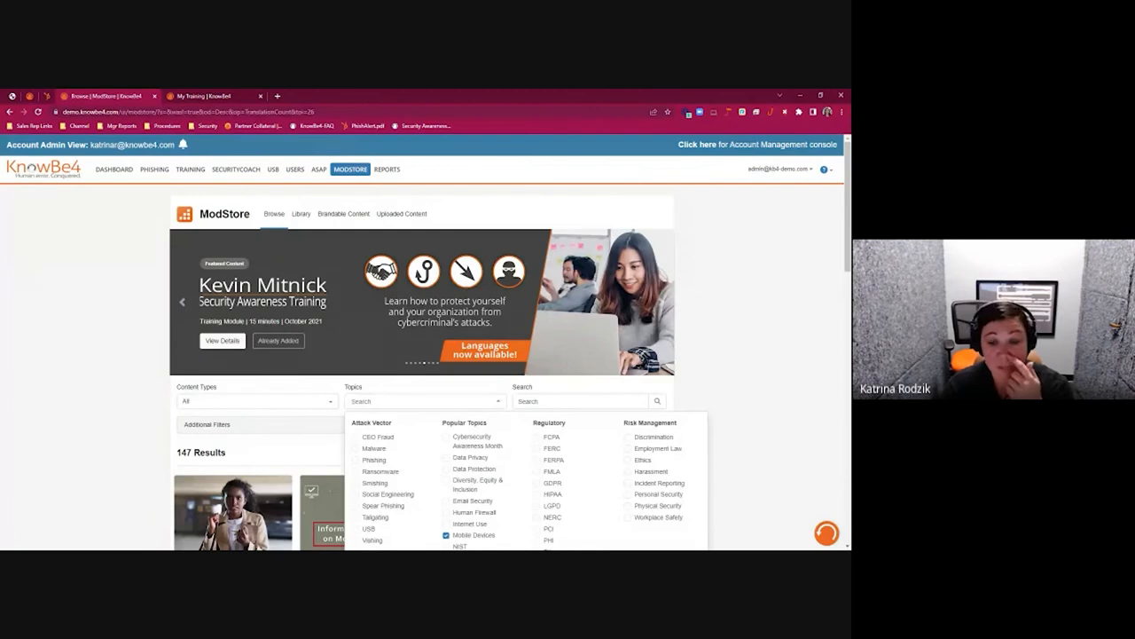
pyautogui.scroll(-3)
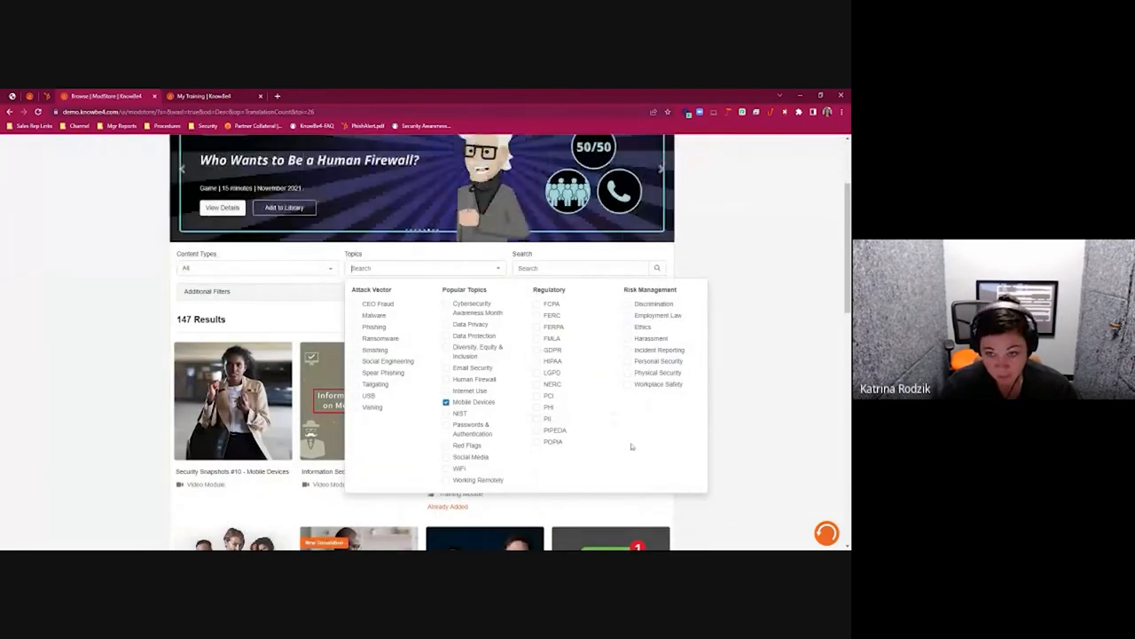
pyautogui.moveTo(720, 423)
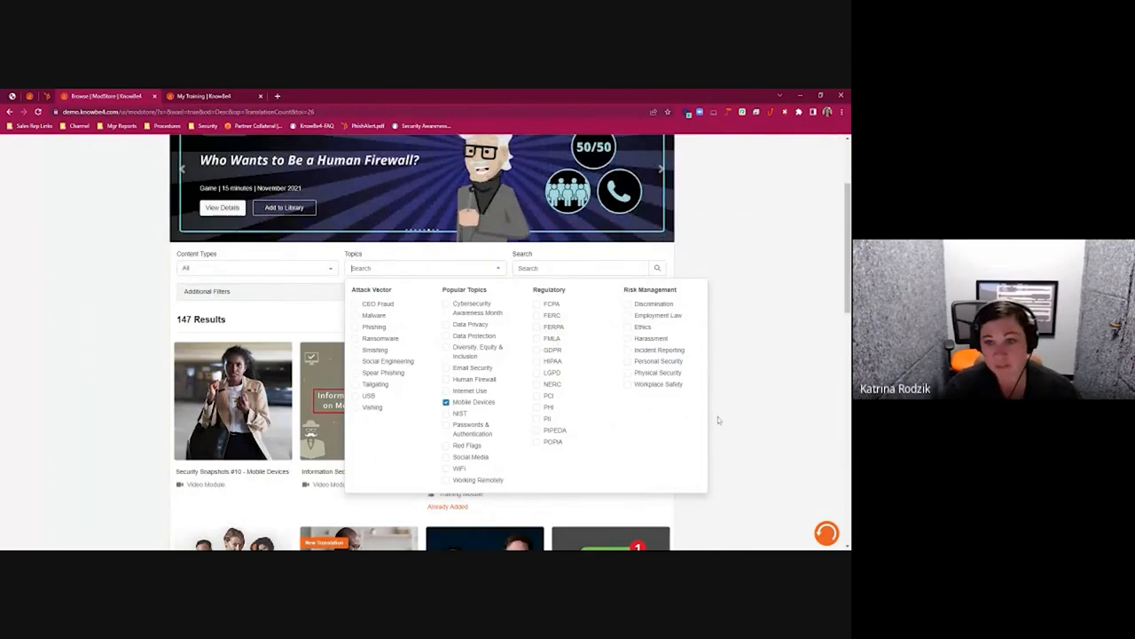
pyautogui.click(473, 401)
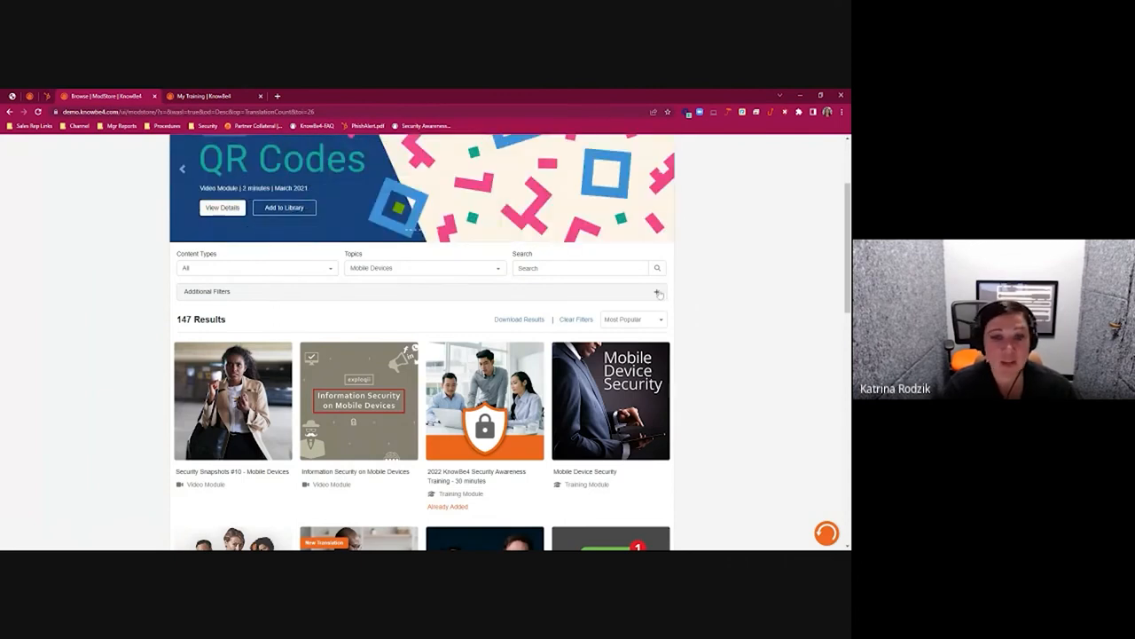
# - Show the additional filters for language, duration, publisher and targeted training
pyautogui.click(660, 293)
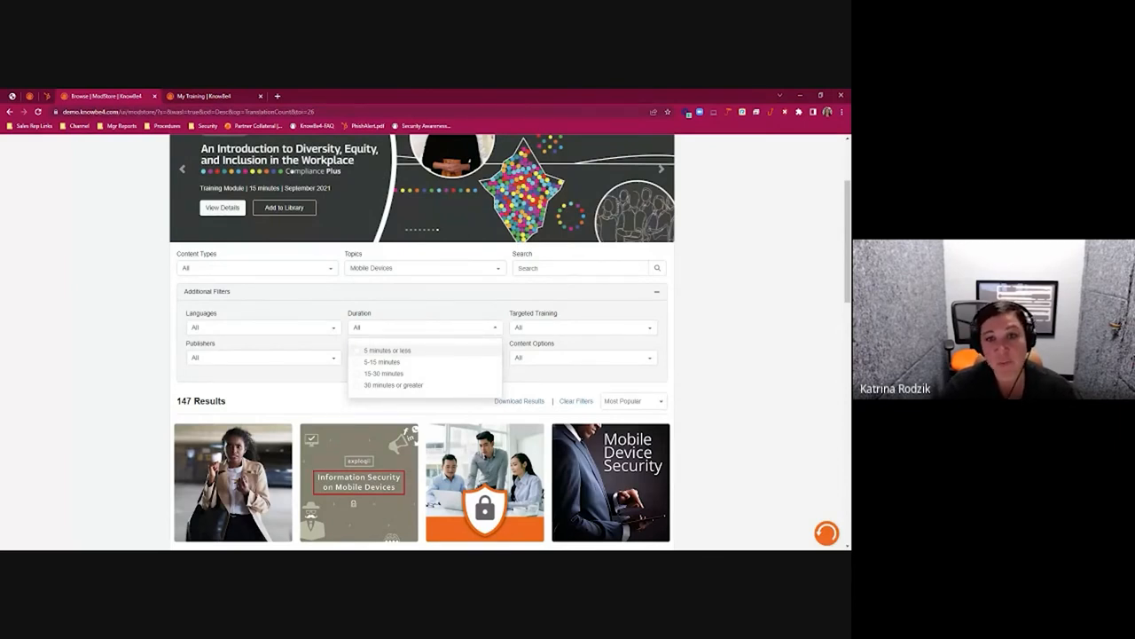
pyautogui.scroll(-3)
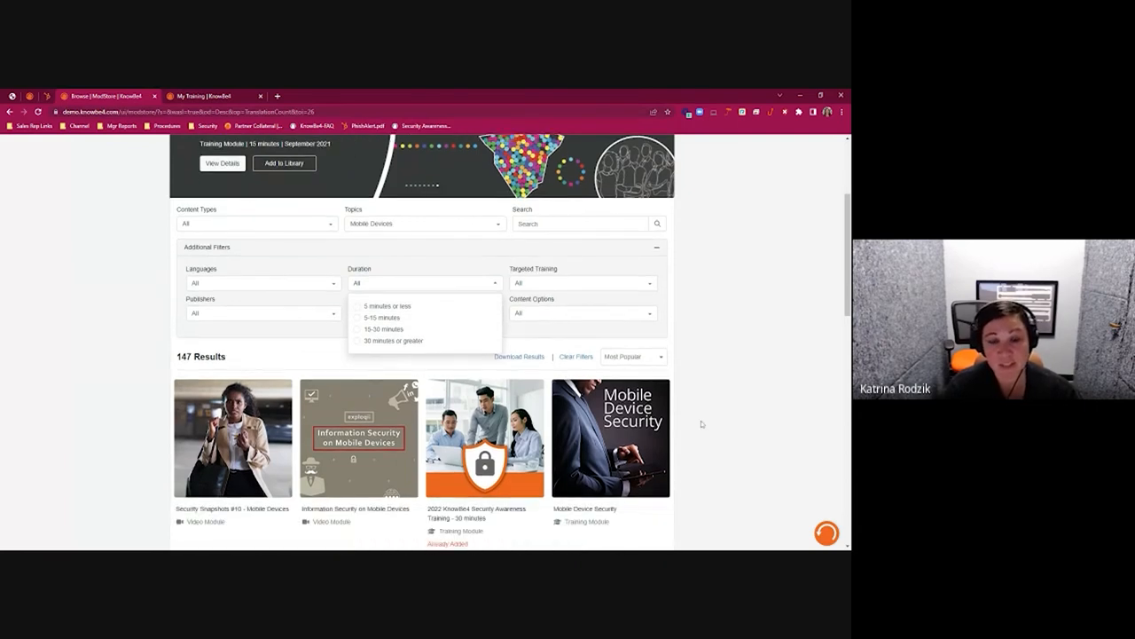
pyautogui.scroll(3)
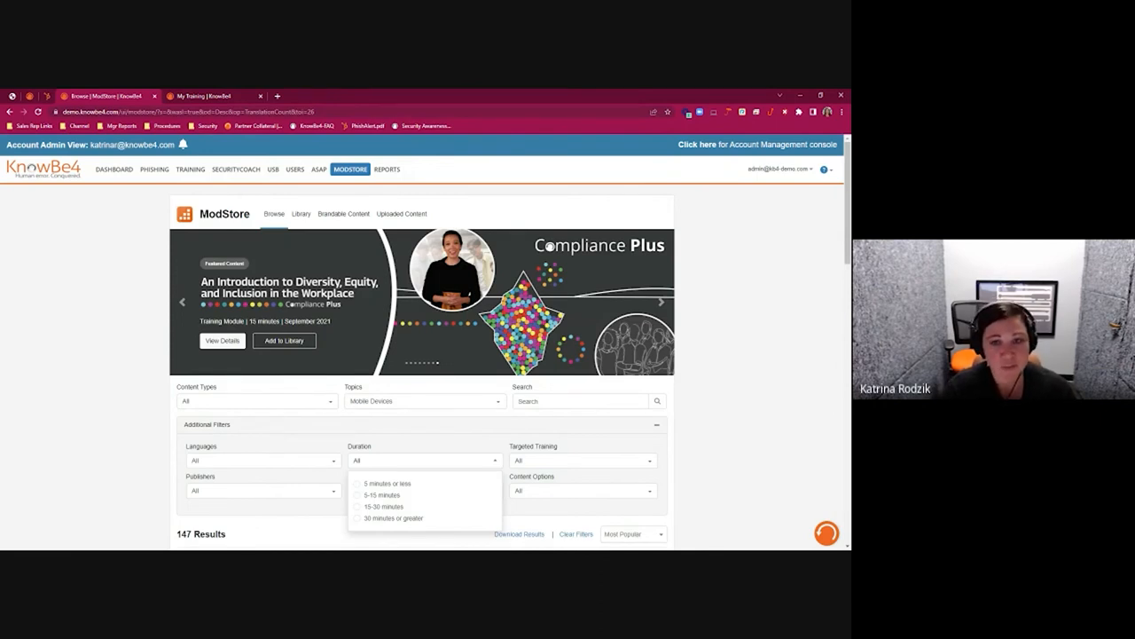
pyautogui.moveTo(153, 309)
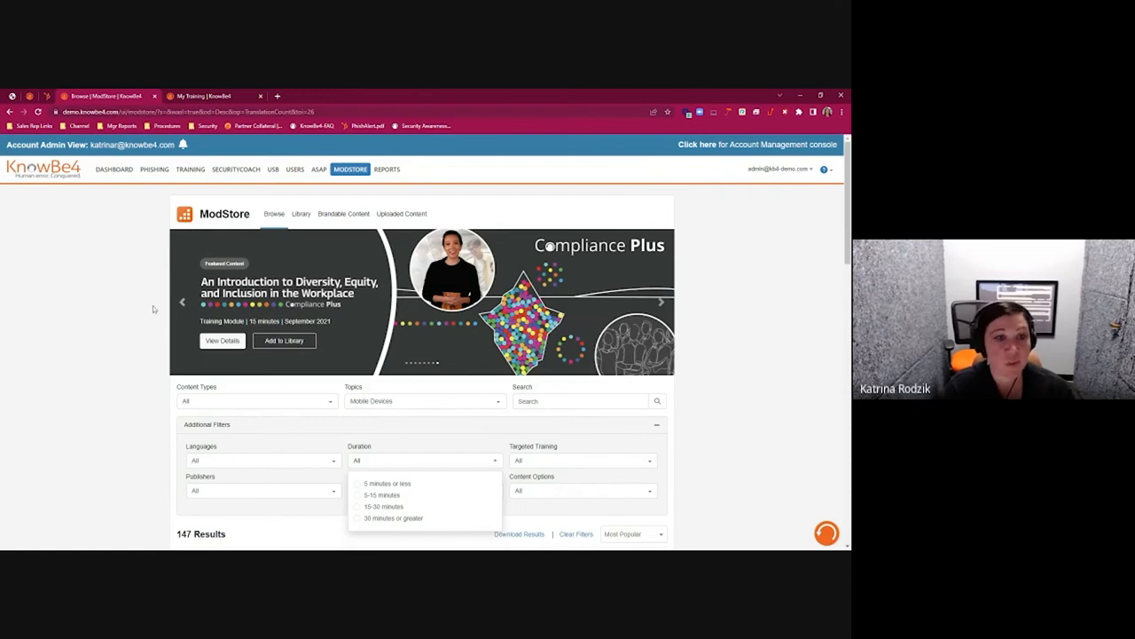
pyautogui.moveTo(91, 384)
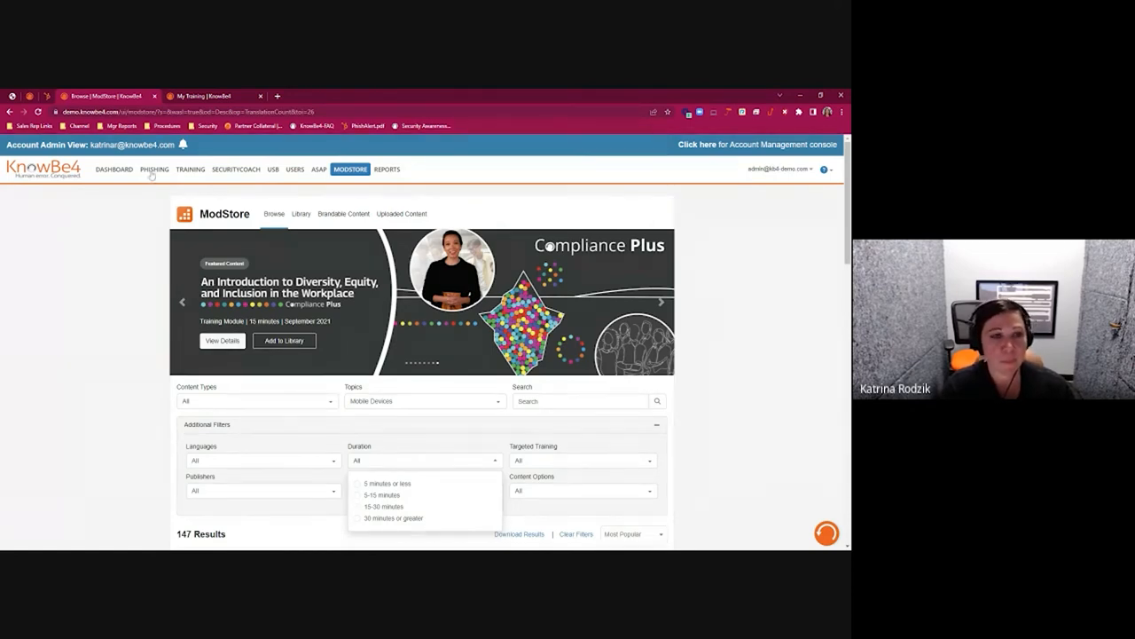
# - Go to the phishing system email template categories
pyautogui.click(152, 170)
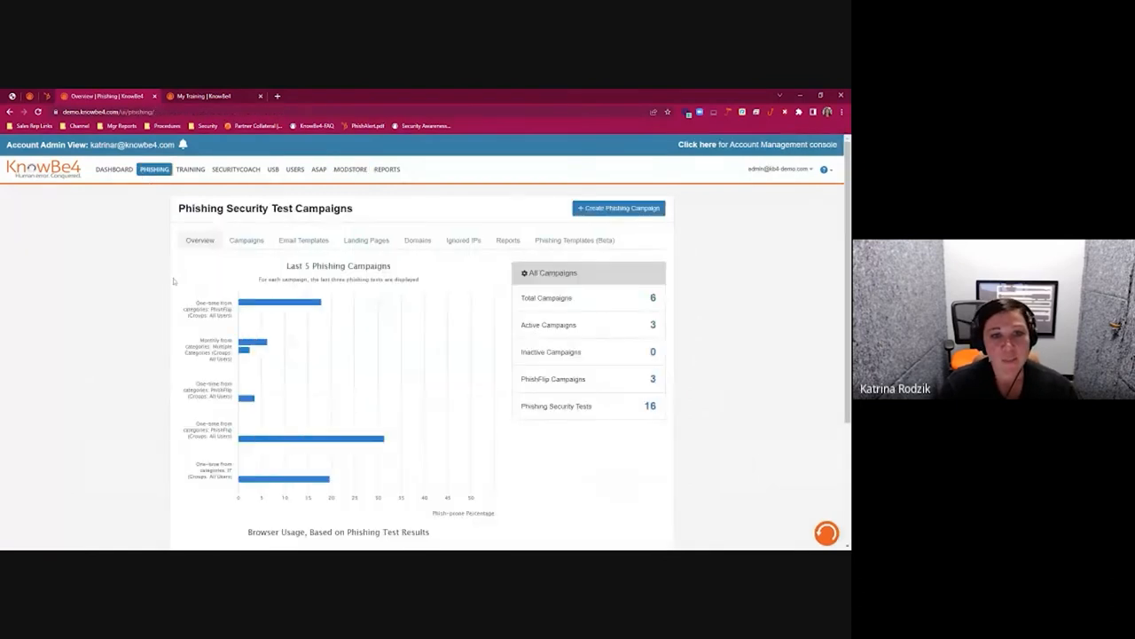
pyautogui.click(303, 239)
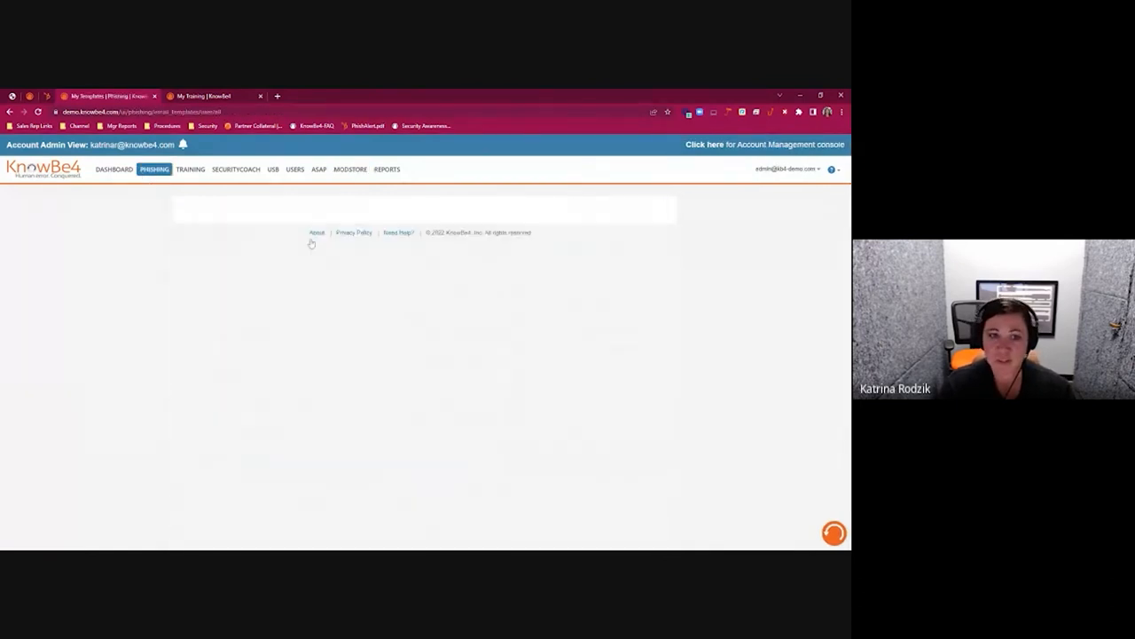
pyautogui.click(263, 266)
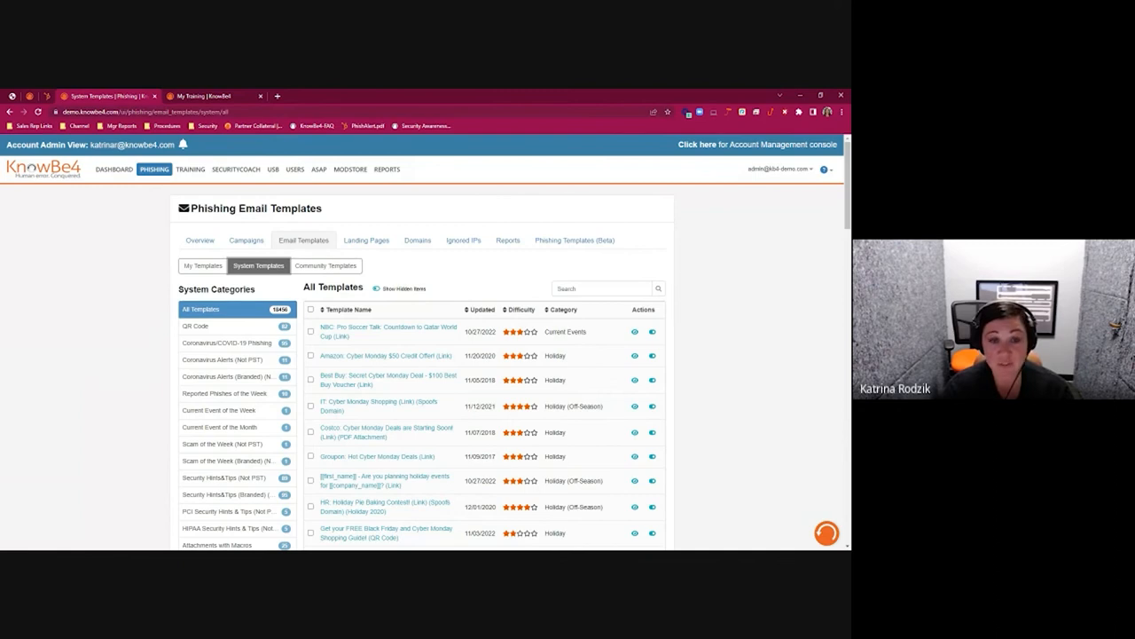
pyautogui.moveTo(144, 447)
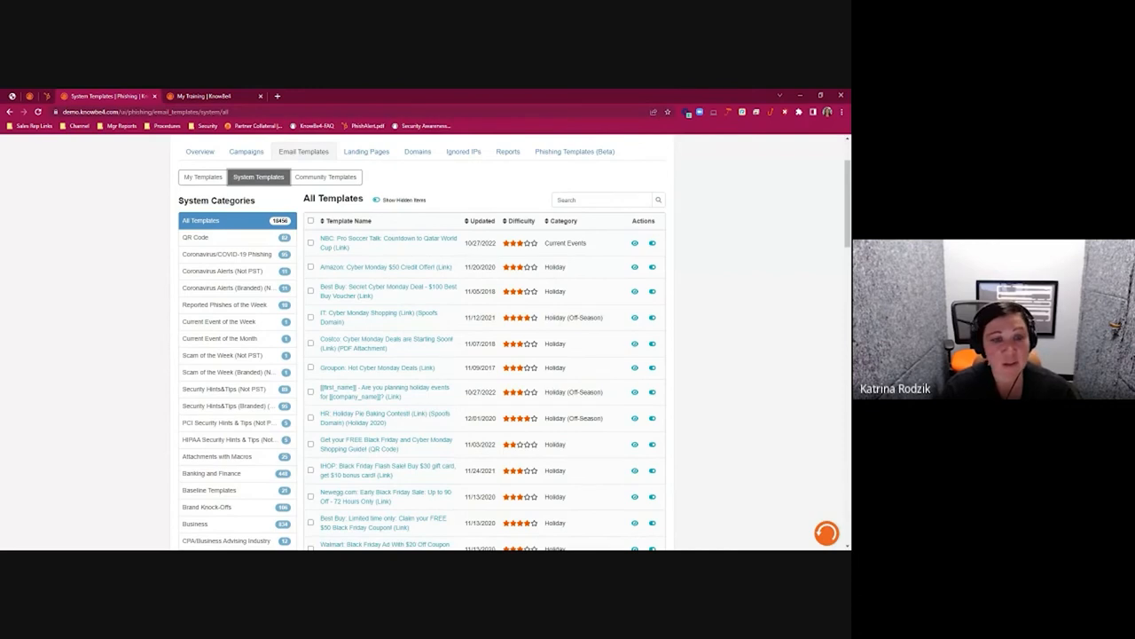
pyautogui.moveTo(167, 255)
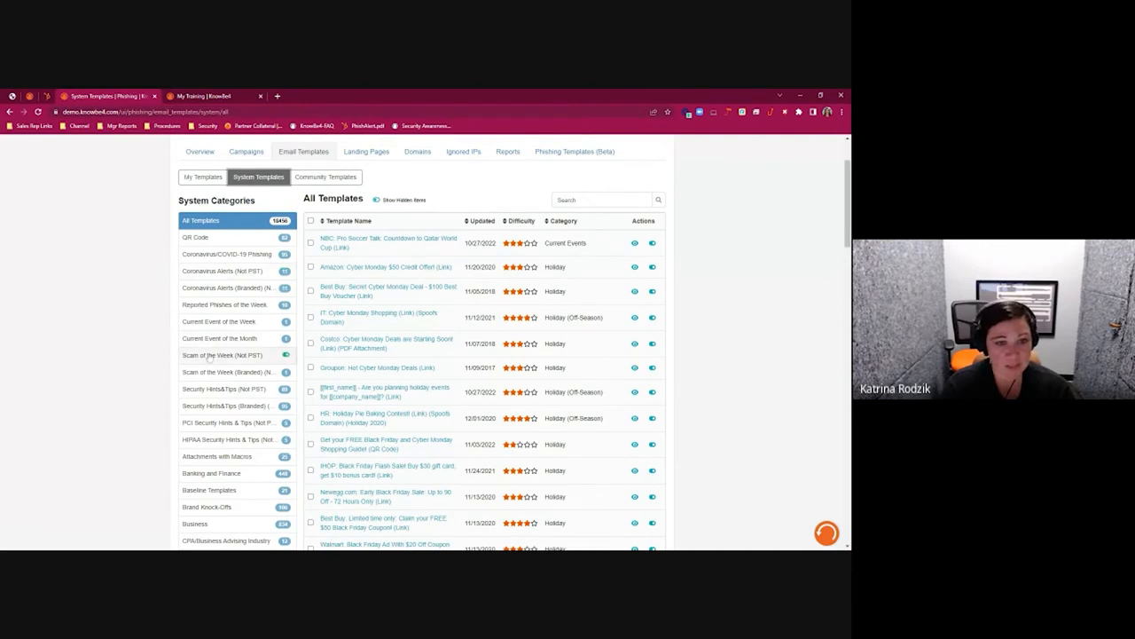
# - Browse the Scam of the Week templates toward the Phishing For Sensitive Information category
pyautogui.click(219, 355)
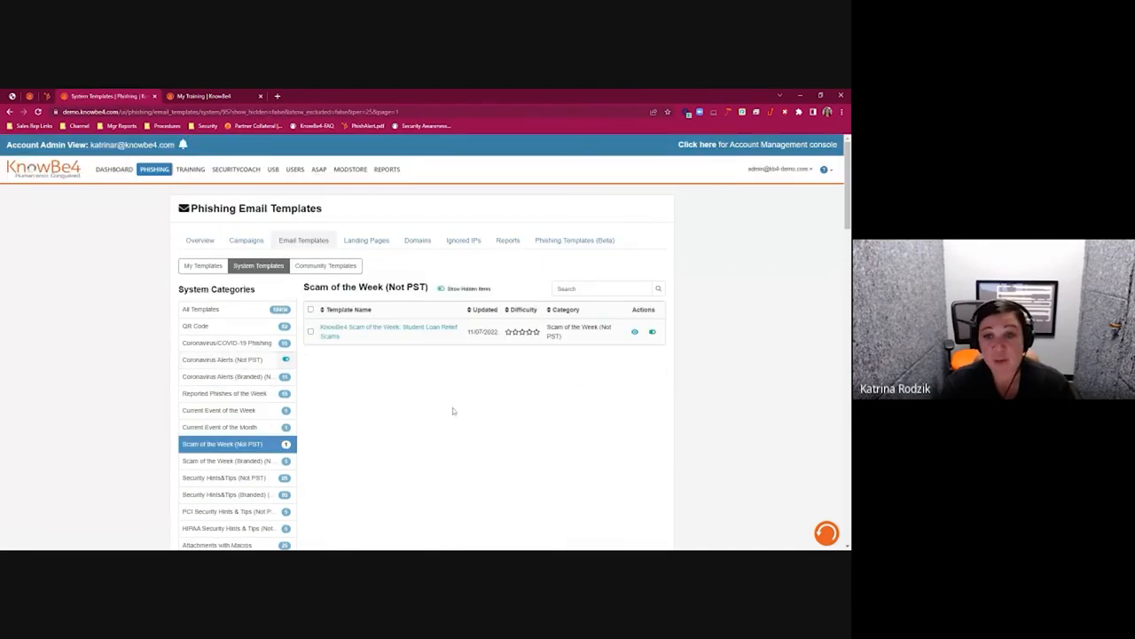
pyautogui.moveTo(724, 433)
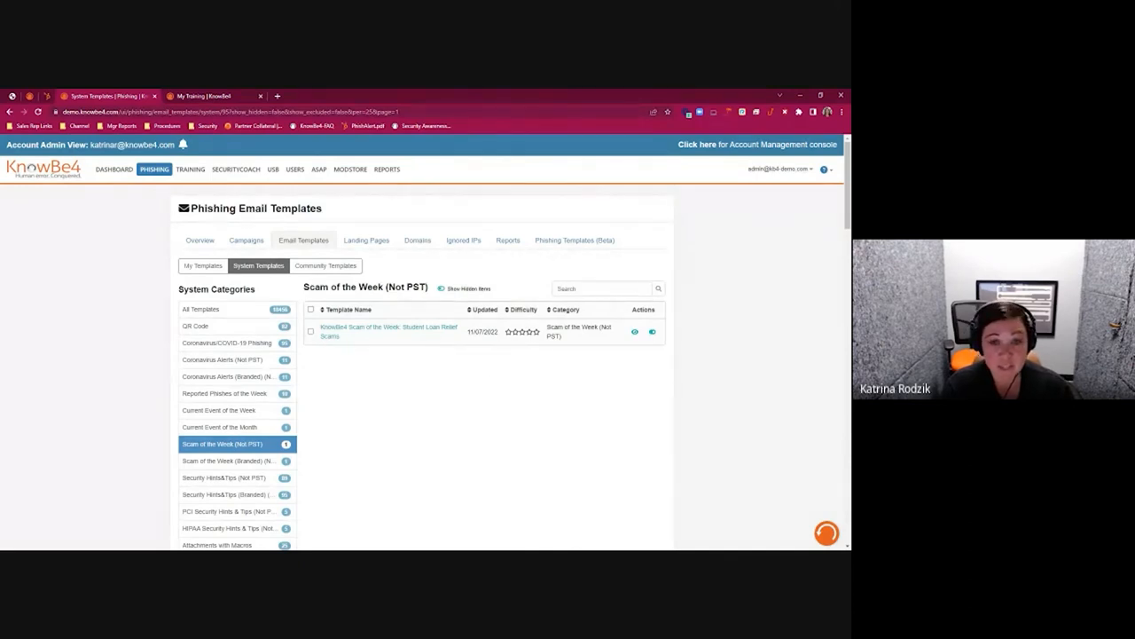
pyautogui.moveTo(690, 348)
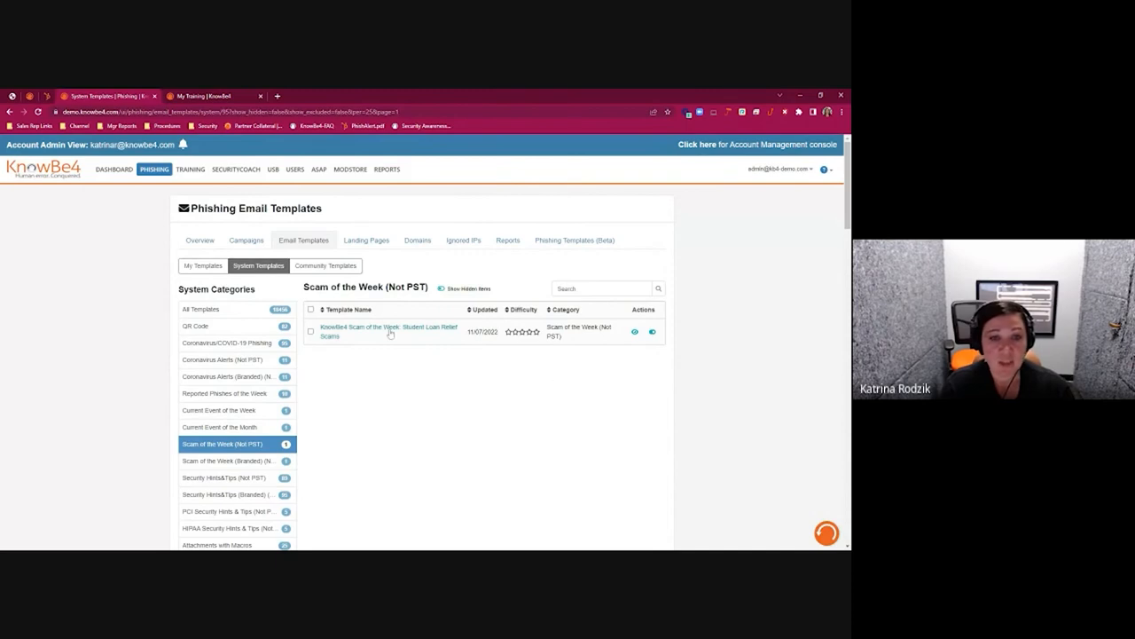
pyautogui.moveTo(699, 376)
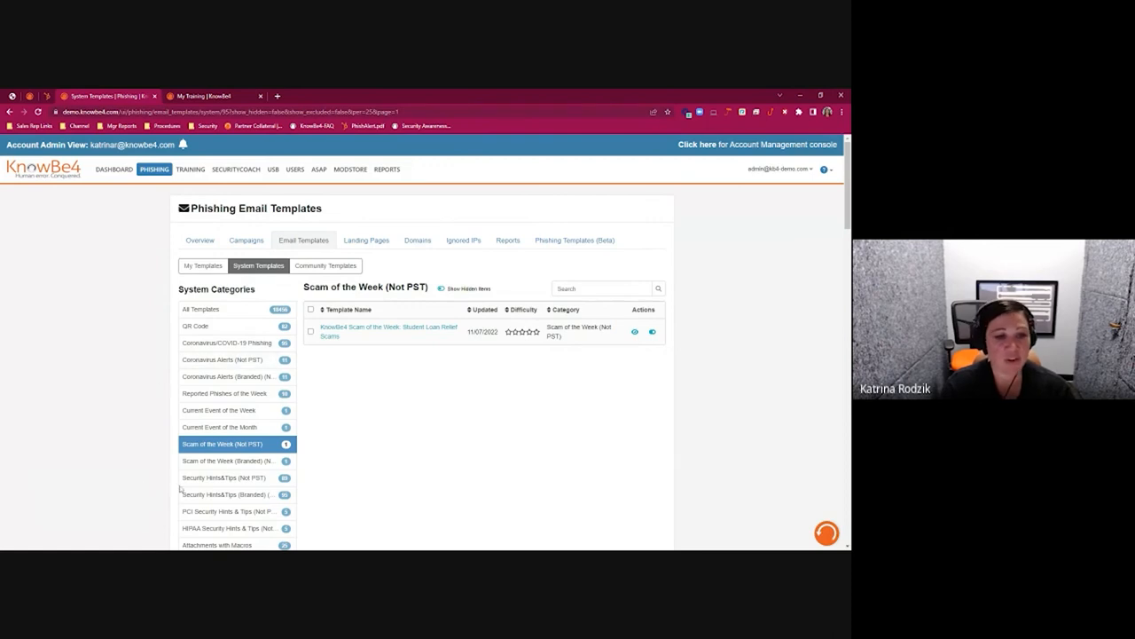
pyautogui.scroll(-3)
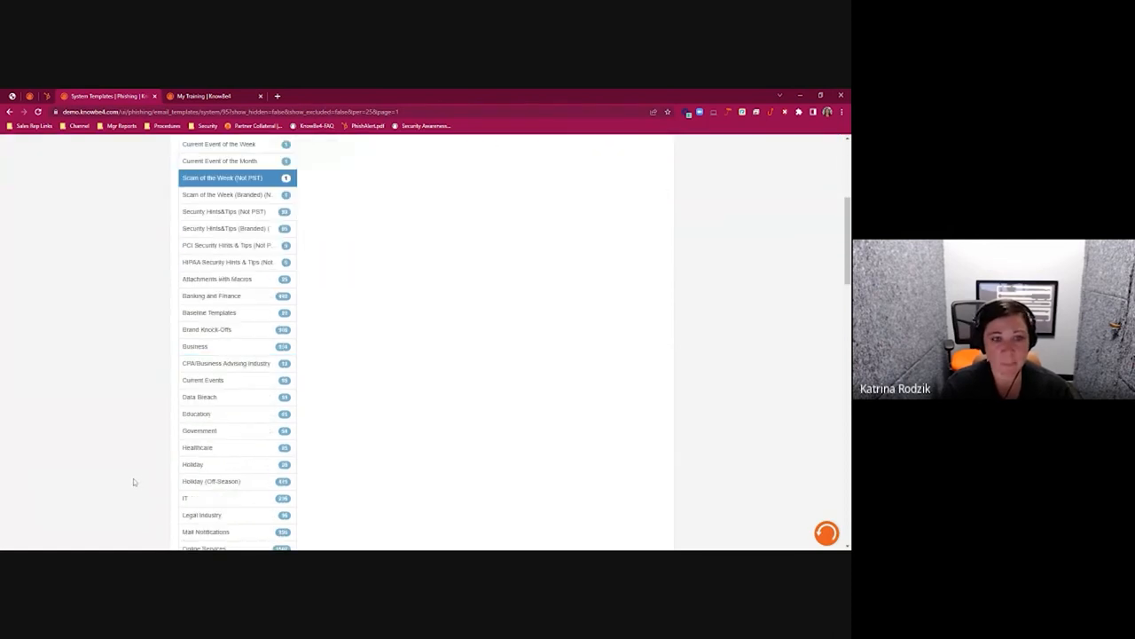
pyautogui.scroll(-3)
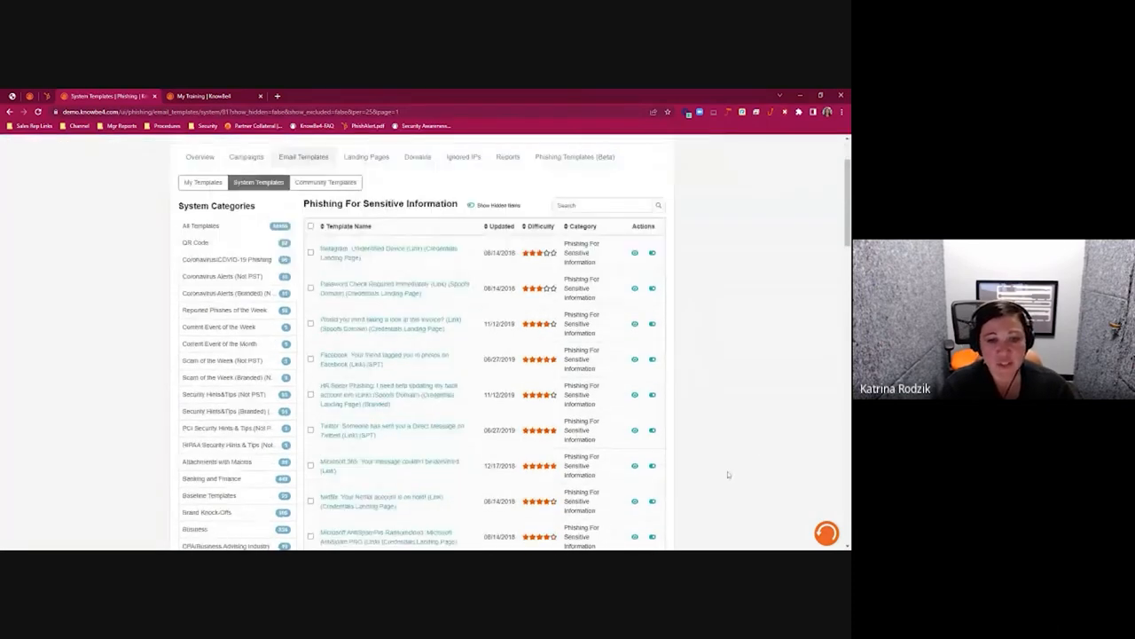
# - Preview the Netflix account-on-hold phishing email and its fake sign-in landing page, then return to the template list
pyautogui.scroll(-3)
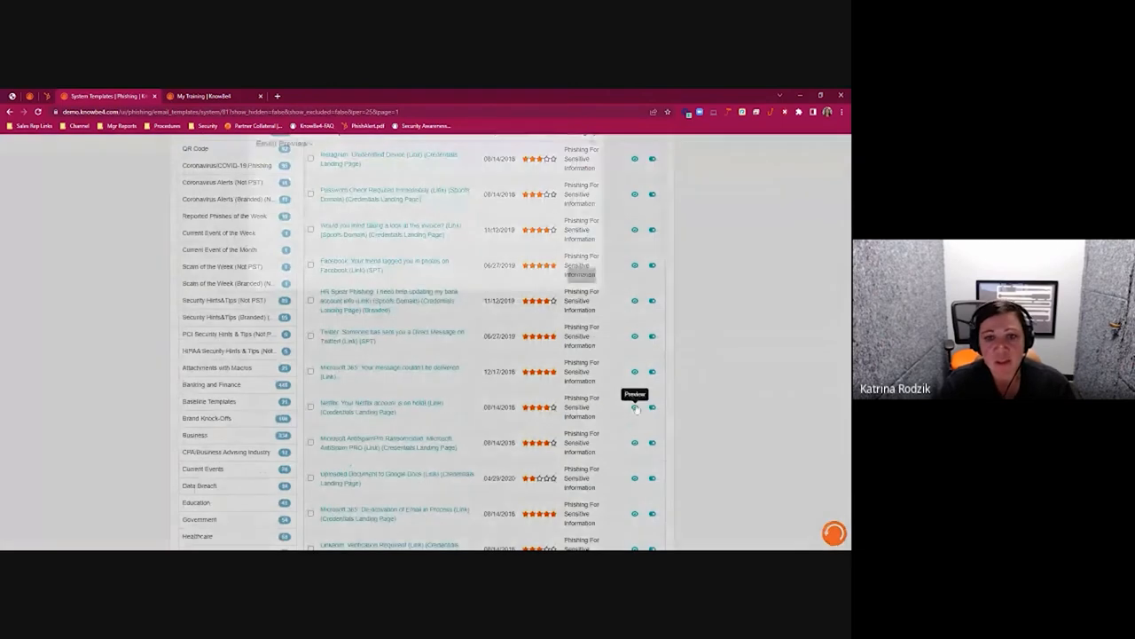
pyautogui.click(635, 406)
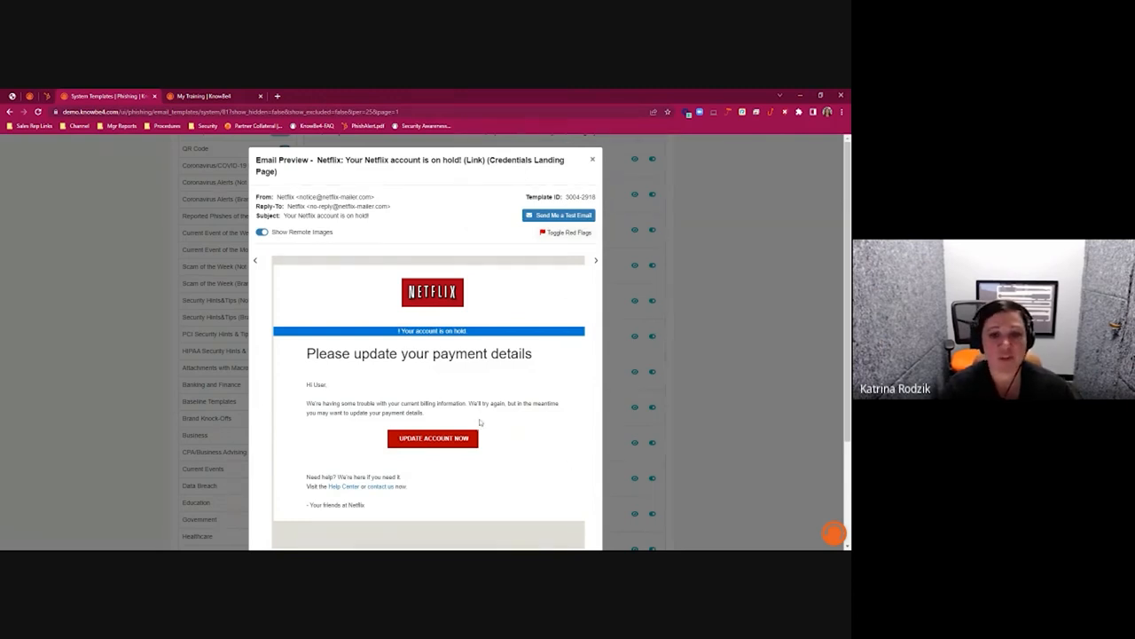
pyautogui.click(433, 436)
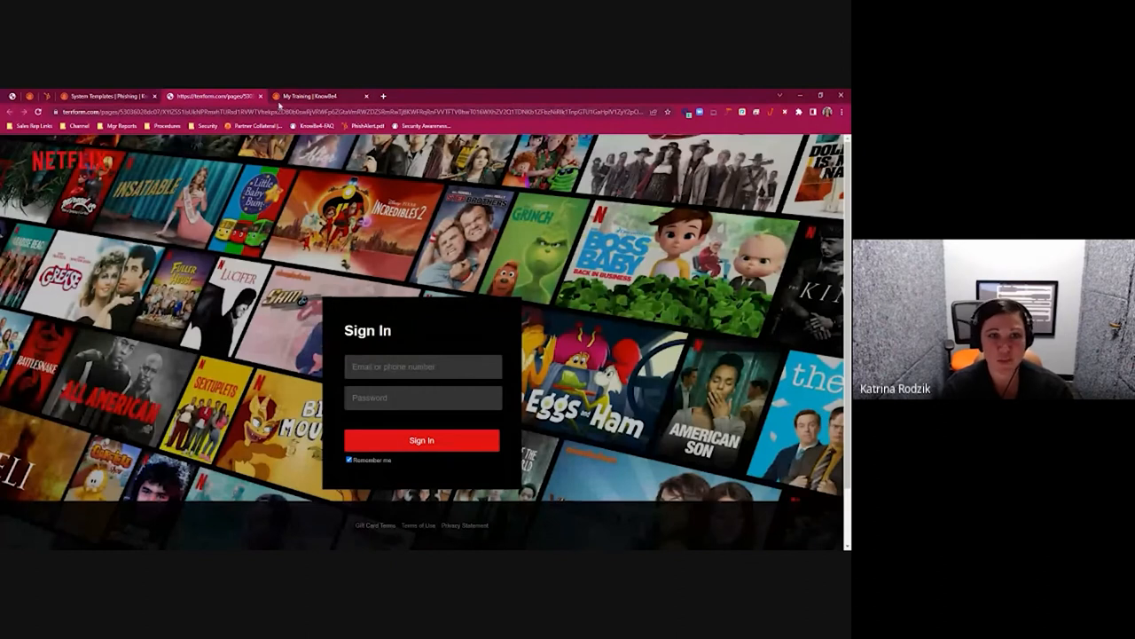
pyautogui.click(261, 96)
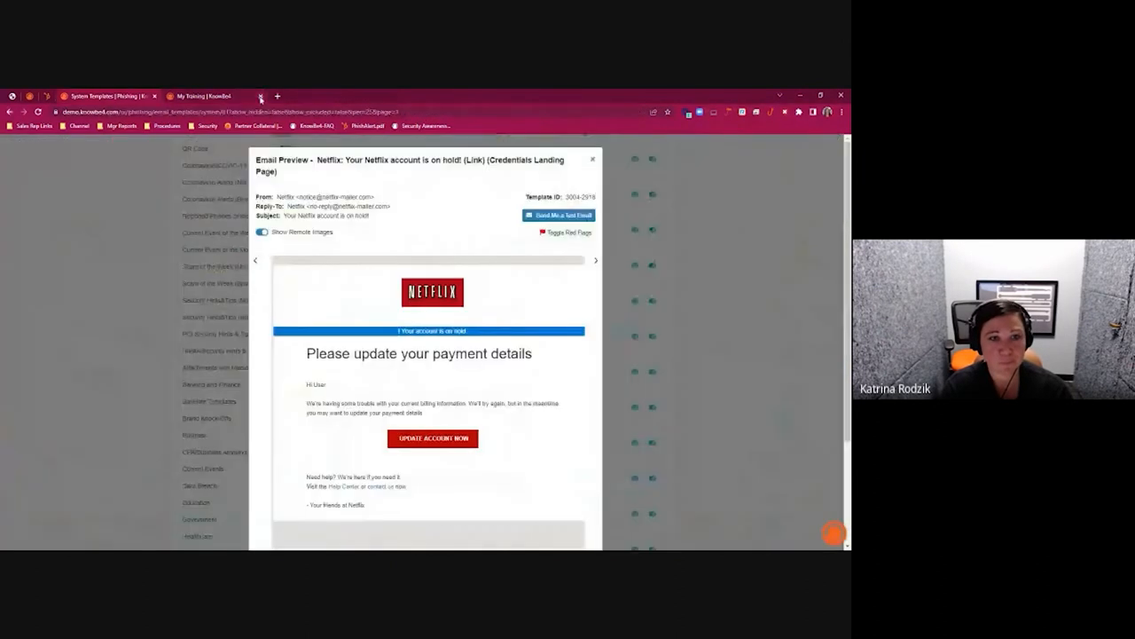
pyautogui.click(593, 160)
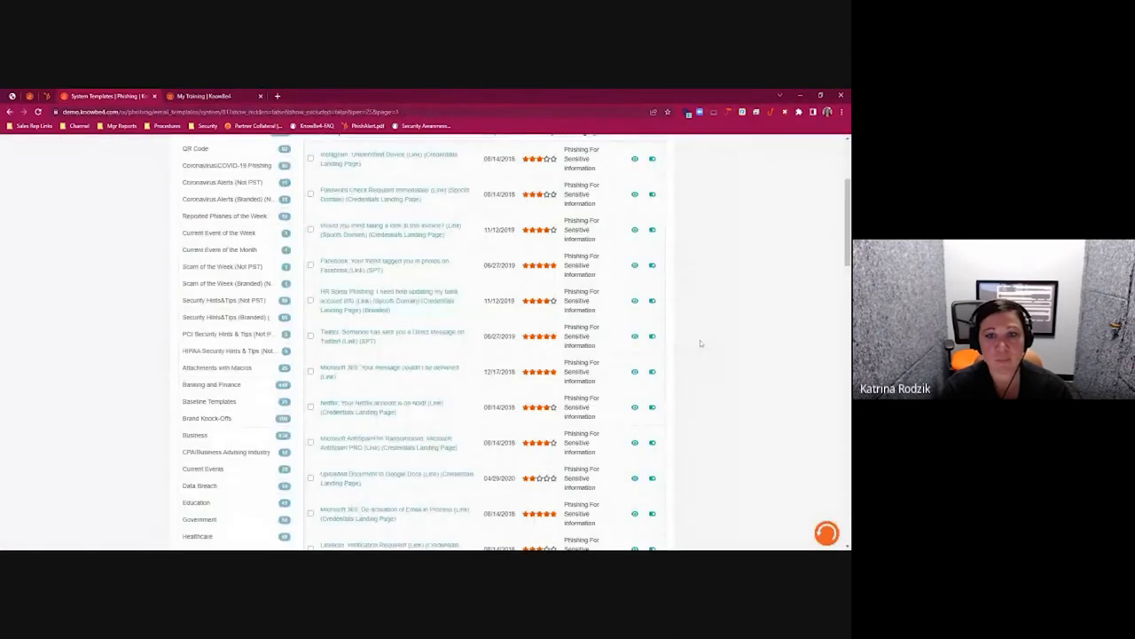
# - Preview the 'Oops! You clicked on a simulated phishing test' system landing page and return to the landing pages list
pyautogui.click(369, 241)
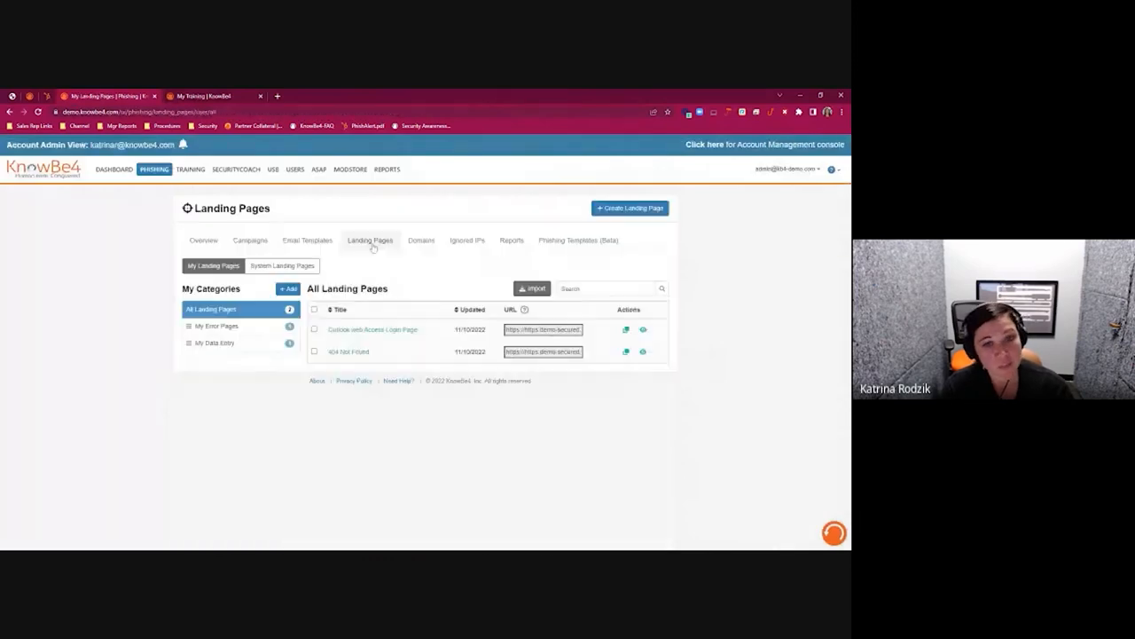
pyautogui.click(282, 266)
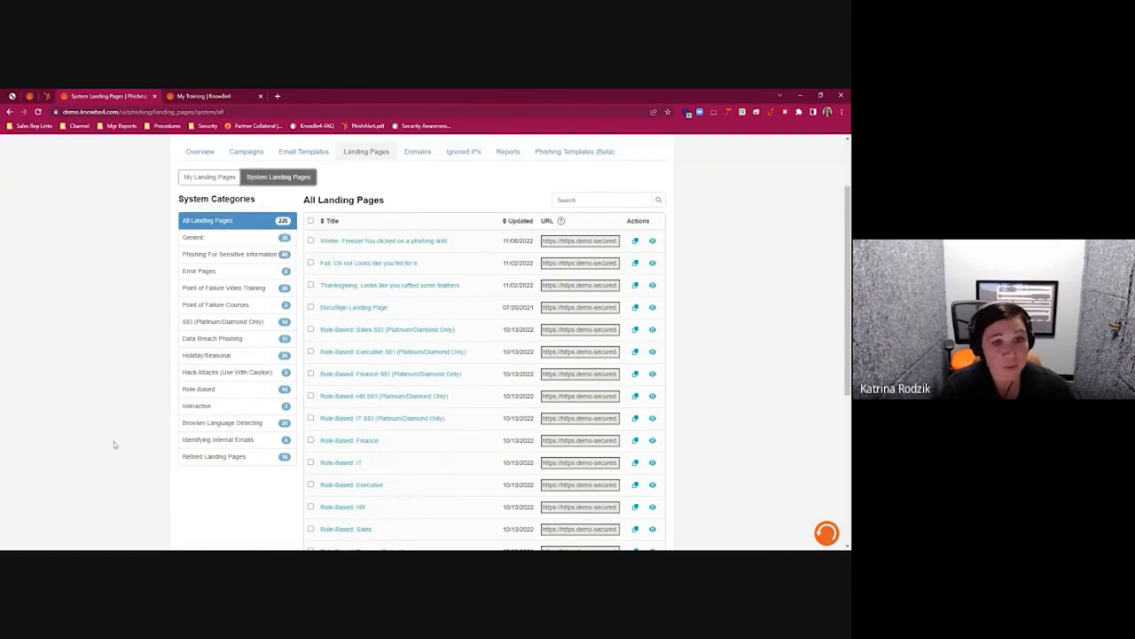
pyautogui.moveTo(207, 276)
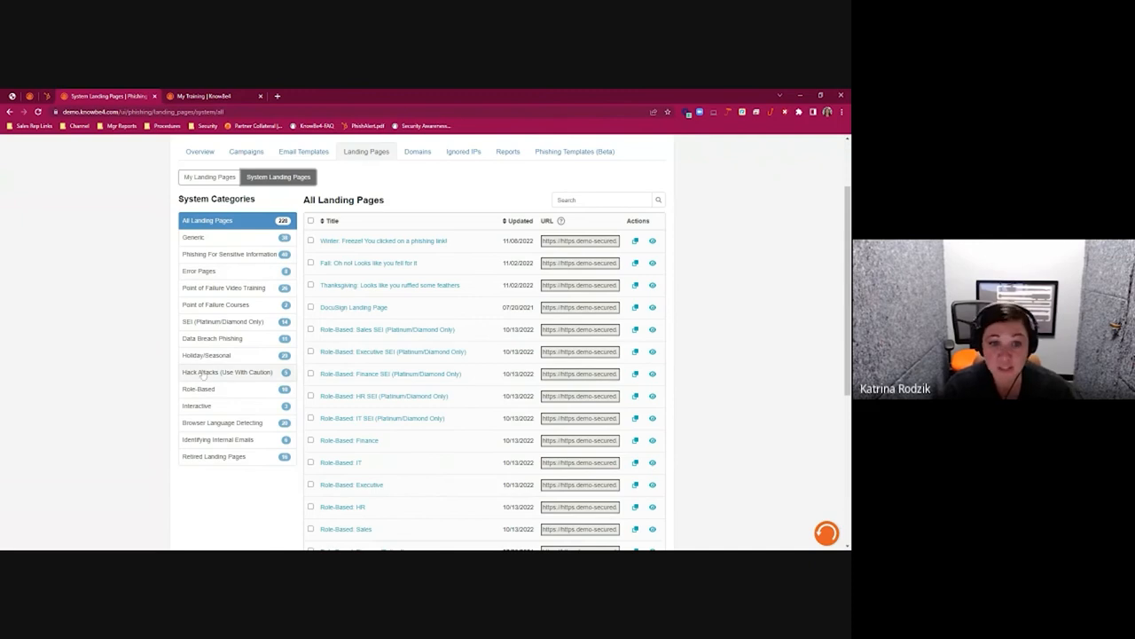
pyautogui.click(222, 321)
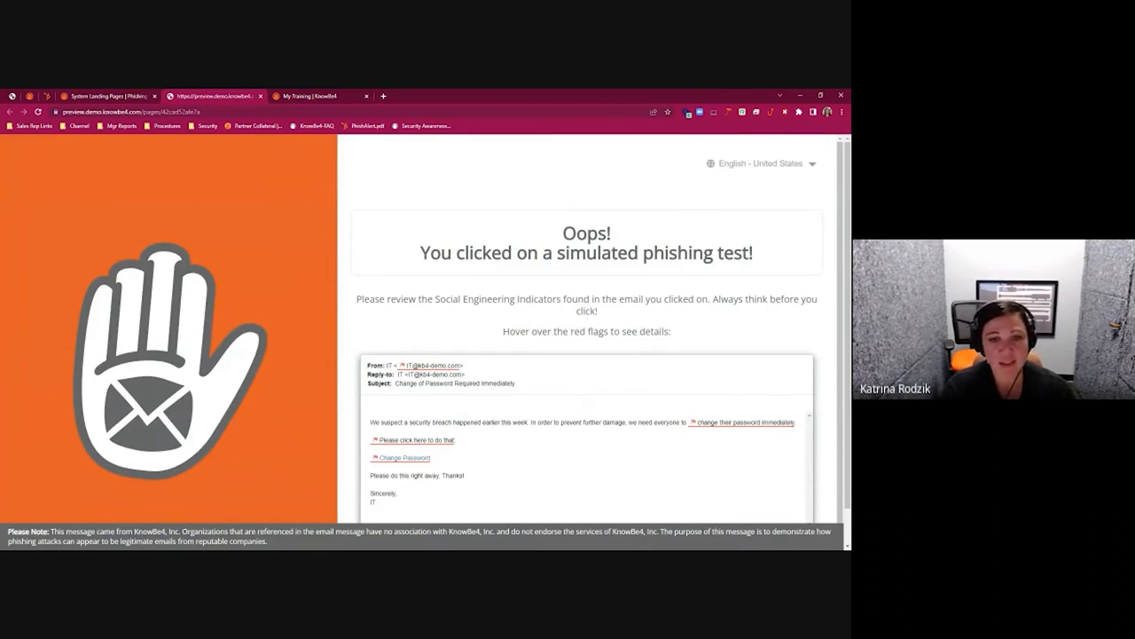
pyautogui.scroll(3)
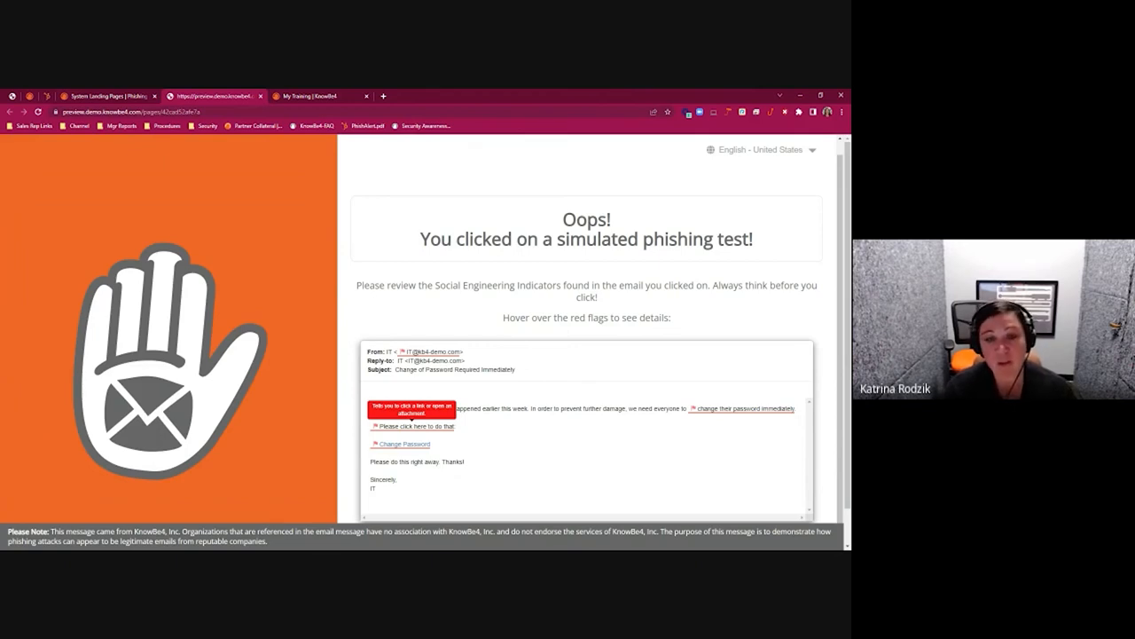
pyautogui.moveTo(403, 320)
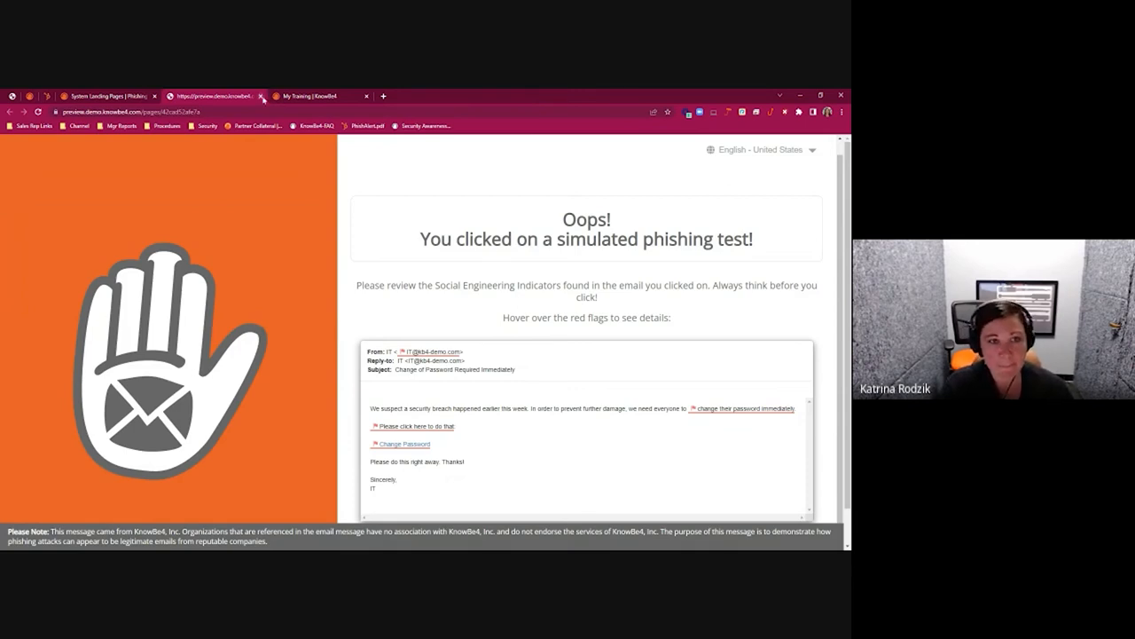
pyautogui.click(263, 96)
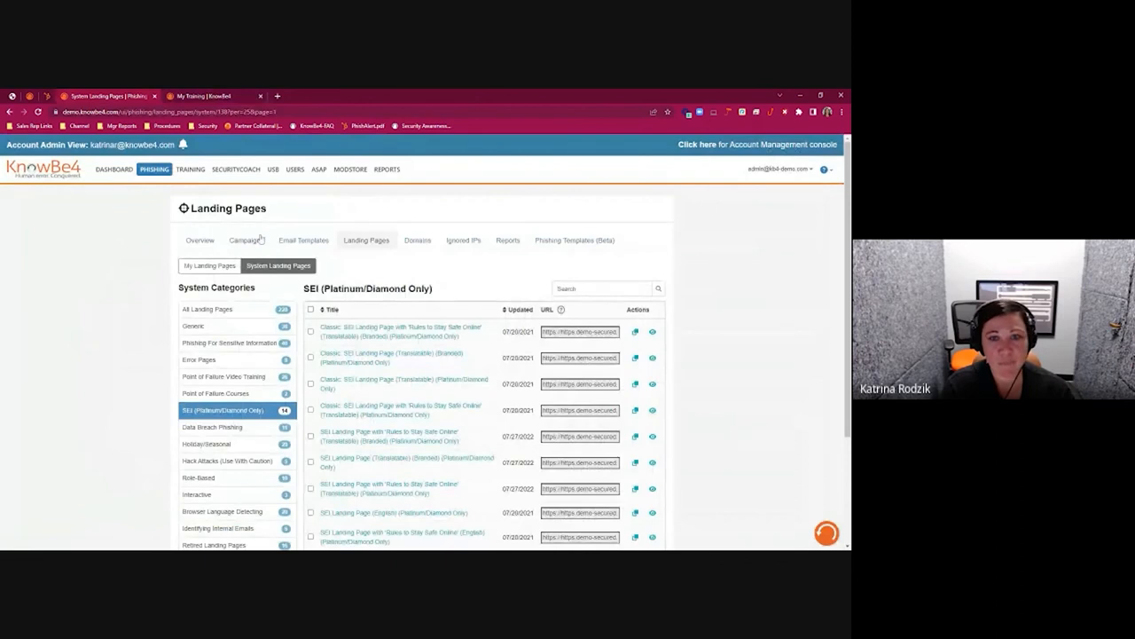
# - Start a new phishing campaign named 'Remedial training' sent to All Users and choose its template category
pyautogui.click(250, 242)
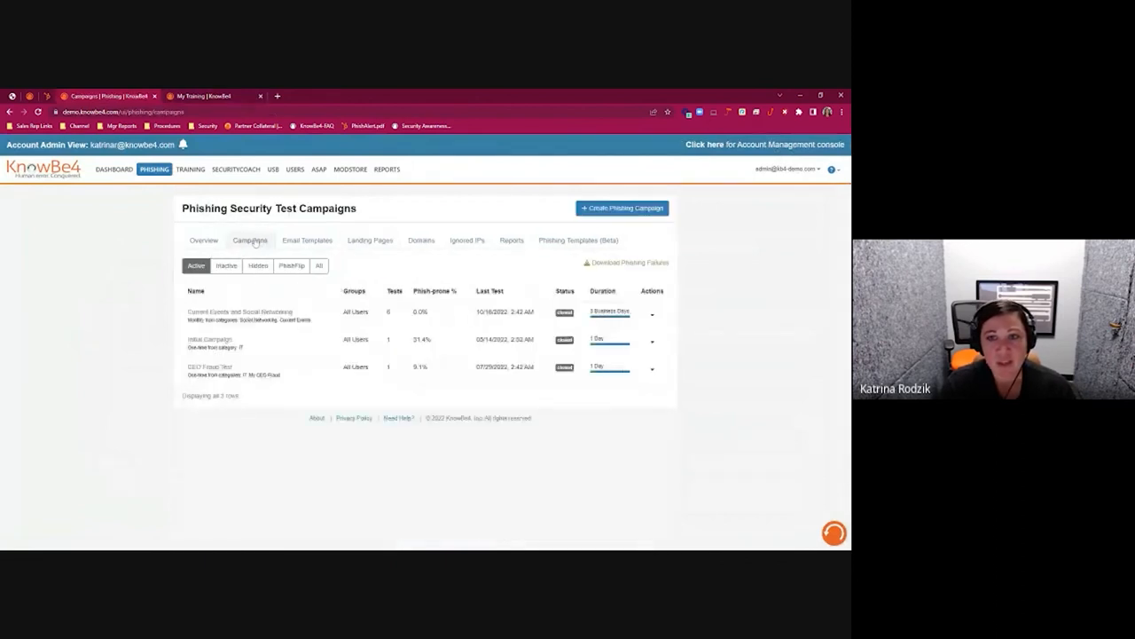
pyautogui.click(621, 207)
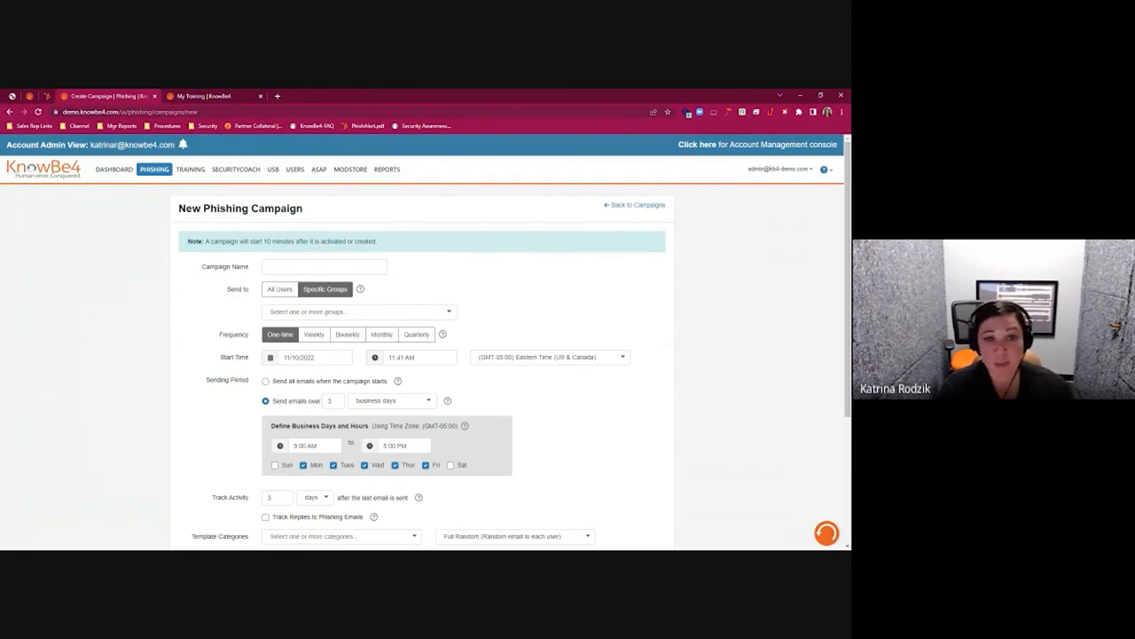
pyautogui.write('Remedial training')
pyautogui.write('Monthly')
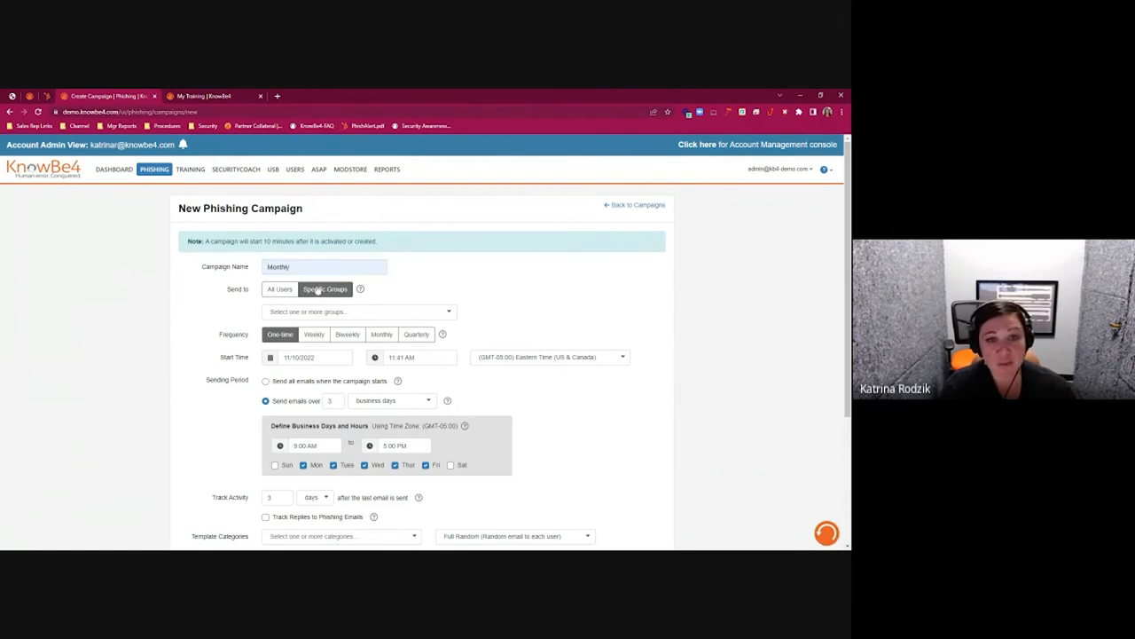
pyautogui.click(280, 287)
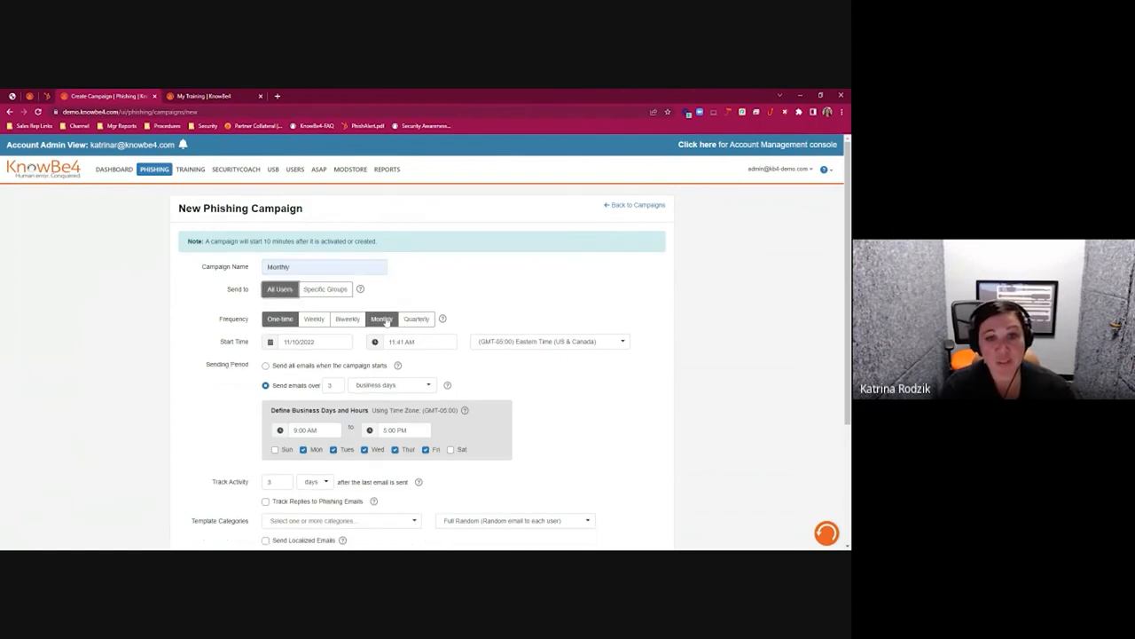
pyautogui.scroll(-3)
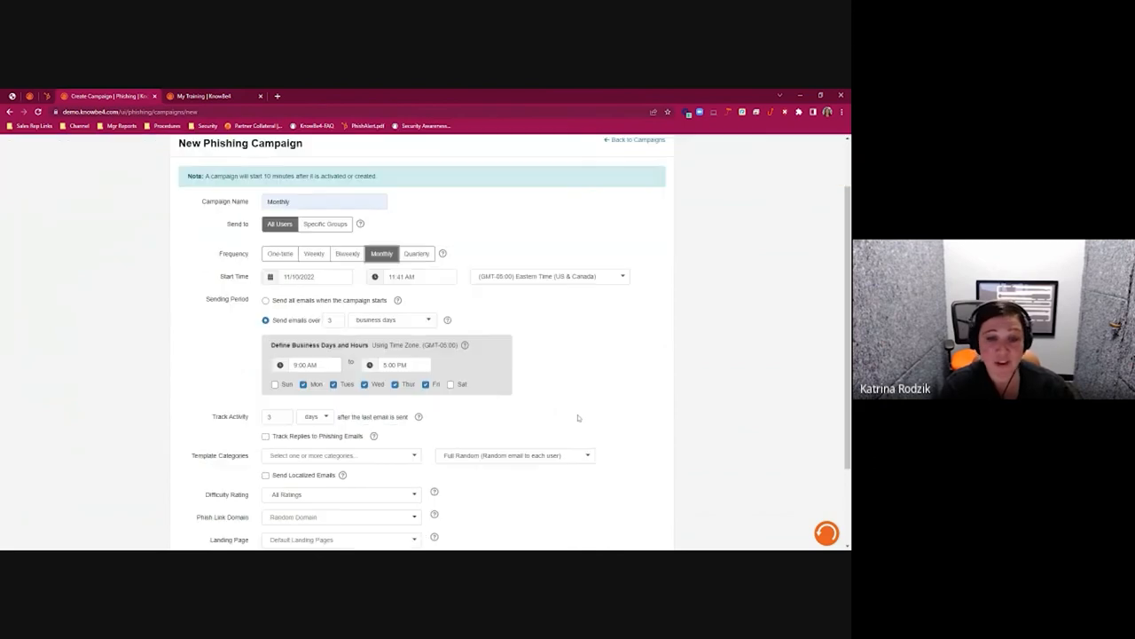
pyautogui.click(340, 387)
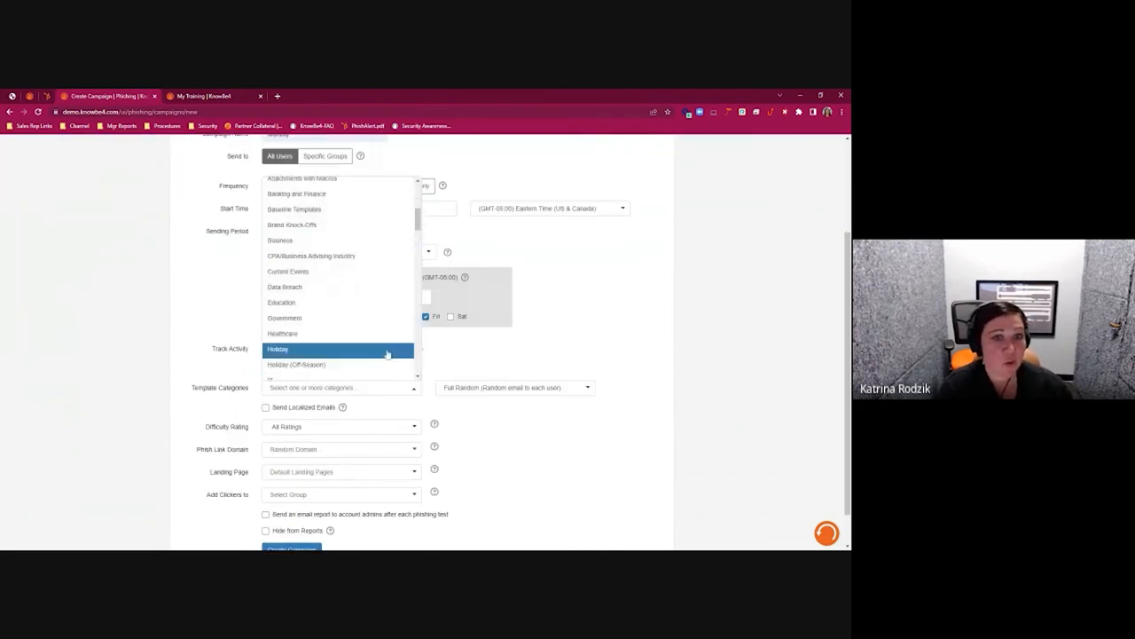
pyautogui.click(554, 426)
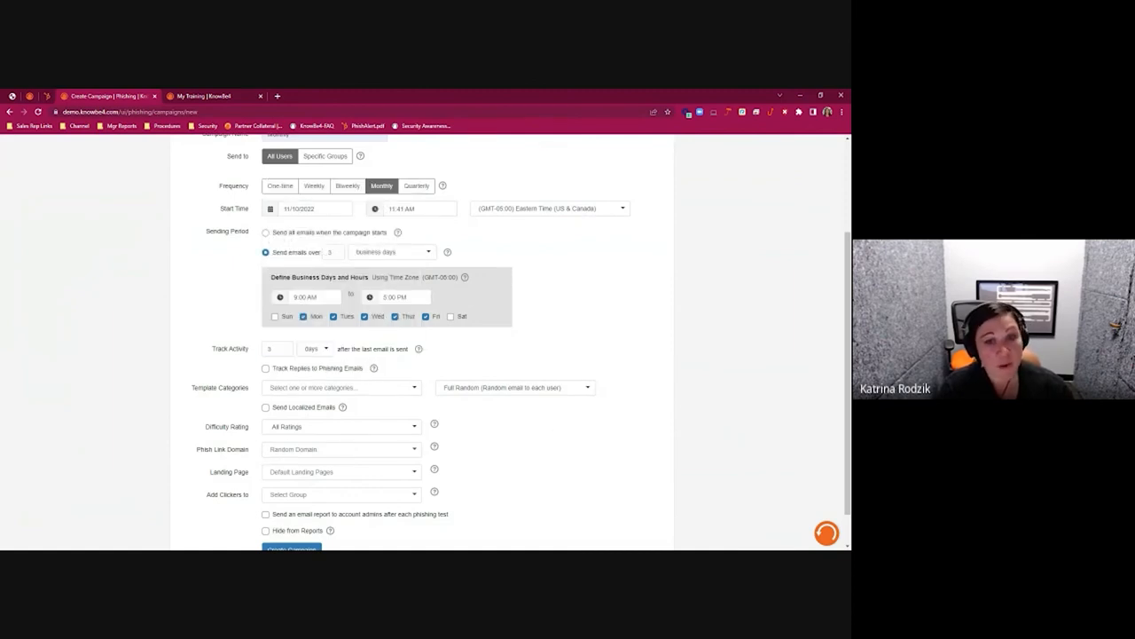
pyautogui.moveTo(500, 419)
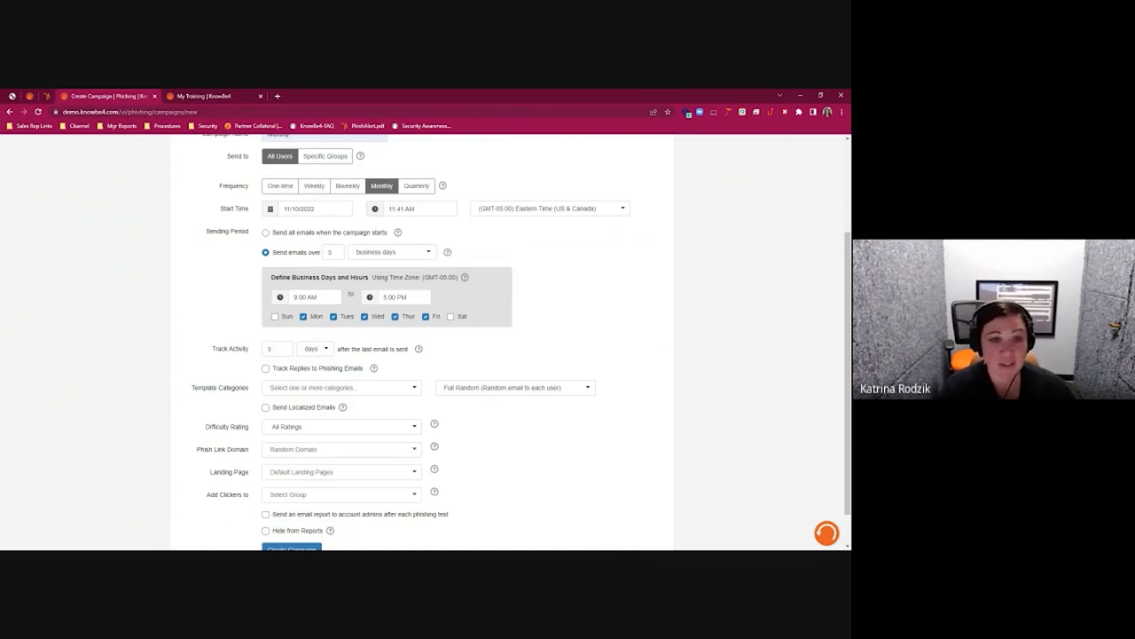
pyautogui.moveTo(537, 326)
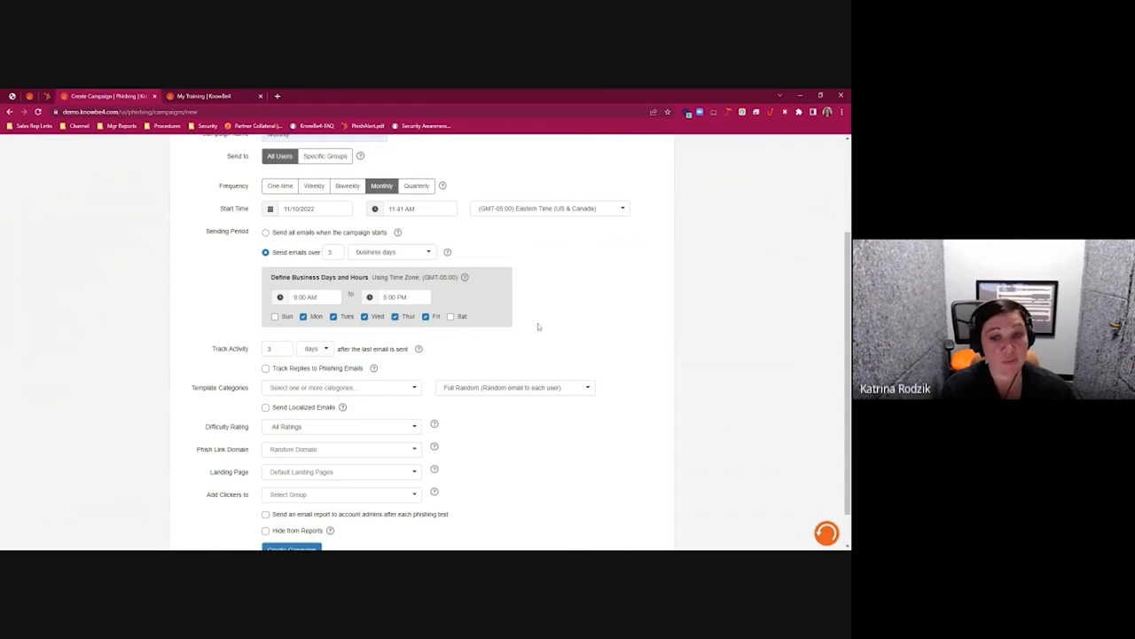
pyautogui.moveTo(553, 461)
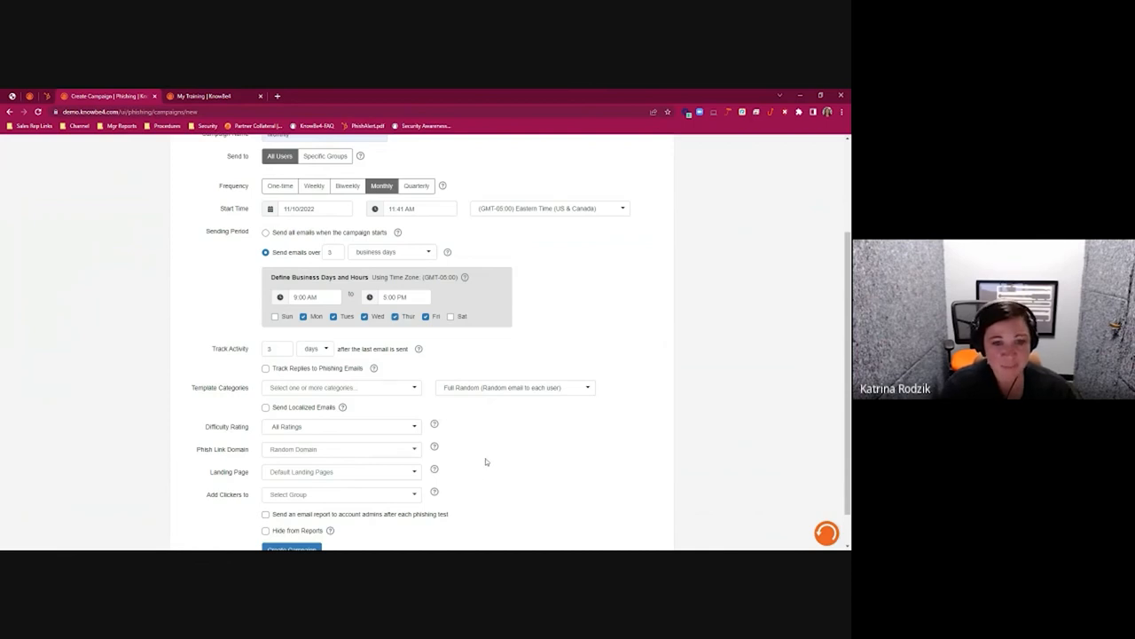
# - Review the campaign's remaining frequency and business-hours sending options
pyautogui.scroll(-3)
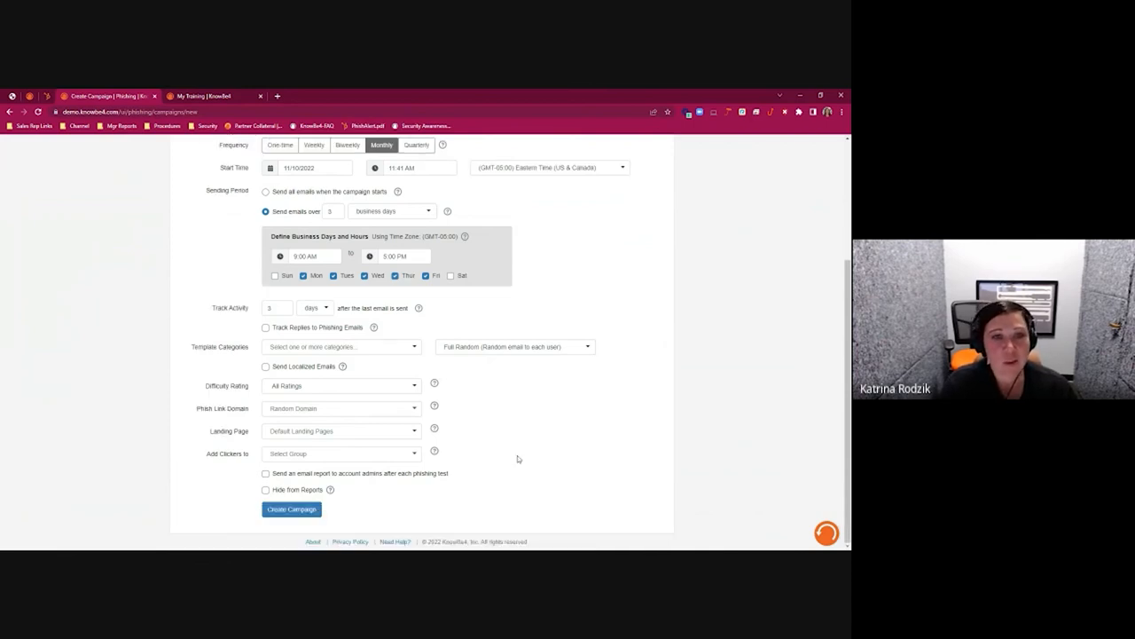
pyautogui.scroll(3)
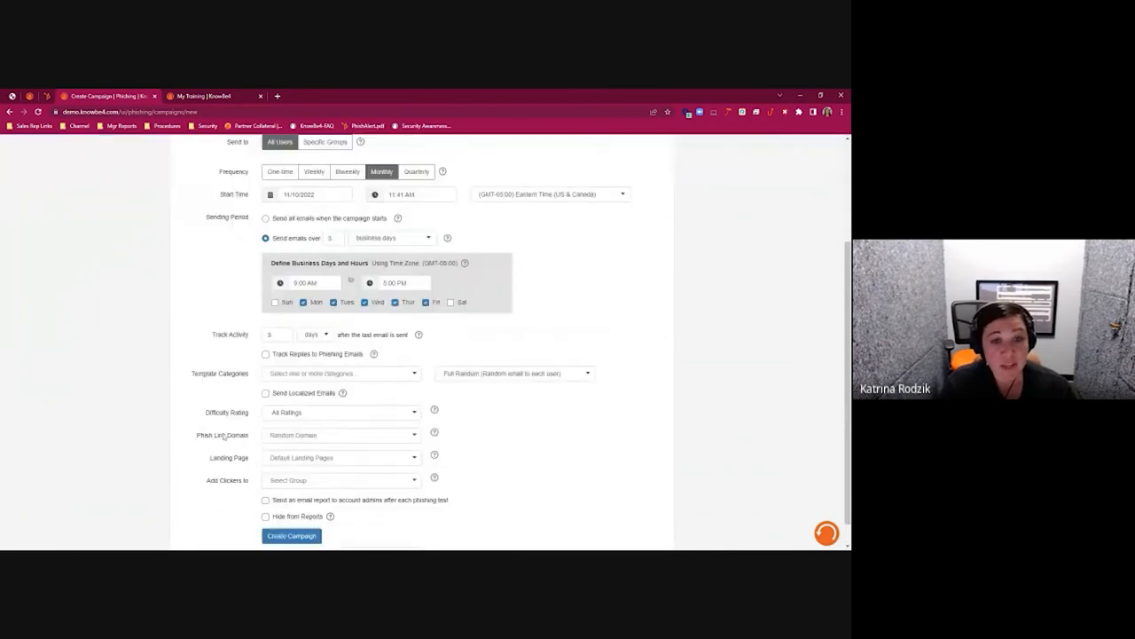
pyautogui.scroll(-3)
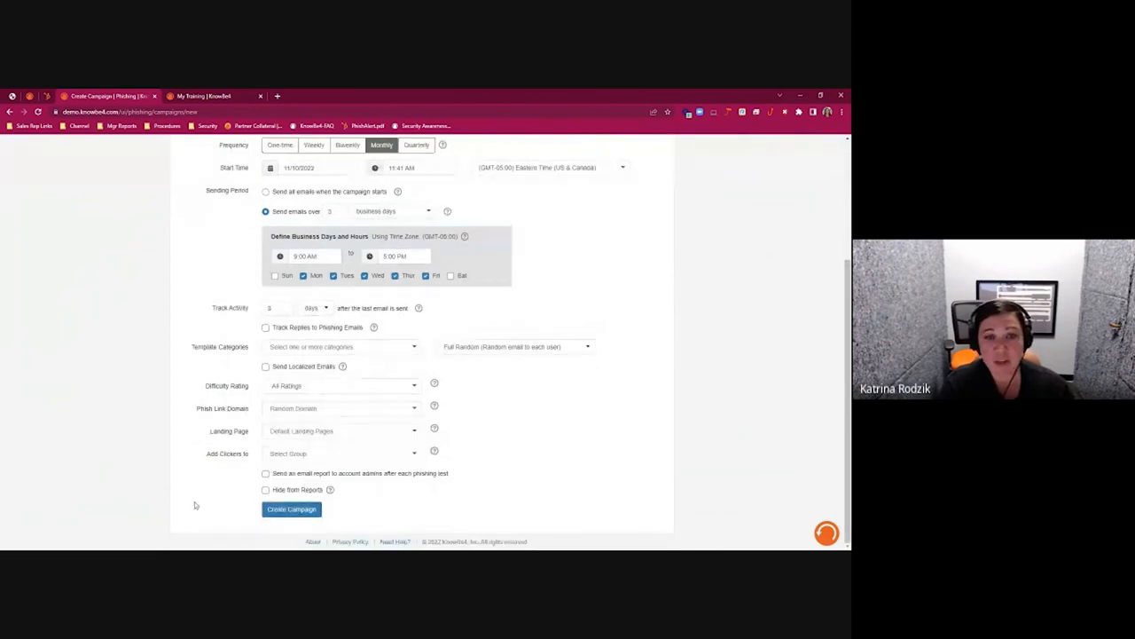
pyautogui.moveTo(178, 500)
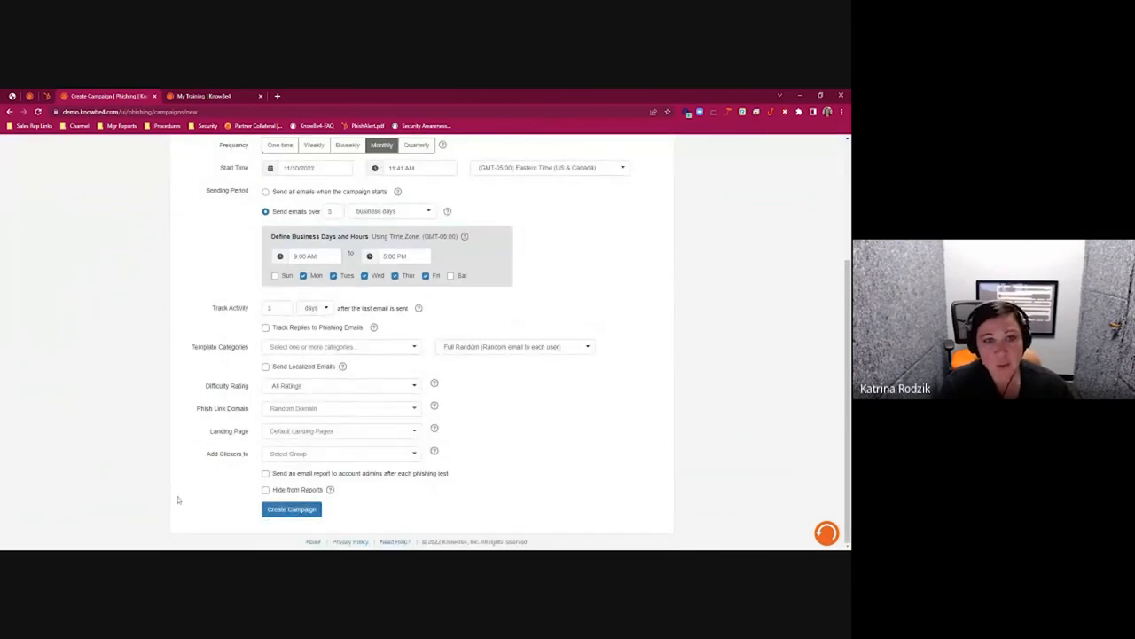
pyautogui.scroll(3)
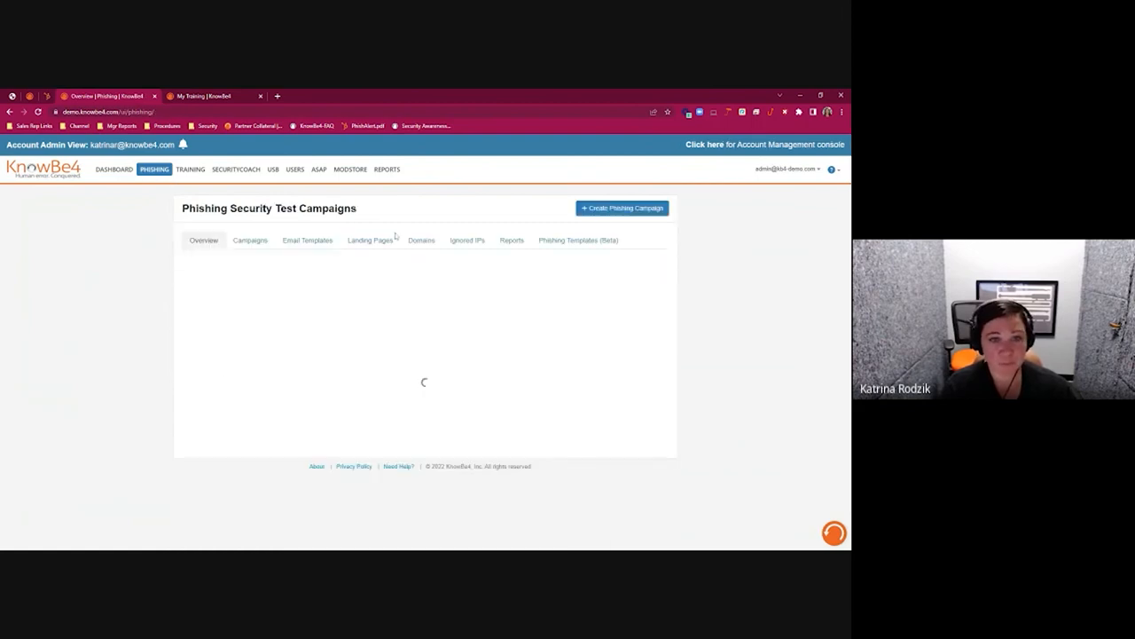
# - View the 05/14/2022 phishing test overview with its failure charts, Closed status and 31.4% phish-prone rate
pyautogui.click(248, 240)
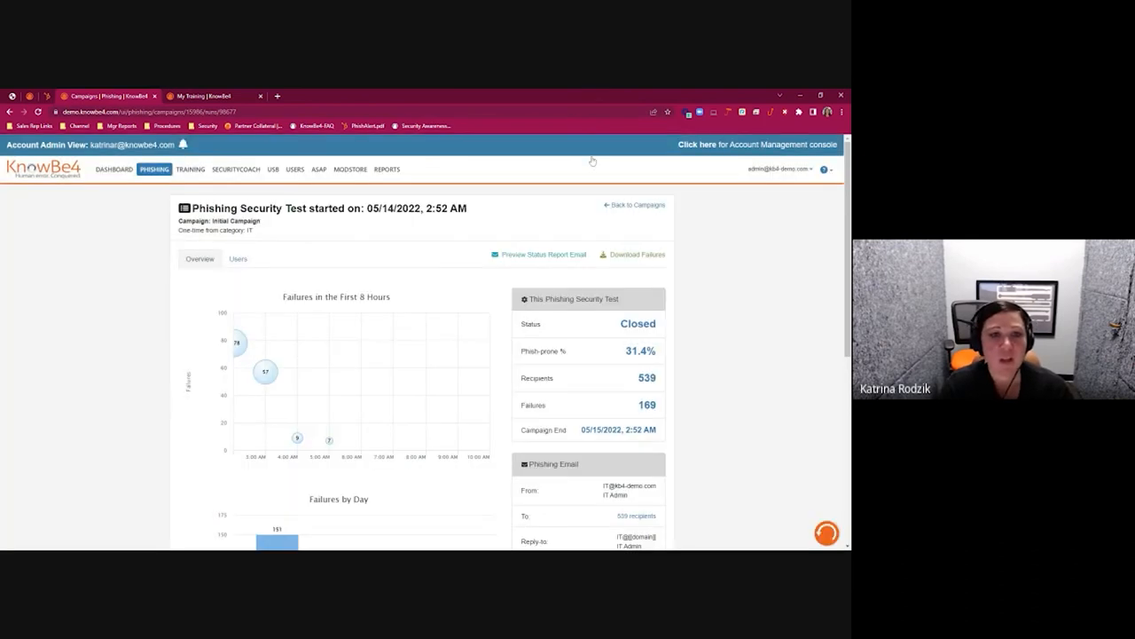
pyautogui.moveTo(149, 416)
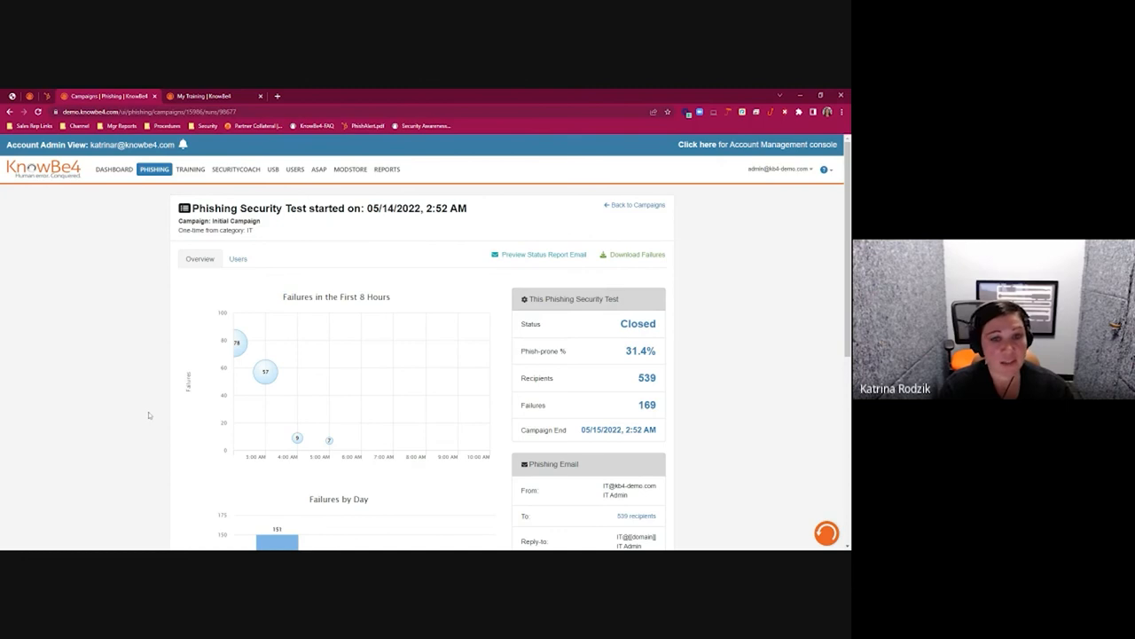
pyautogui.scroll(-3)
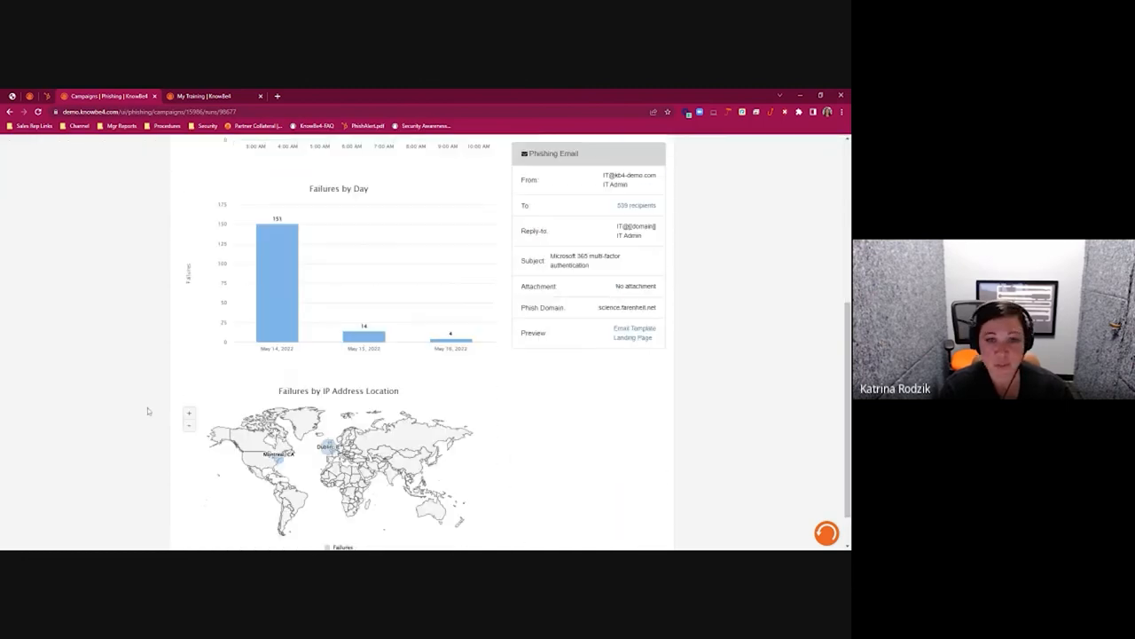
pyautogui.moveTo(157, 484)
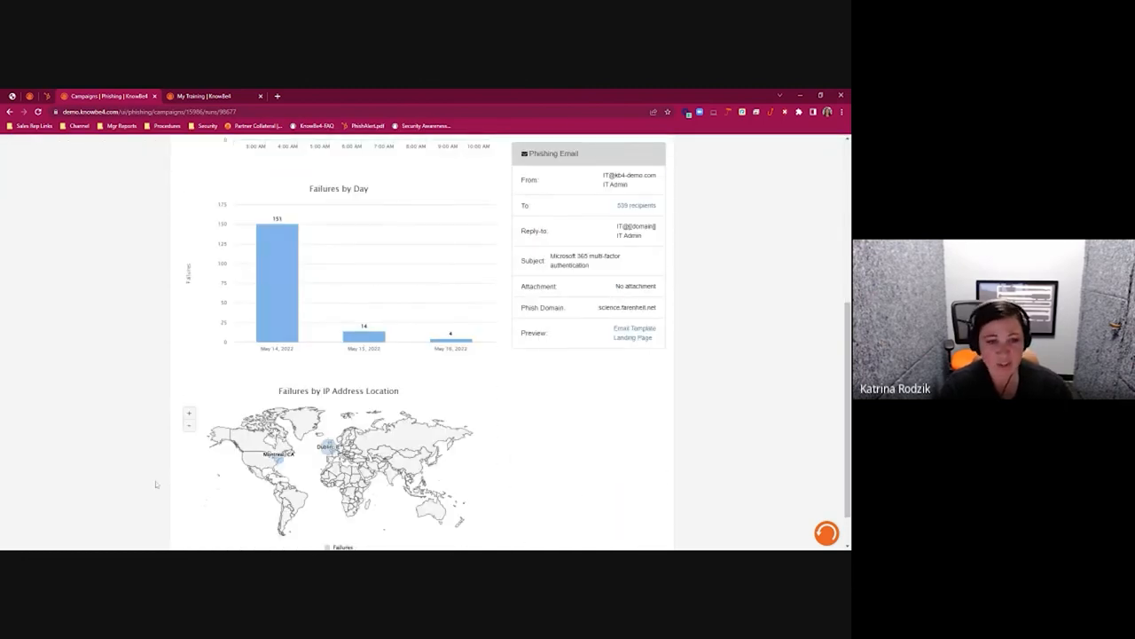
pyautogui.scroll(3)
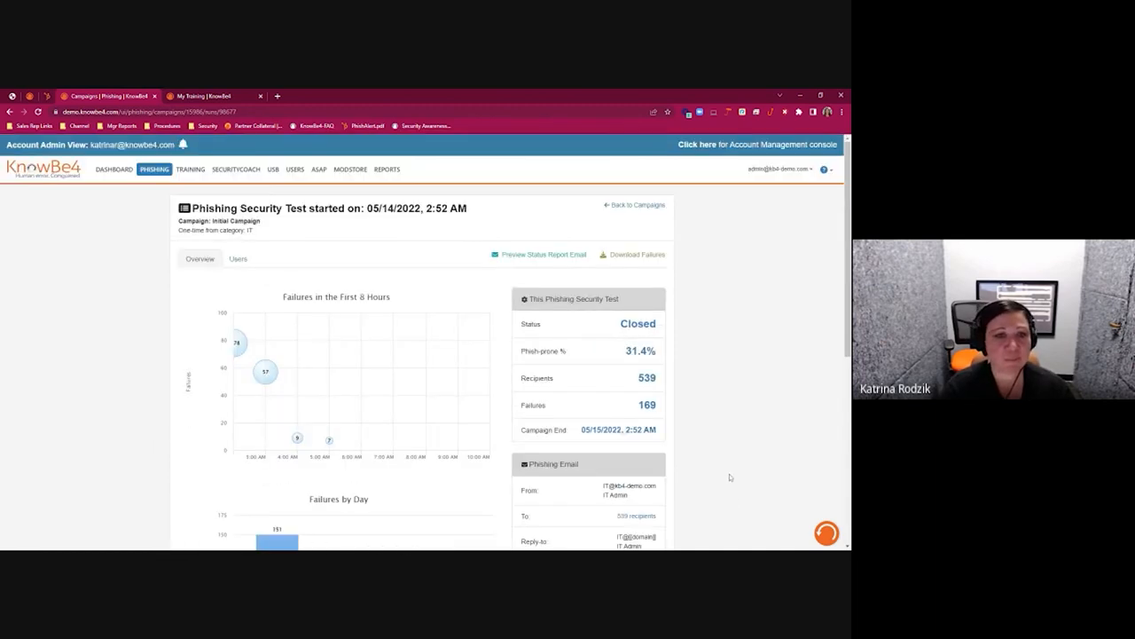
# - Filter the test's per-user results to the 147 users who clicked, with time, IP, location, browser and OS
pyautogui.click(237, 259)
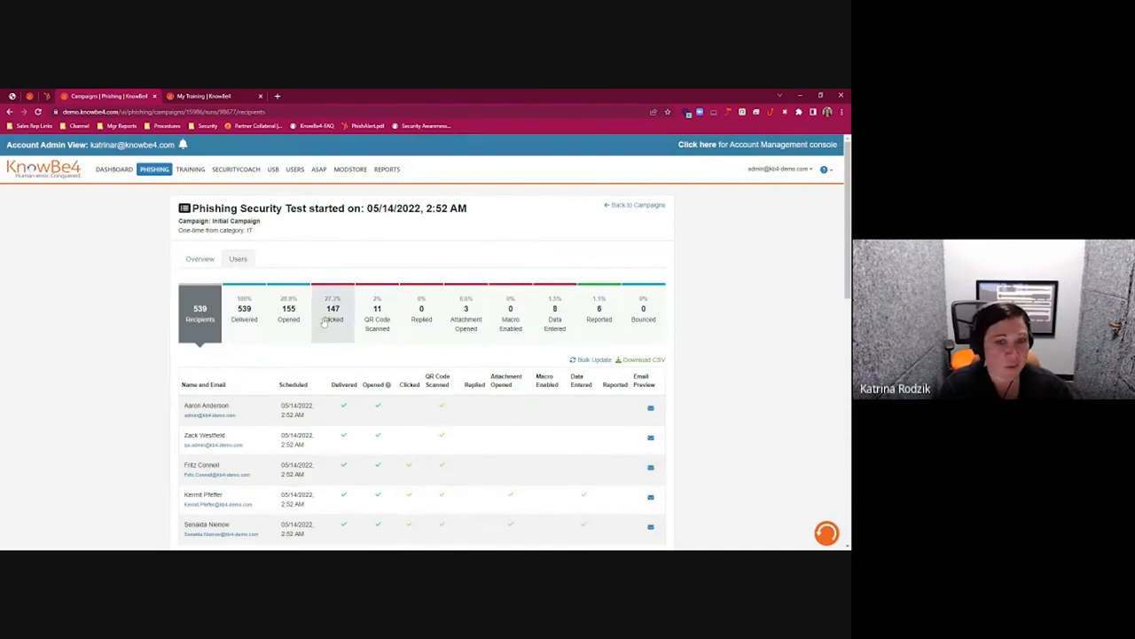
pyautogui.click(334, 311)
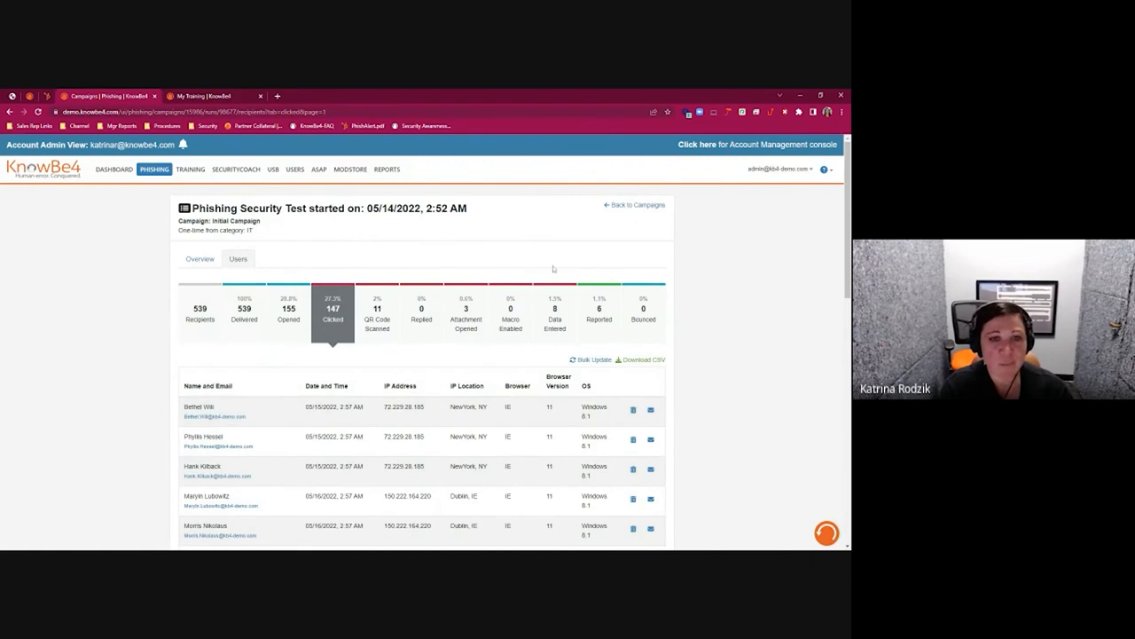
pyautogui.moveTo(291, 249)
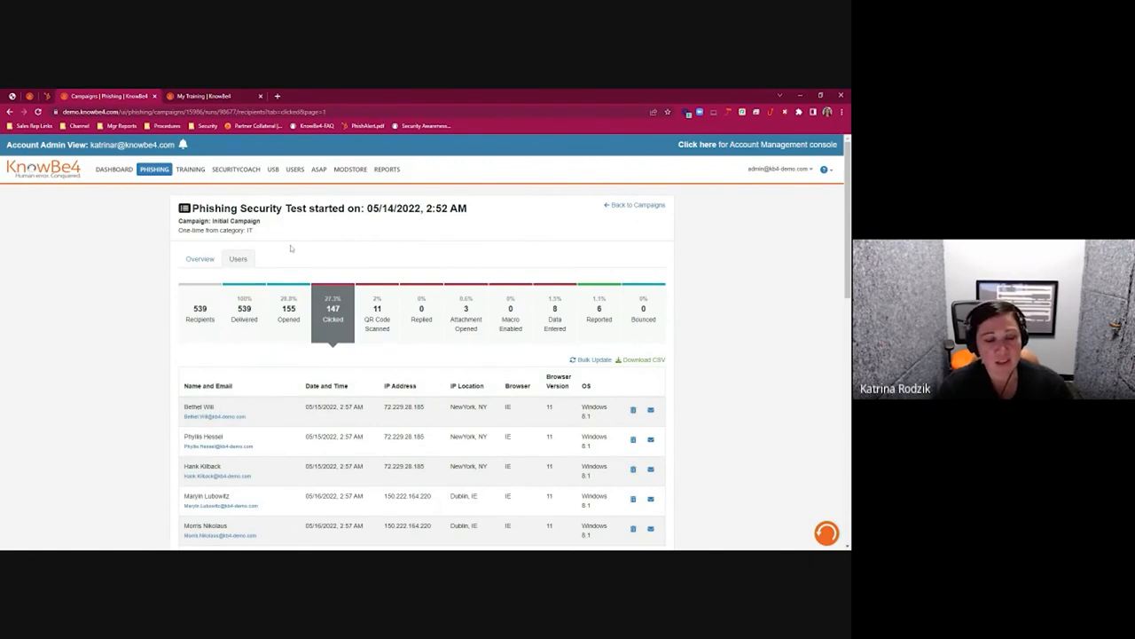
pyautogui.moveTo(291, 242)
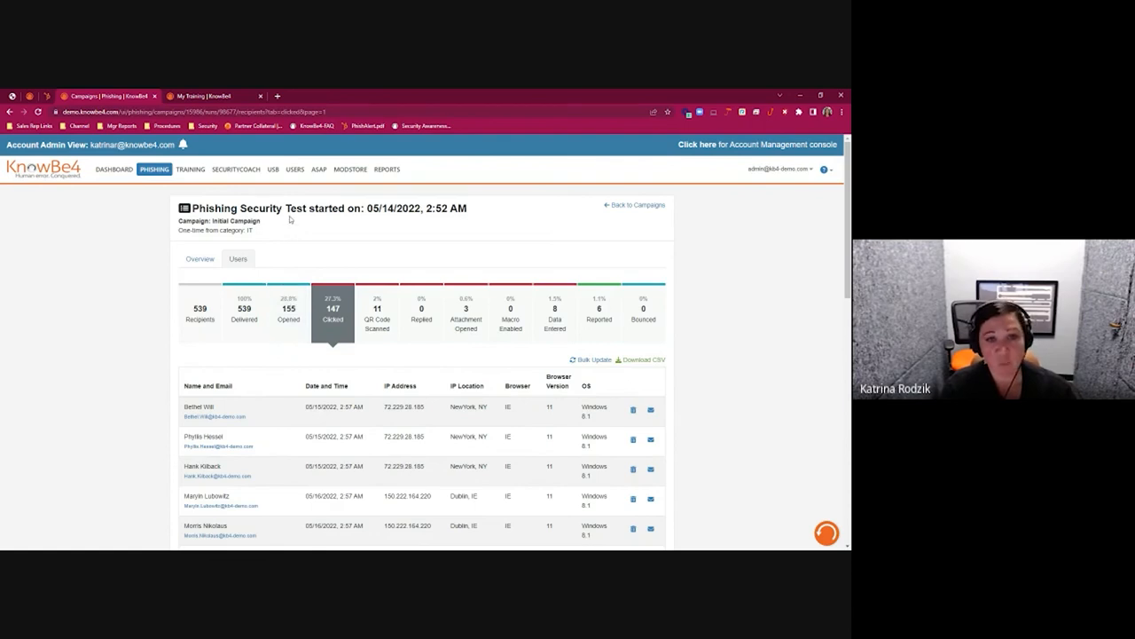
pyautogui.moveTo(288, 273)
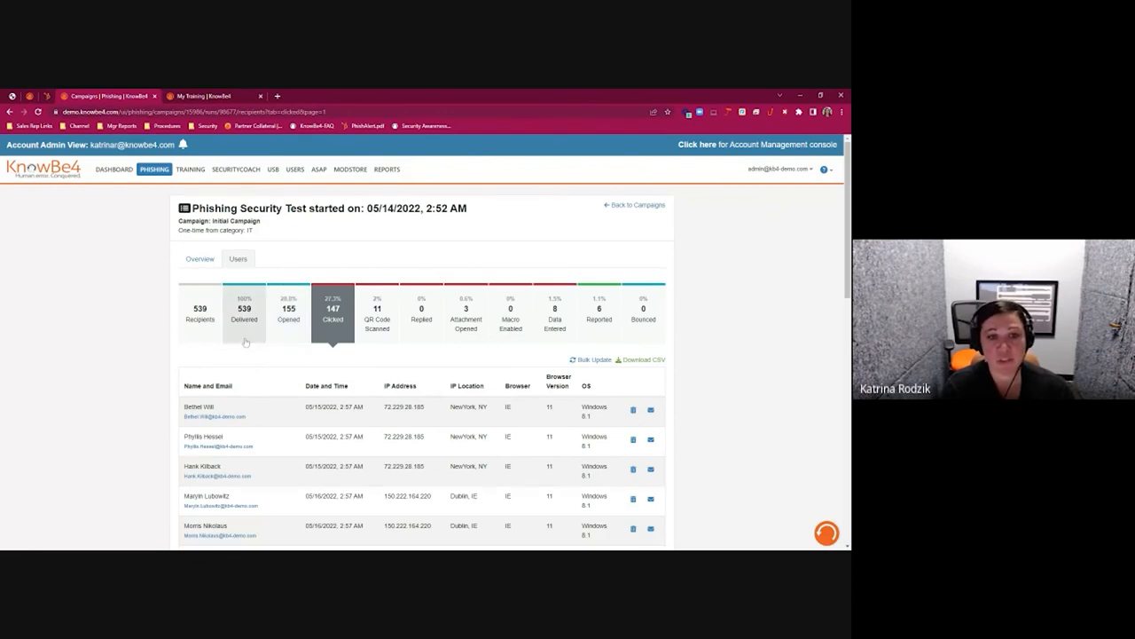
pyautogui.moveTo(255, 351)
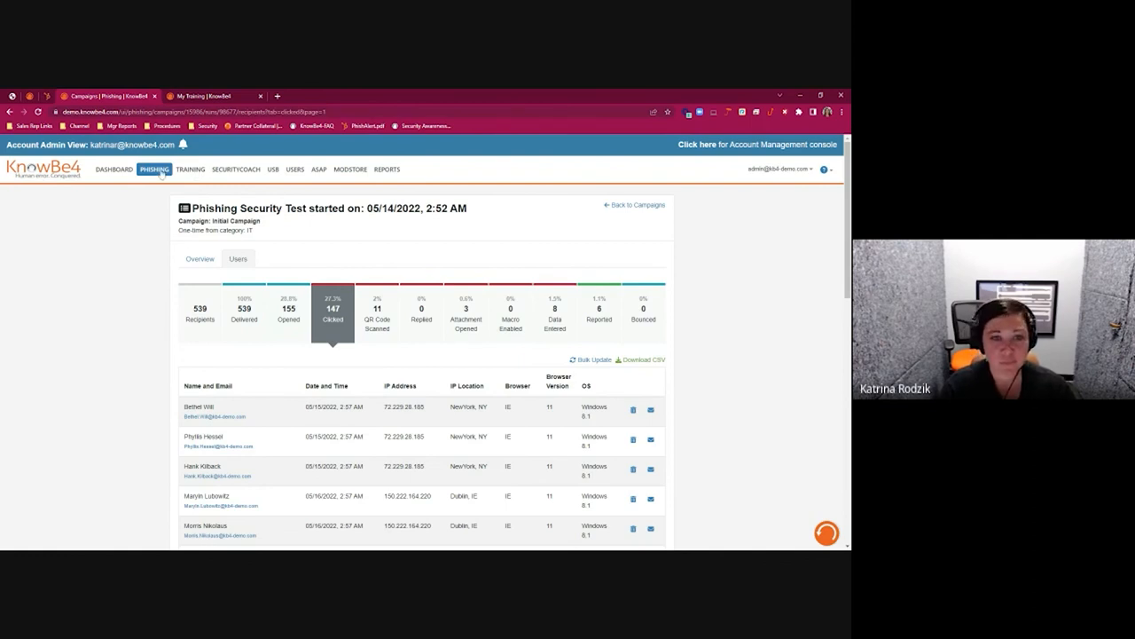
pyautogui.click(319, 171)
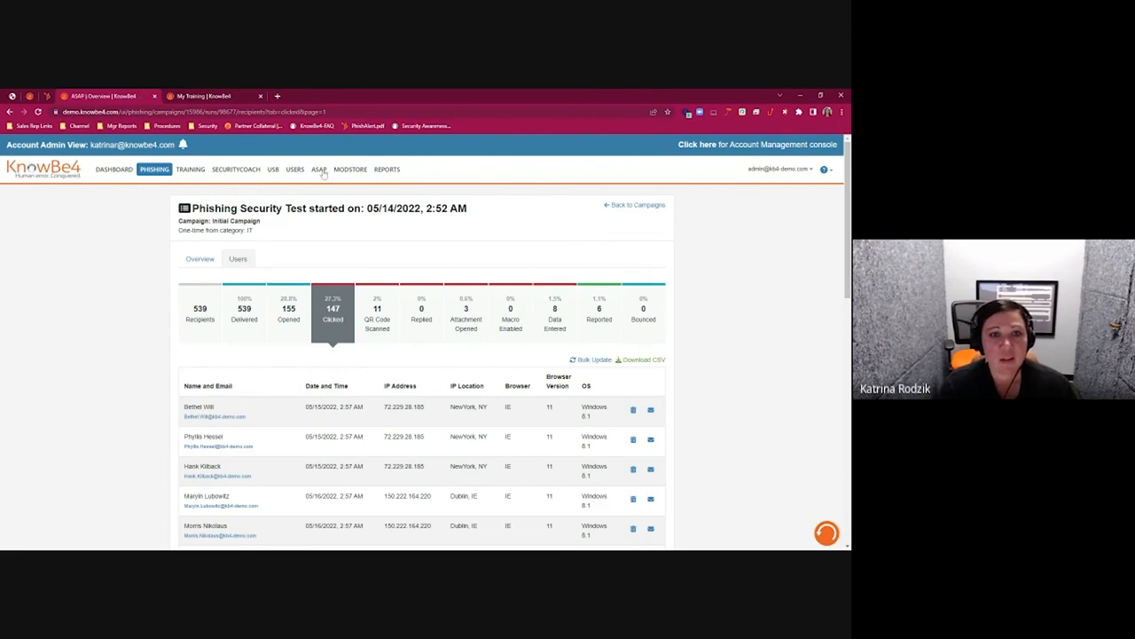
# - Show the Initial USB drive test details listing which users opened its files, with timestamps and IP addresses
pyautogui.click(319, 171)
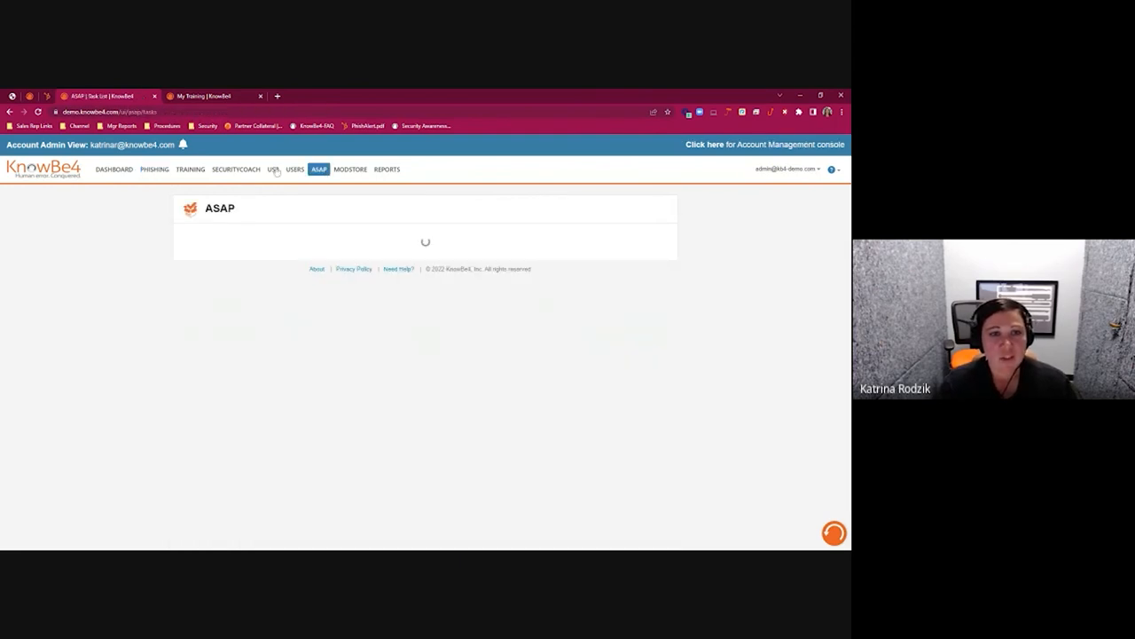
pyautogui.click(273, 171)
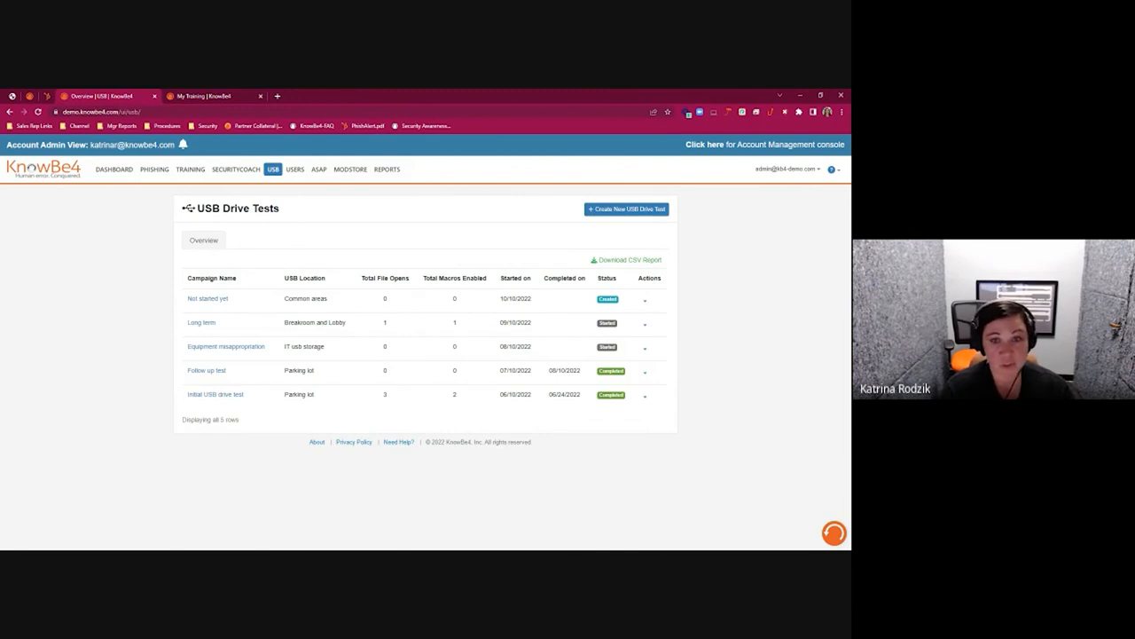
pyautogui.moveTo(147, 367)
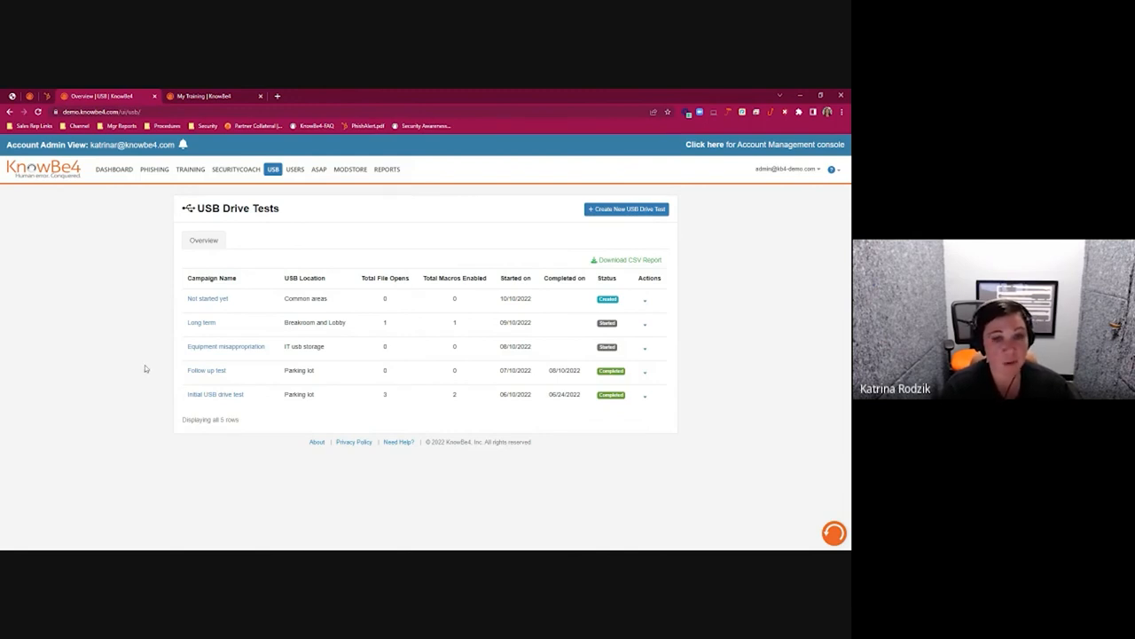
pyautogui.moveTo(202, 401)
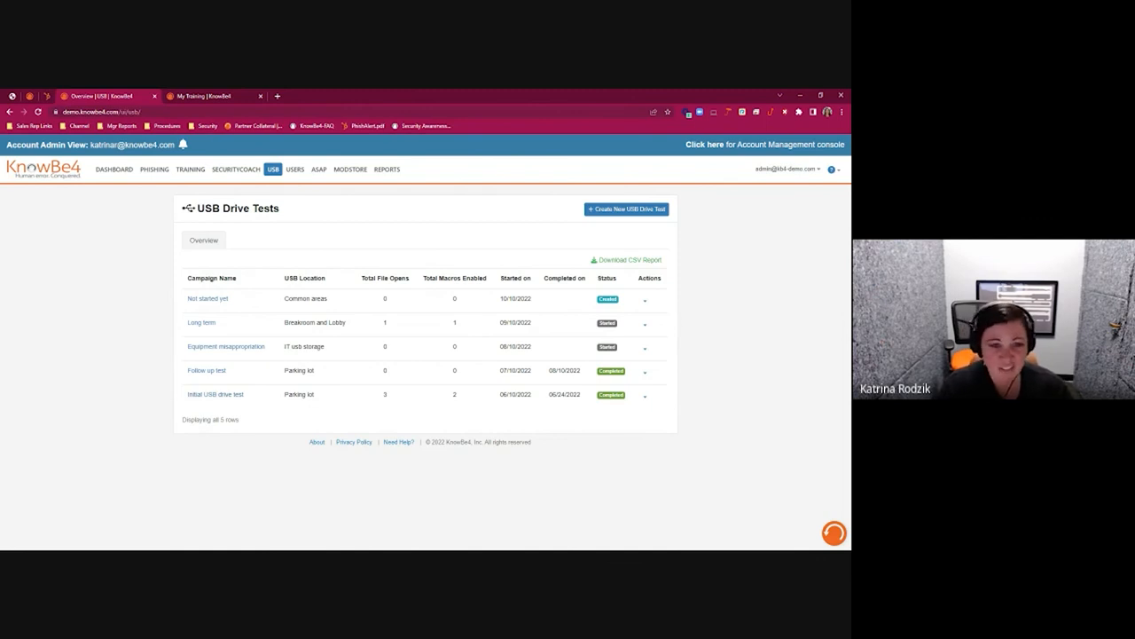
pyautogui.click(217, 394)
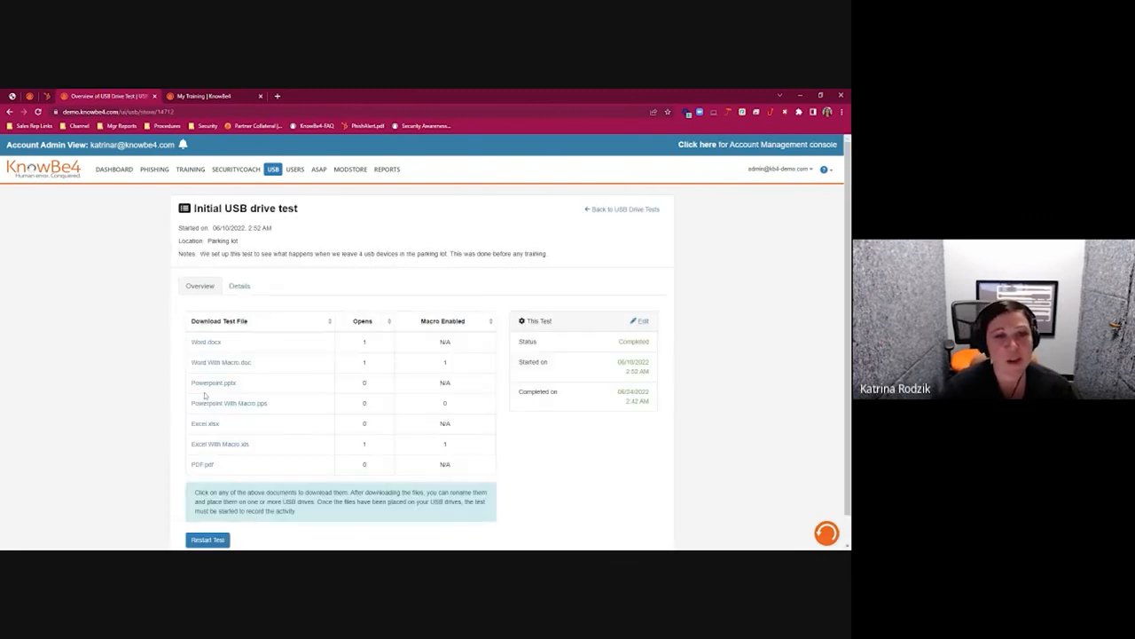
pyautogui.click(240, 286)
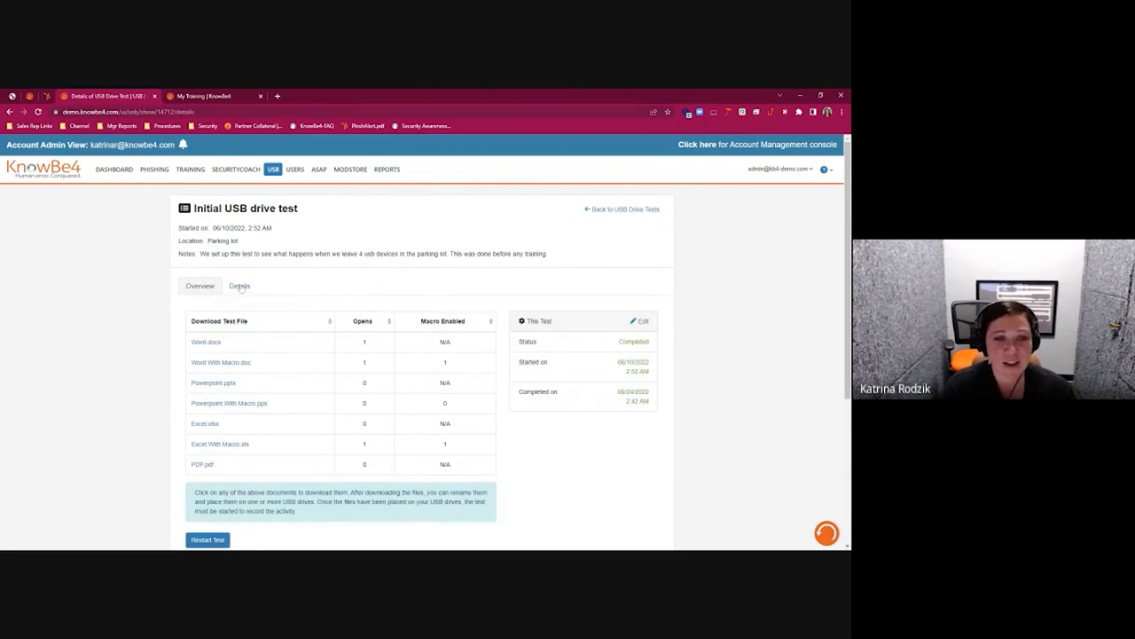
pyautogui.click(240, 286)
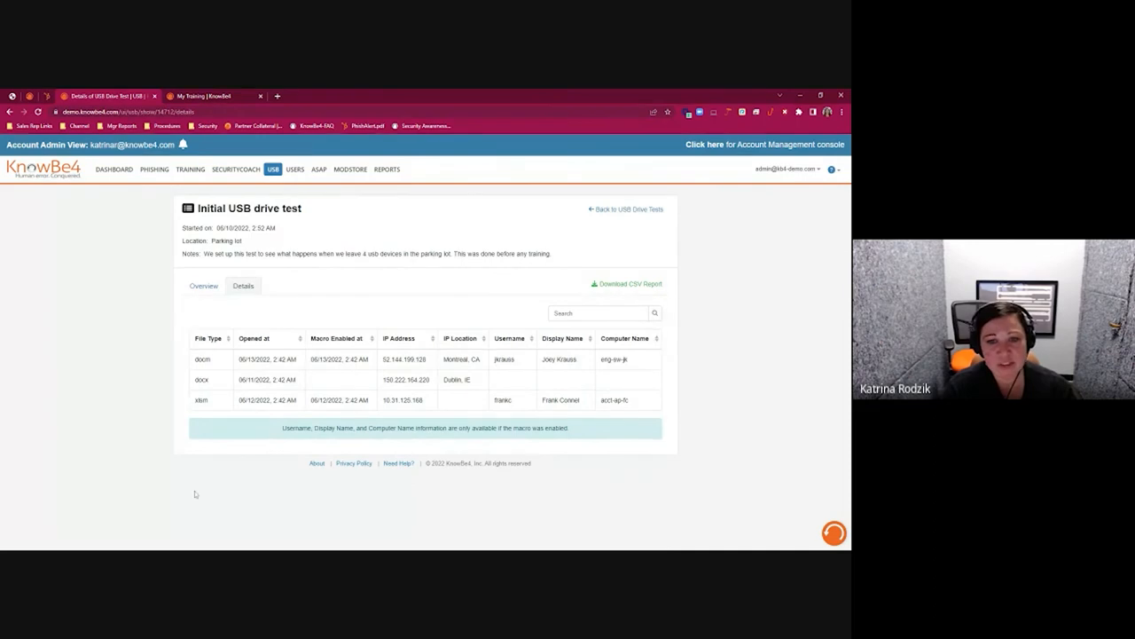
pyautogui.moveTo(177, 440)
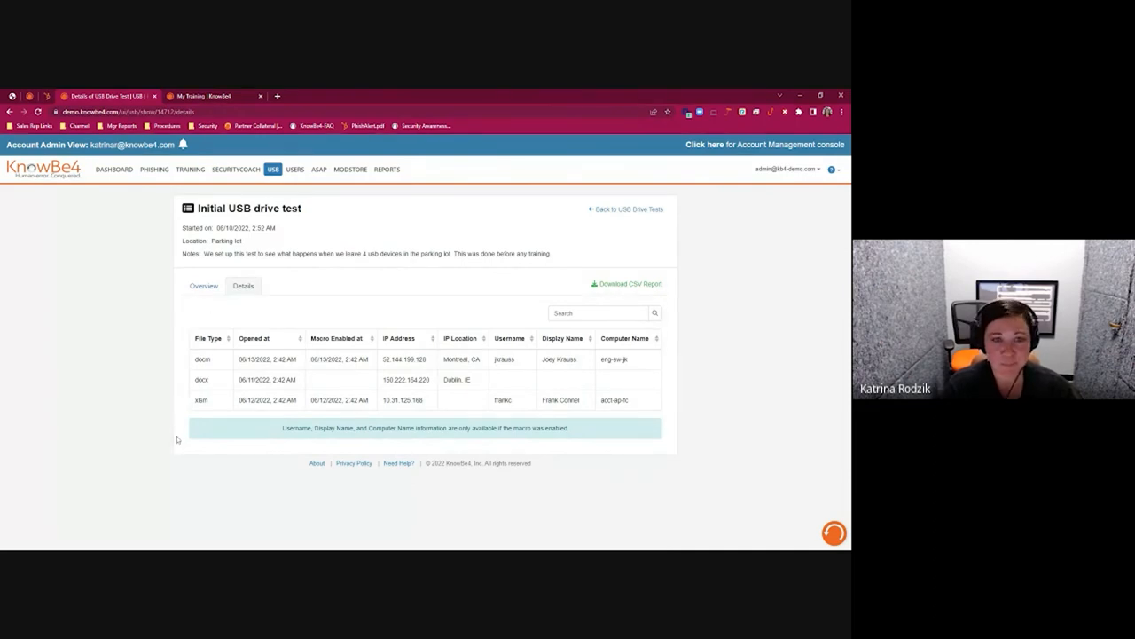
pyautogui.moveTo(319, 176)
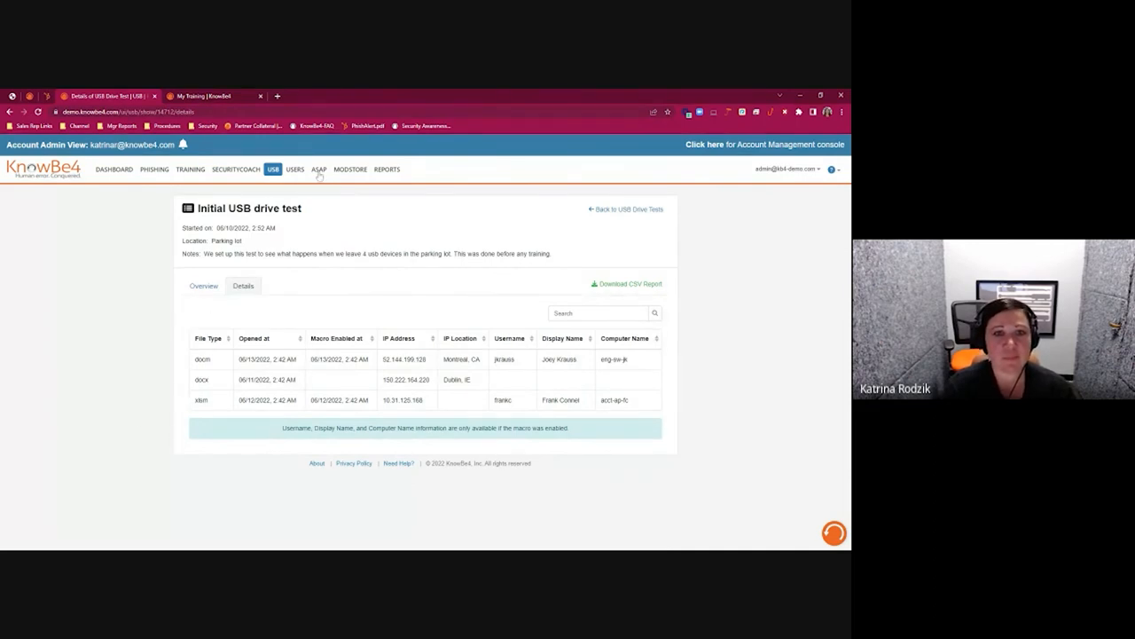
# - Show the ASAP task list with upcoming compliance training campaign tasks
pyautogui.click(319, 171)
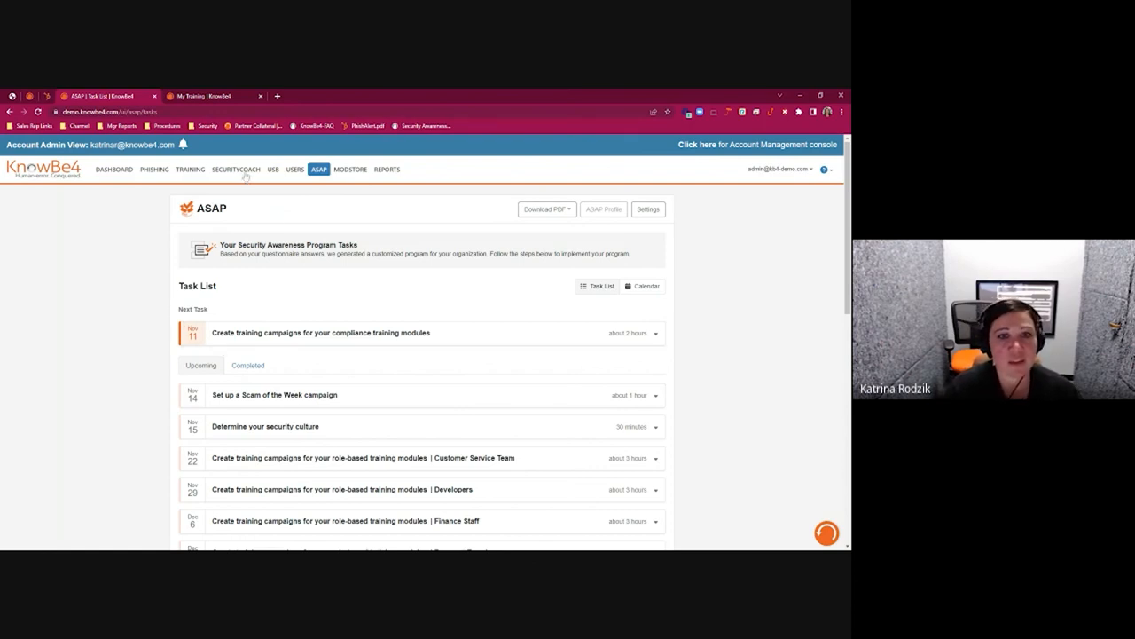
# - View SecurityCoach's Setup vendor integrations: CrowdStrike, Gmail, Microsoft 365, Zscaler active plus available ones
pyautogui.click(236, 168)
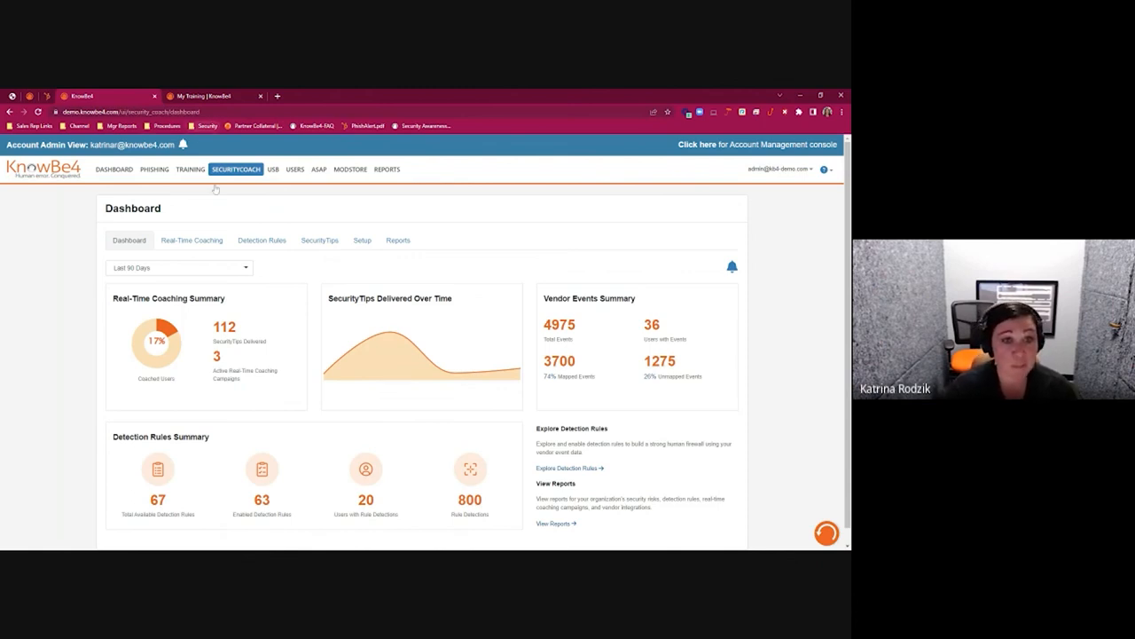
pyautogui.click(362, 240)
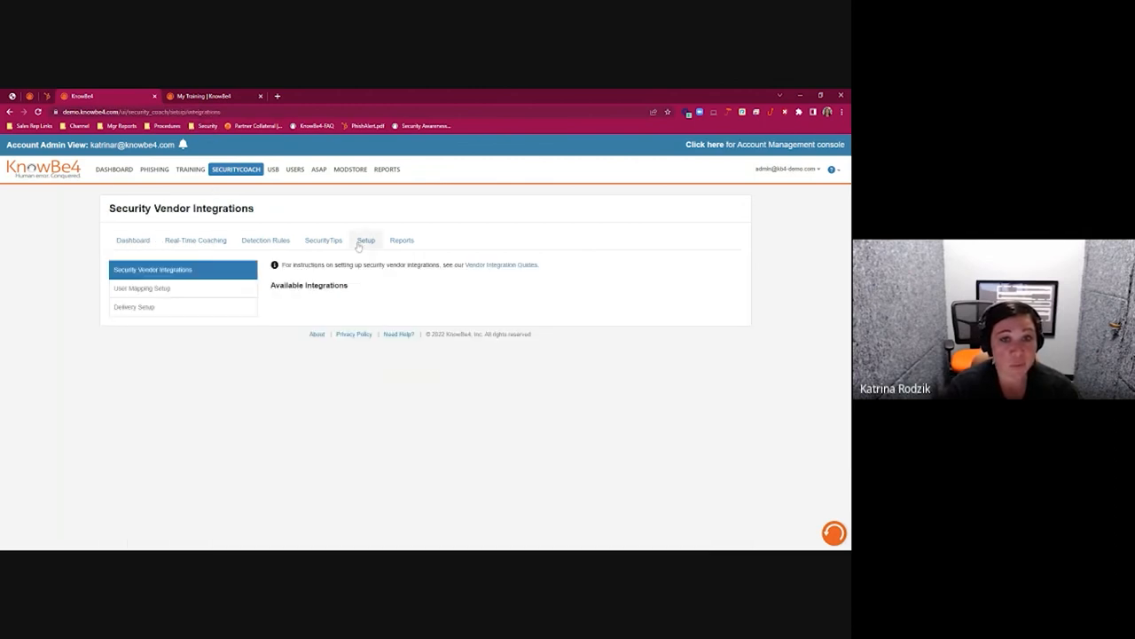
pyautogui.click(366, 239)
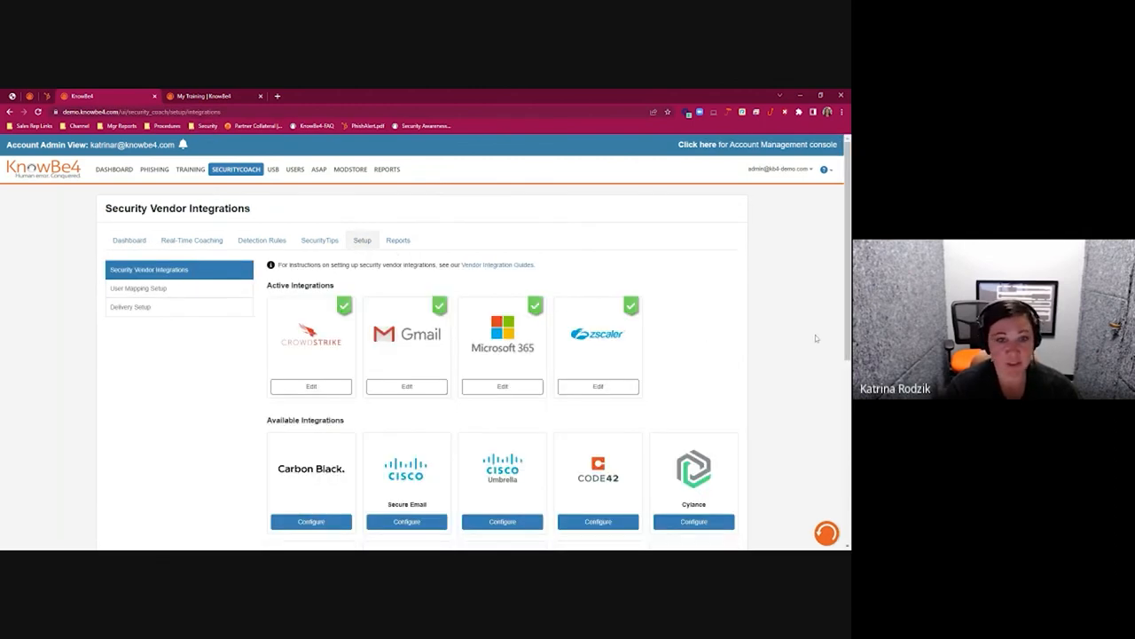
pyautogui.moveTo(780, 394)
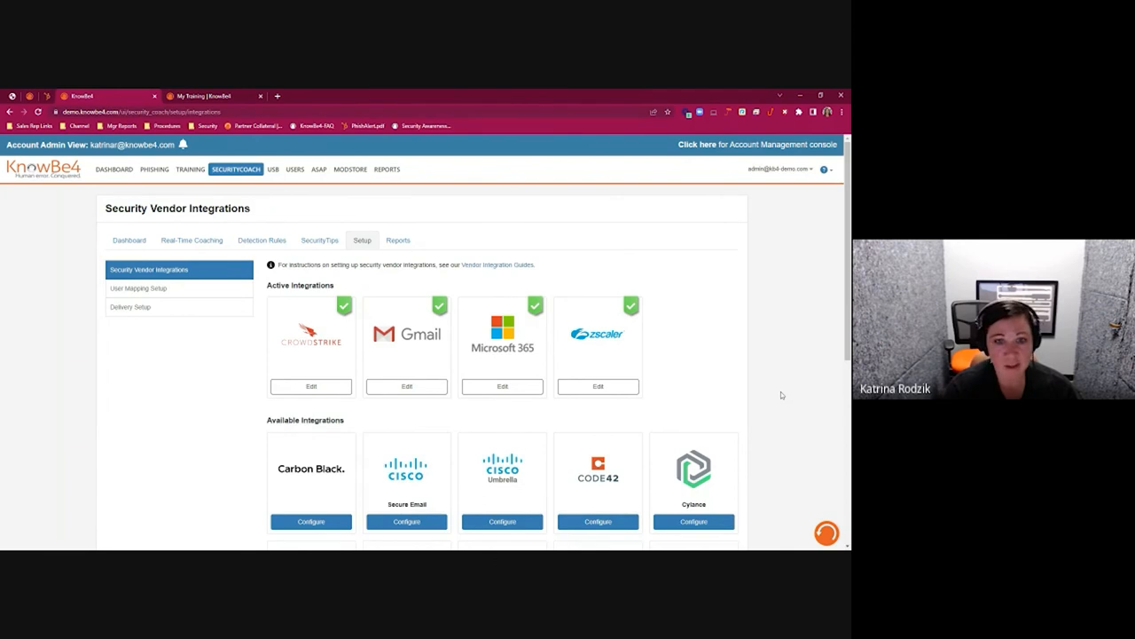
pyautogui.scroll(-3)
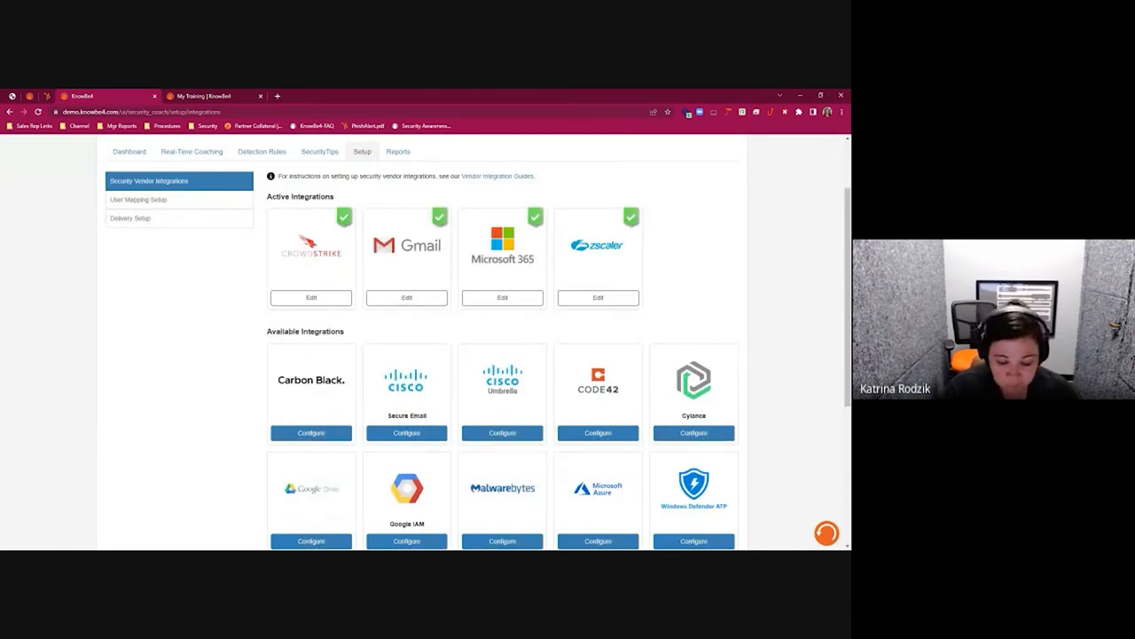
pyautogui.moveTo(784, 392)
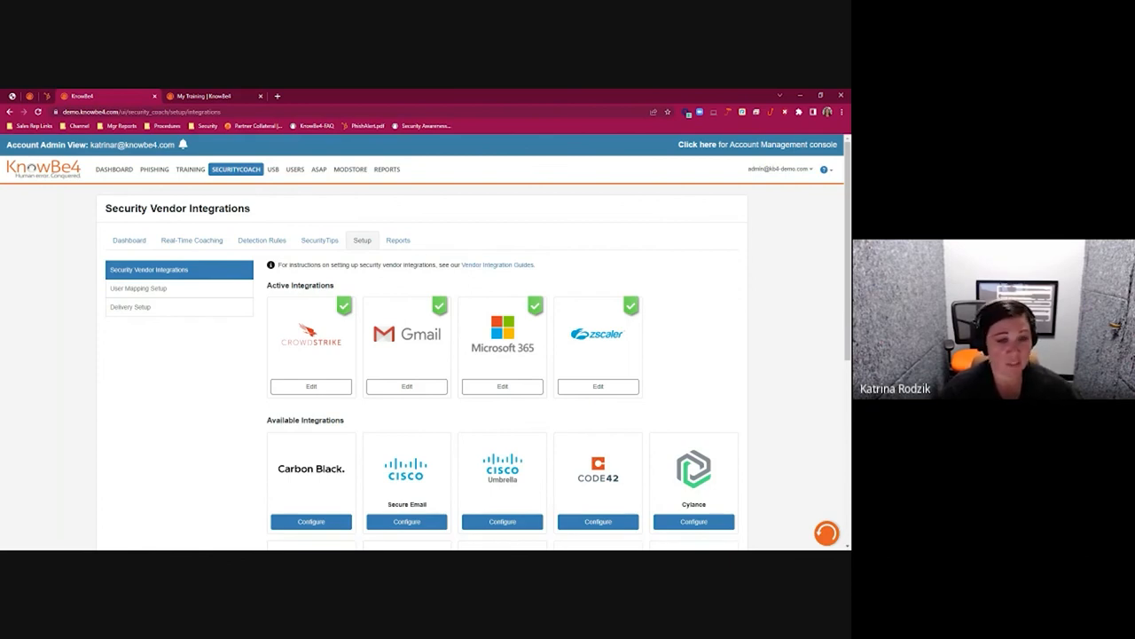
# - Review the Real-Time Coaching campaigns, then land on the SecurityCoach dashboard summaries
pyautogui.click(195, 240)
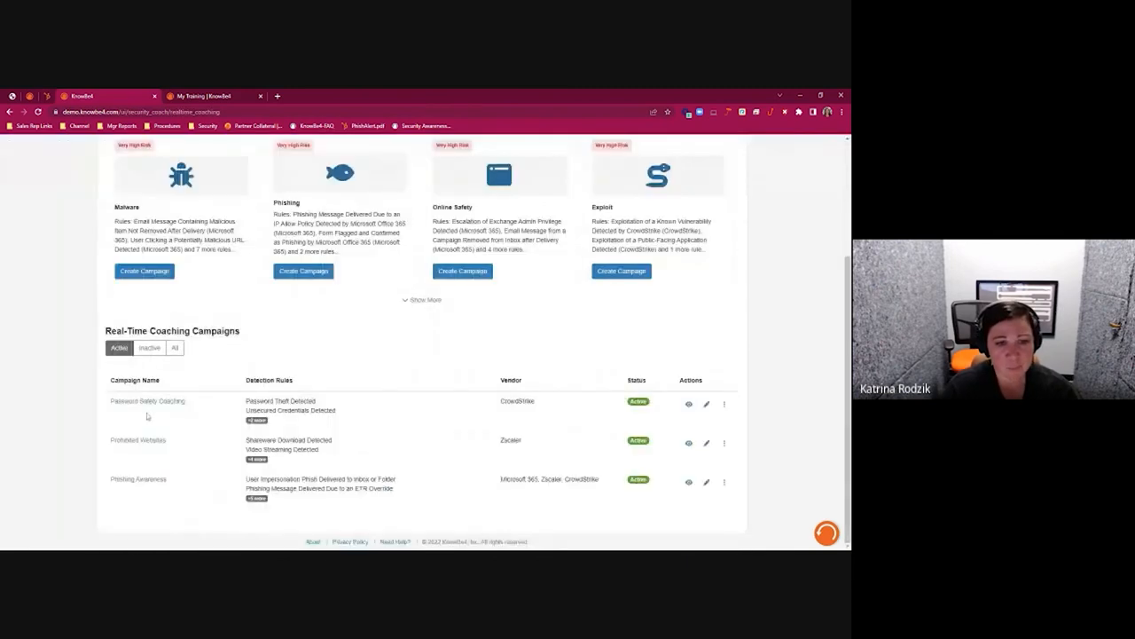
pyautogui.scroll(3)
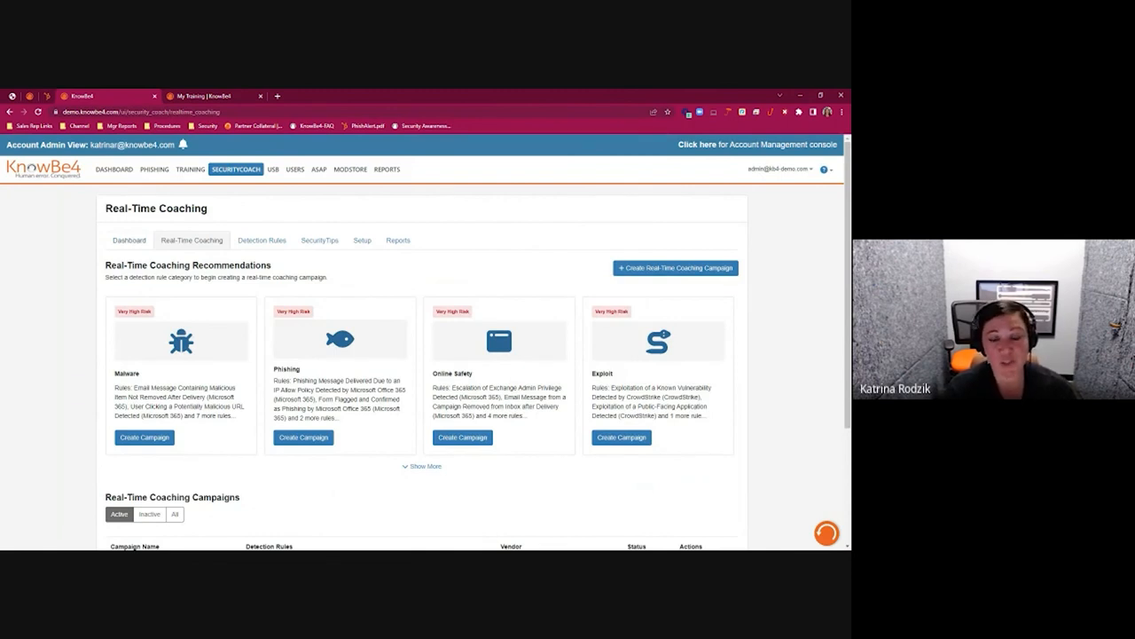
pyautogui.click(128, 239)
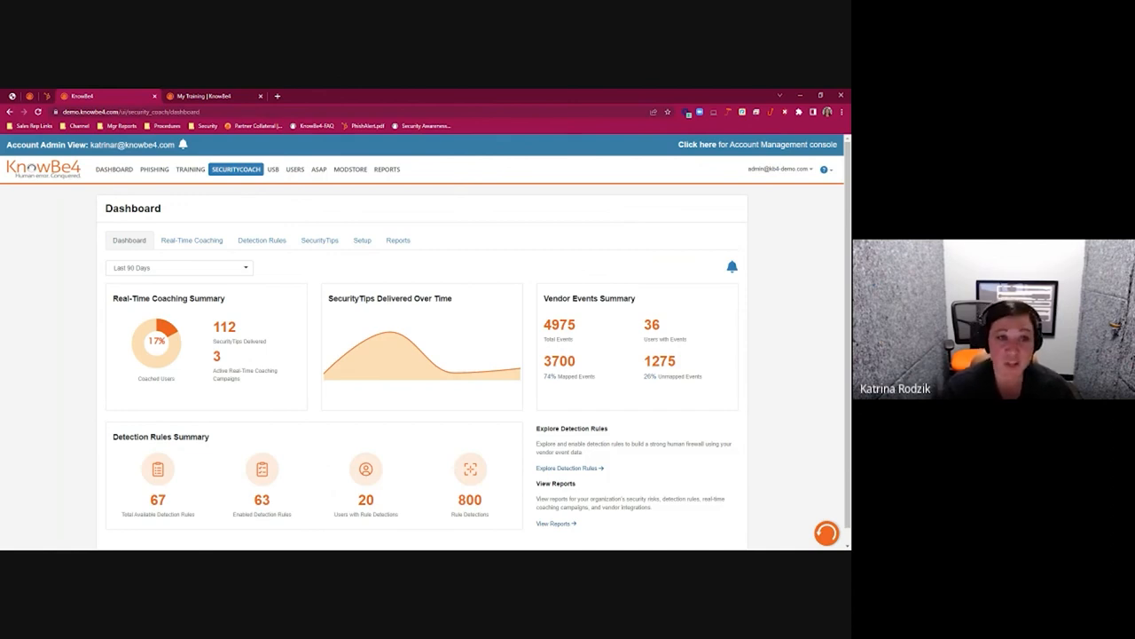
pyautogui.moveTo(46, 336)
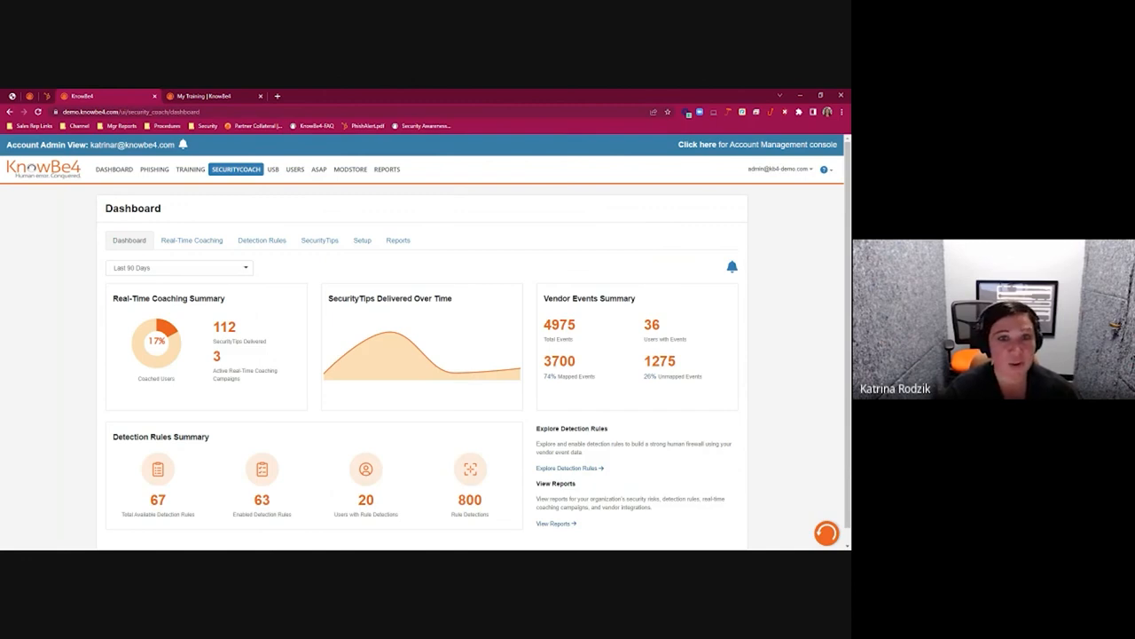
pyautogui.moveTo(88, 326)
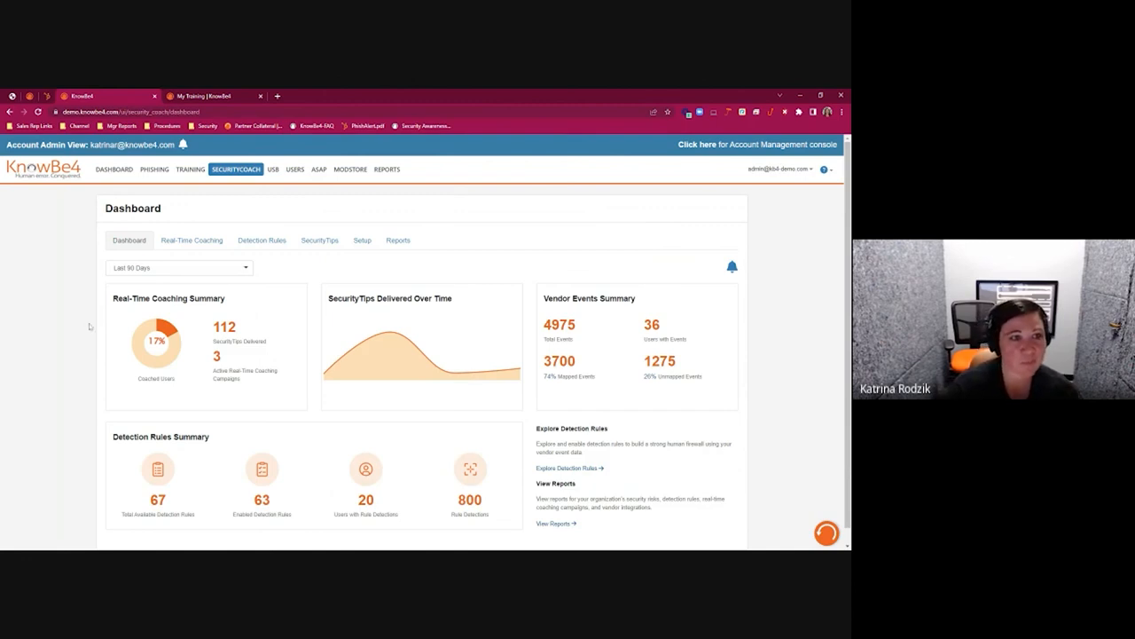